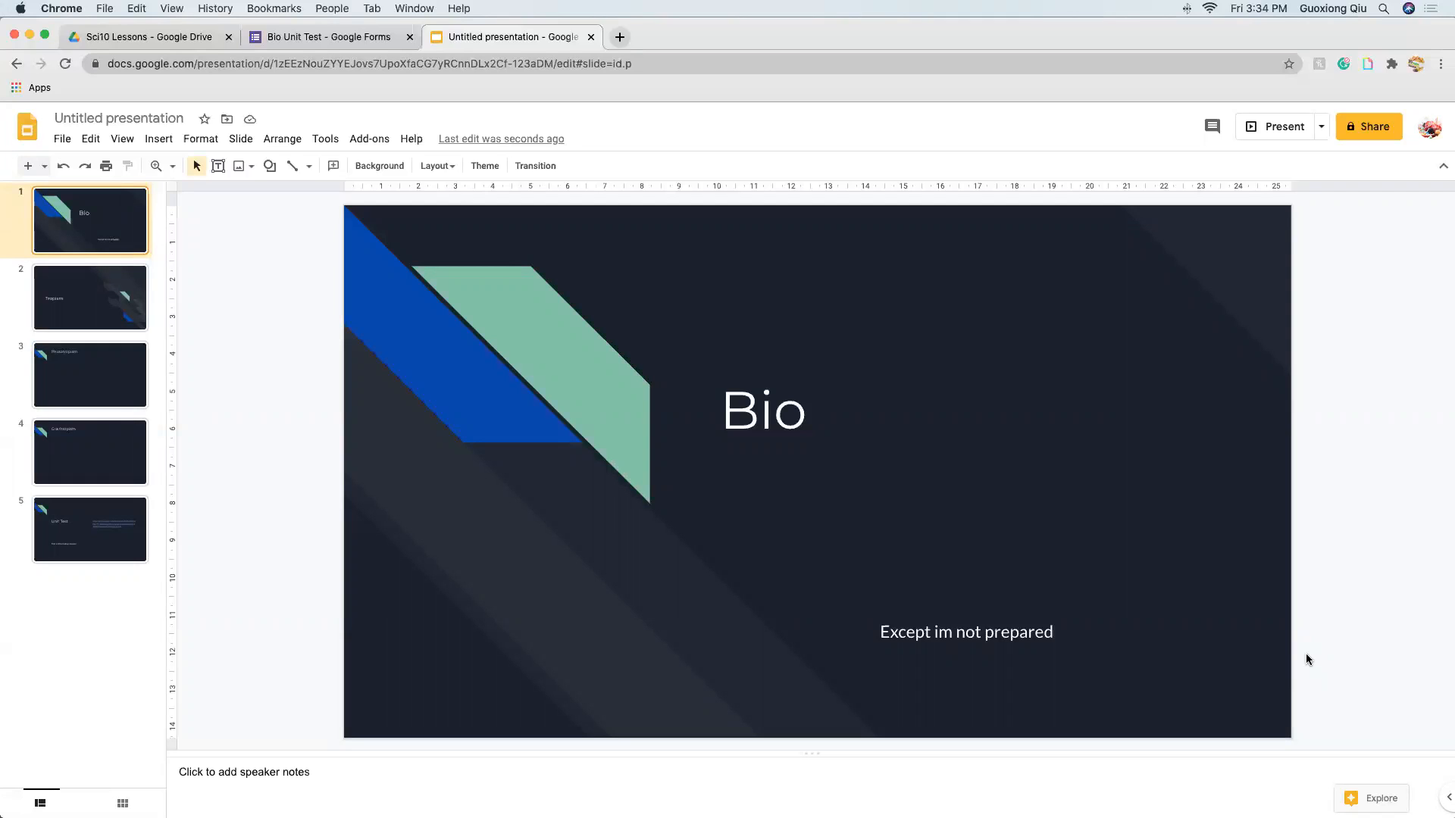
{"action": "mouse_move", "coordinate": [1027, 596]}
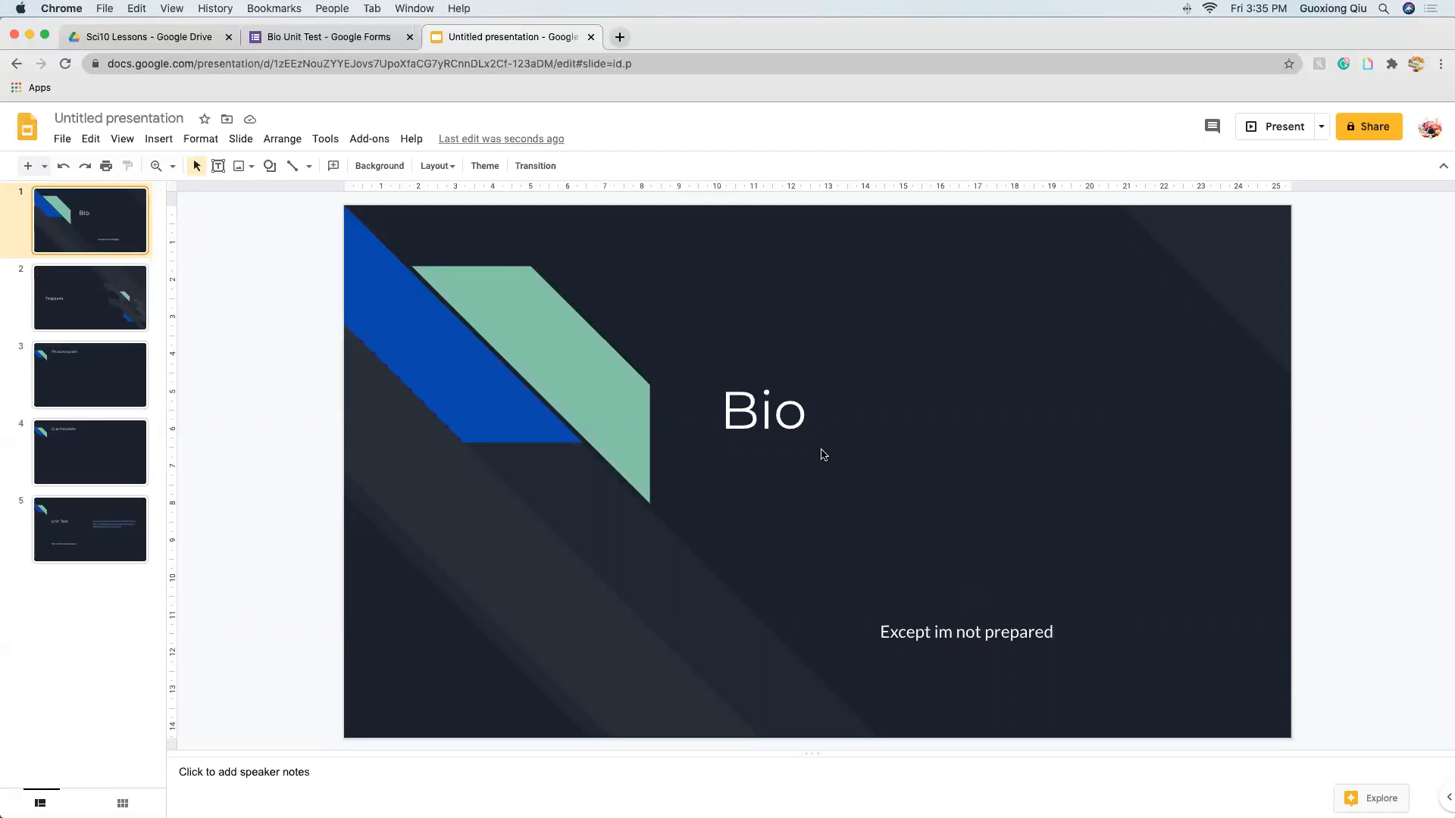
- Move through the Tropism slide to the Phototropism slide and enter its empty body text box
{"action": "left_click", "coordinate": [89, 298]}
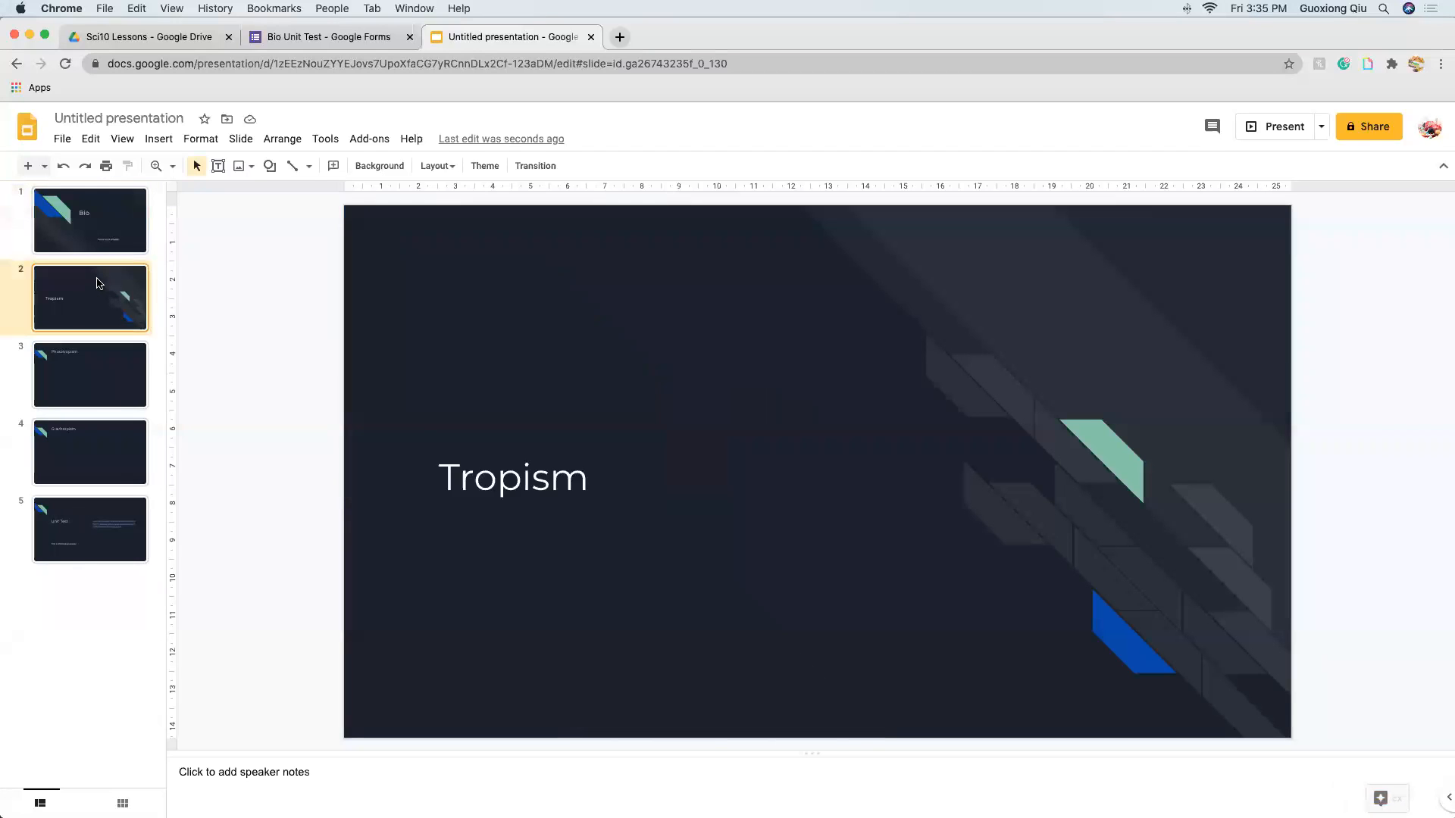
{"action": "mouse_move", "coordinate": [63, 414]}
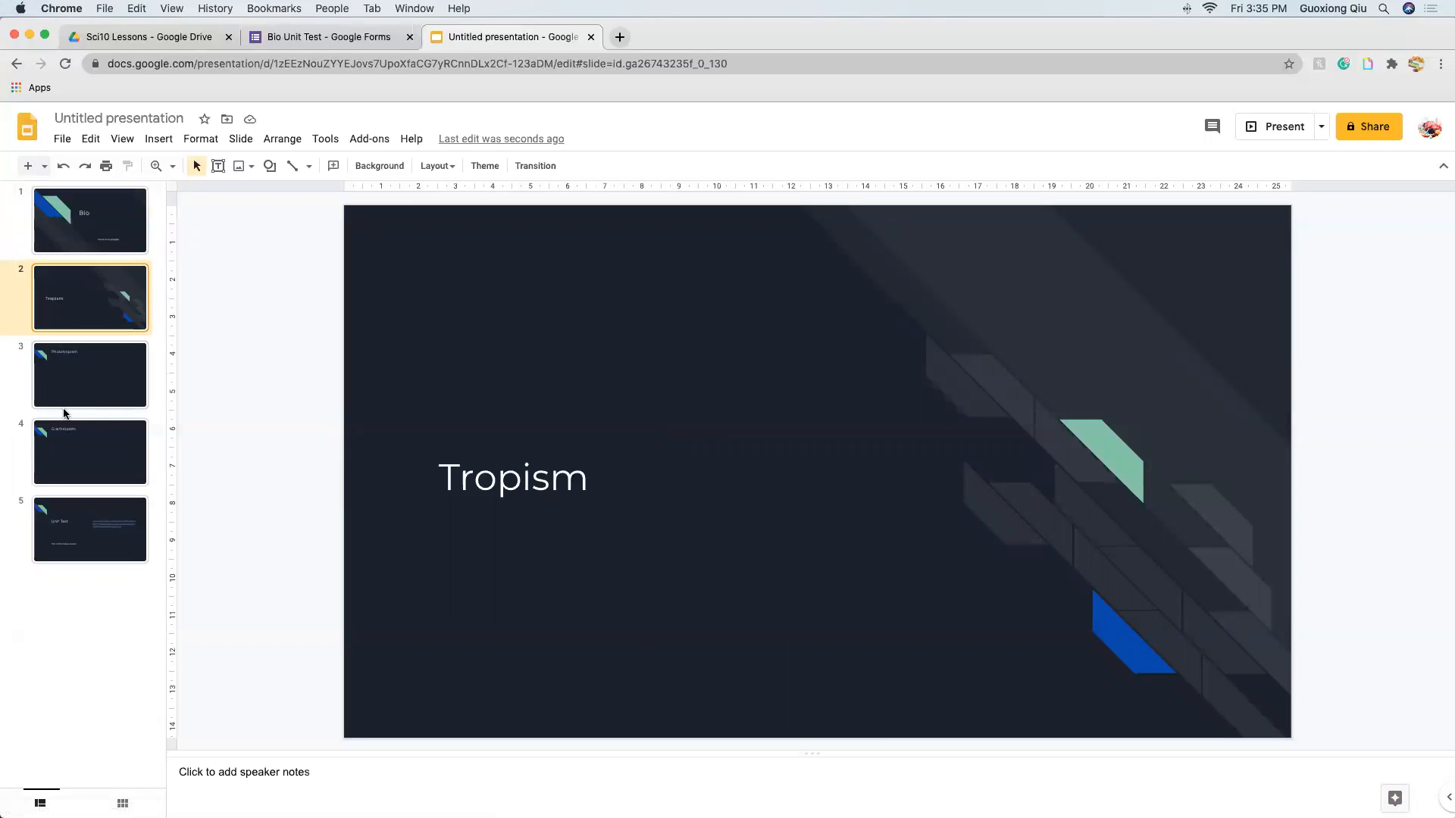
{"action": "mouse_move", "coordinate": [96, 316]}
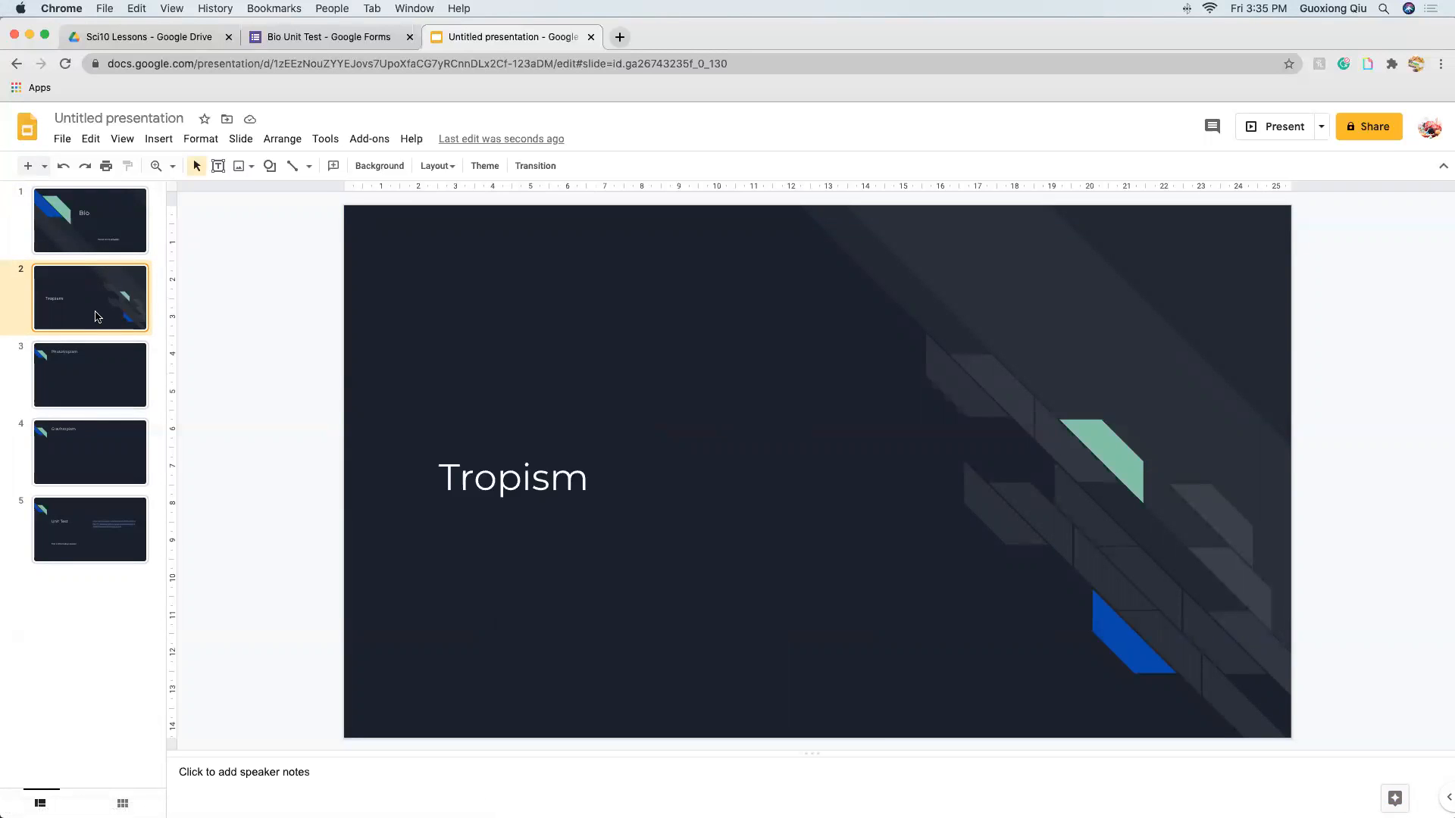
{"action": "left_click", "coordinate": [90, 375]}
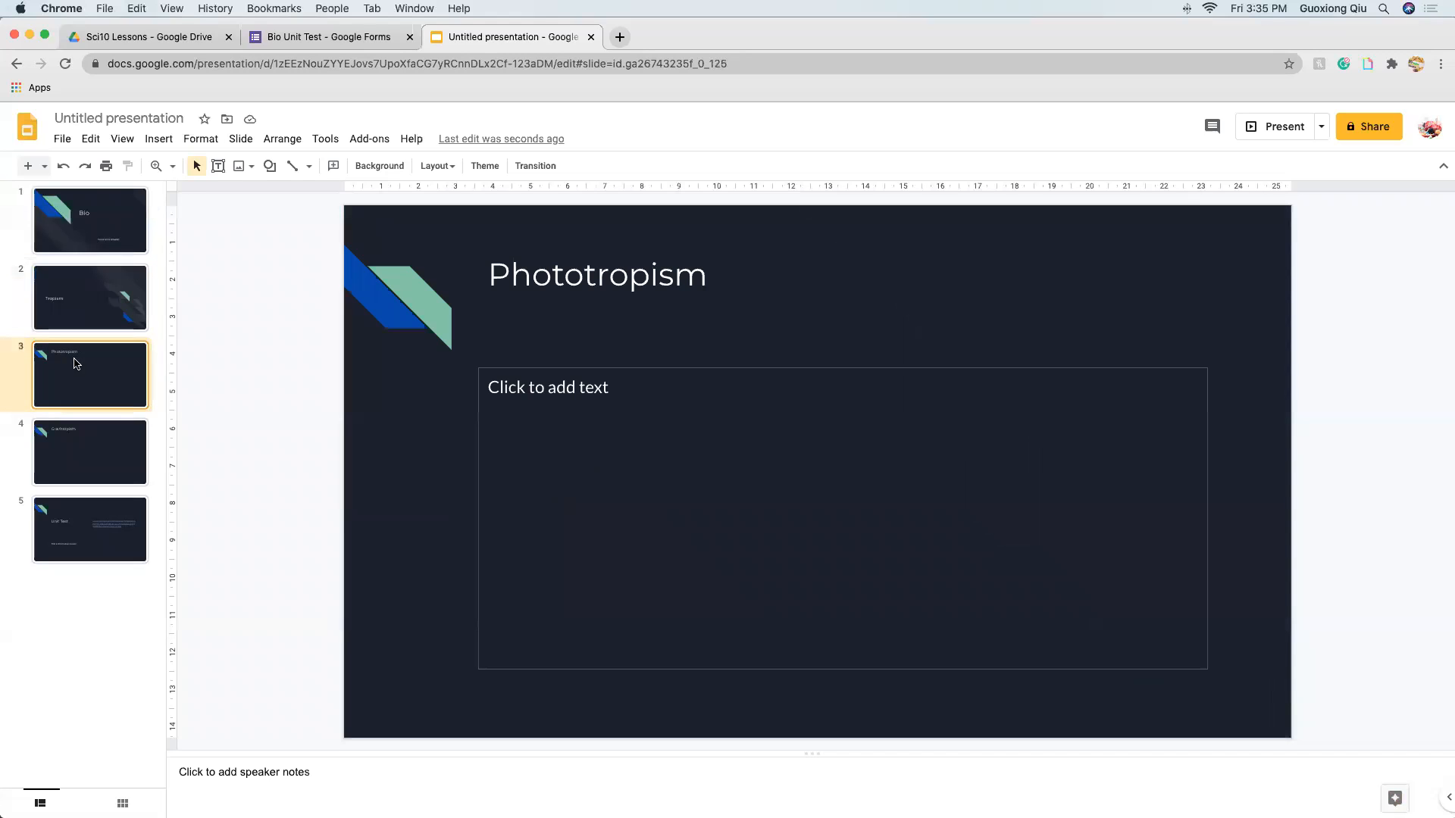
{"action": "left_click", "coordinate": [547, 386]}
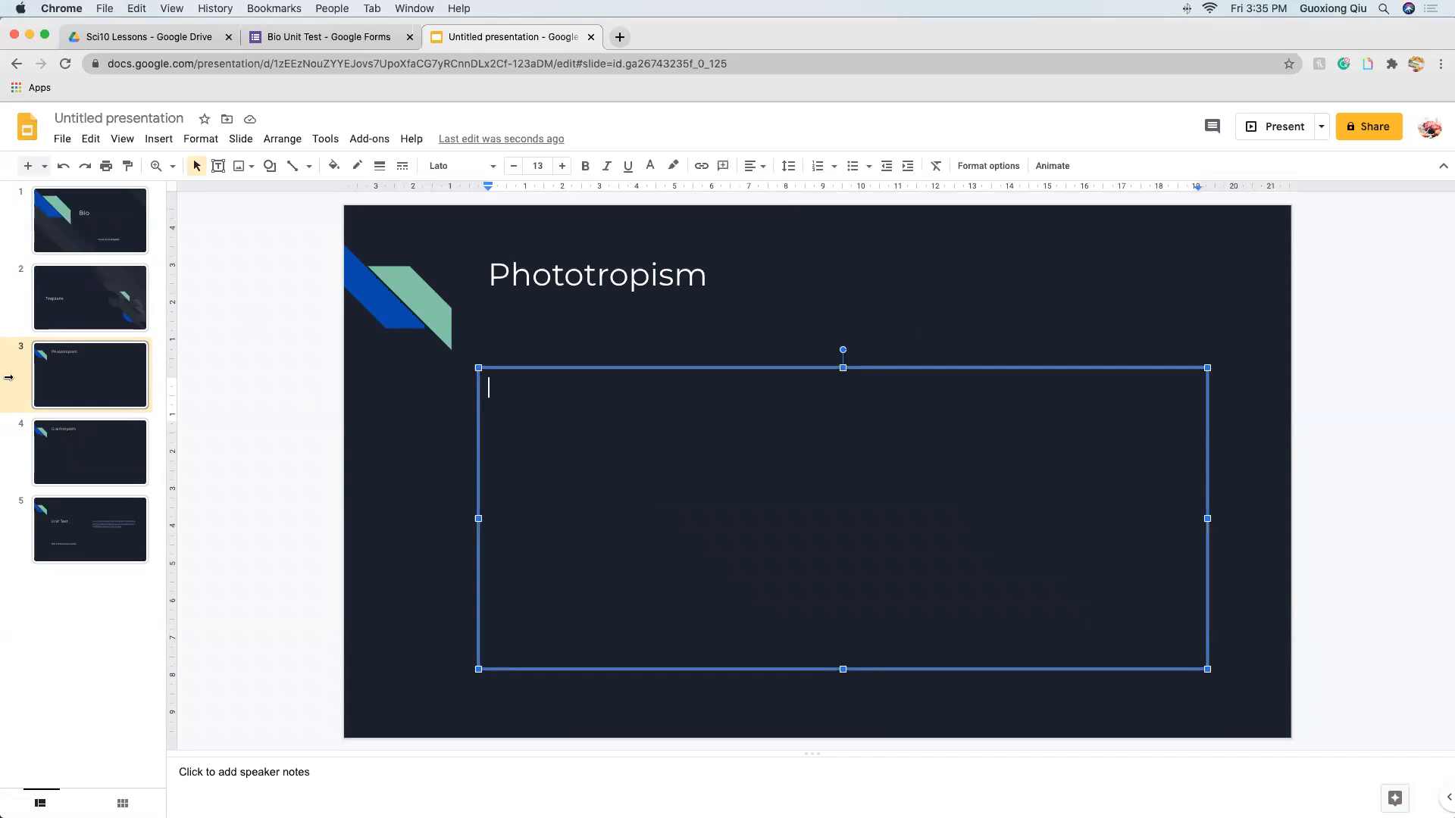
- Write 'Plants bend towards light' in the Phototropism body with 'Photo - light' on the line above
{"action": "left_click", "coordinate": [90, 297]}
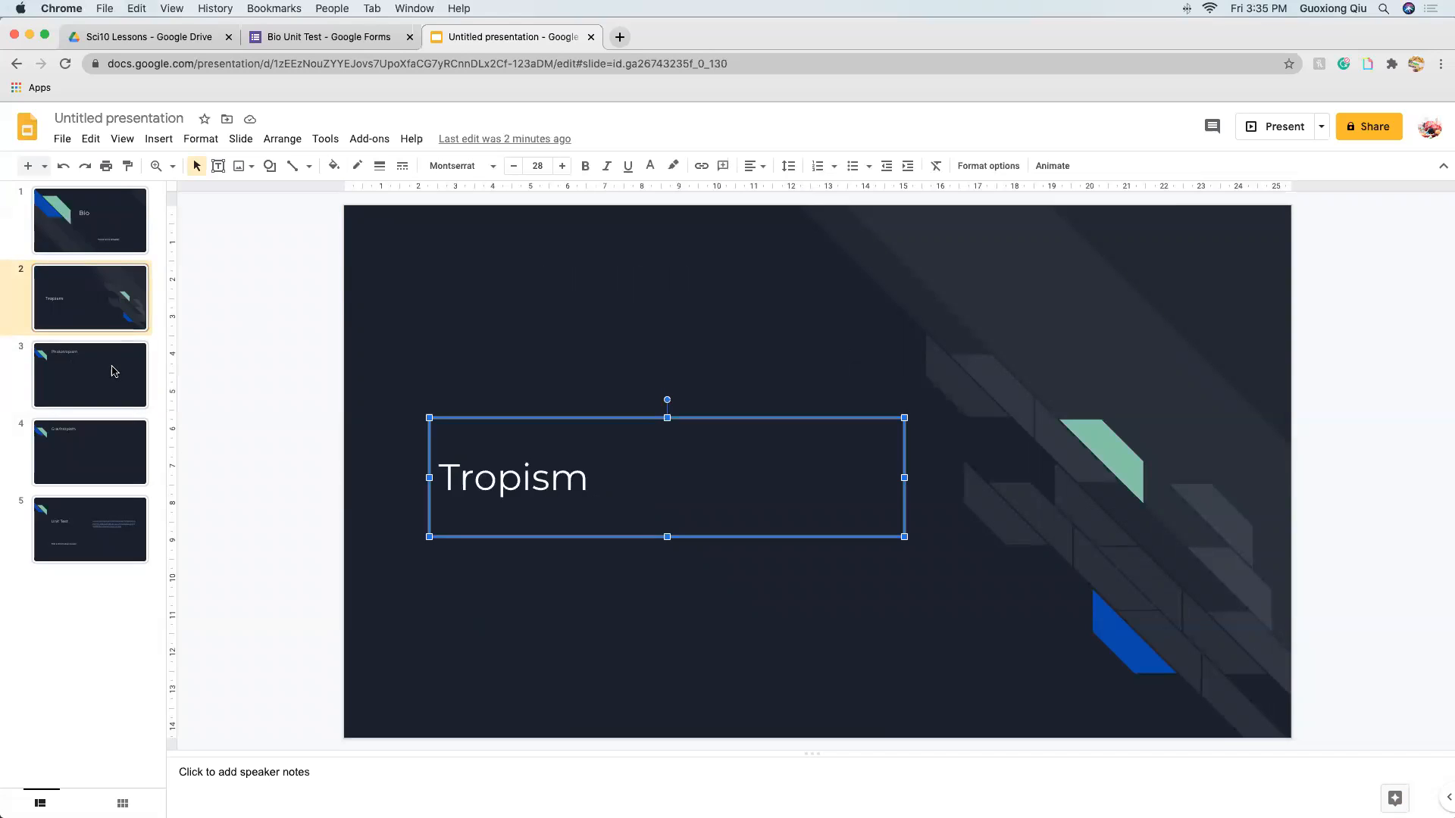
{"action": "left_click", "coordinate": [90, 374]}
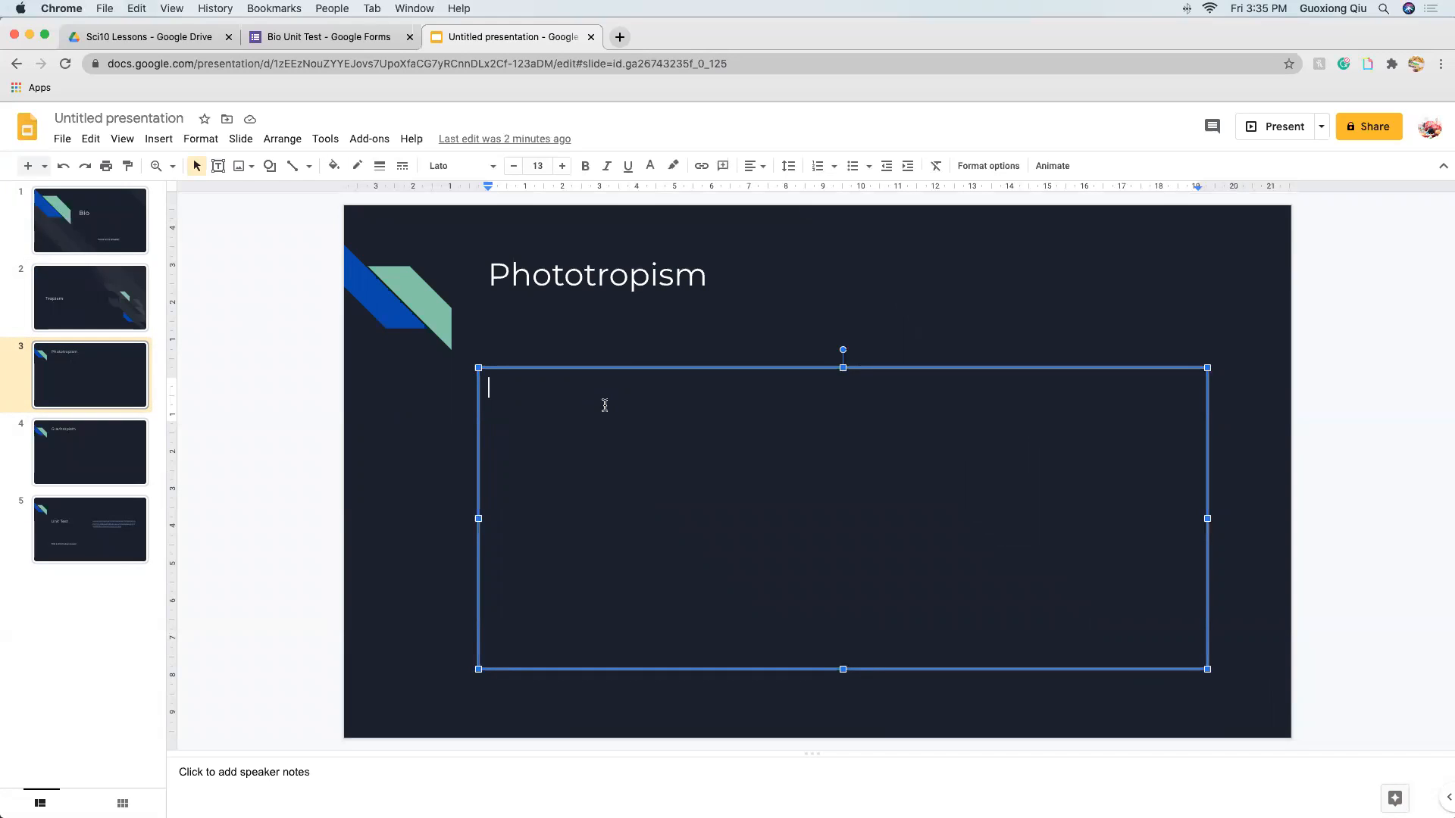
{"action": "type", "text": "Plants bend t"}
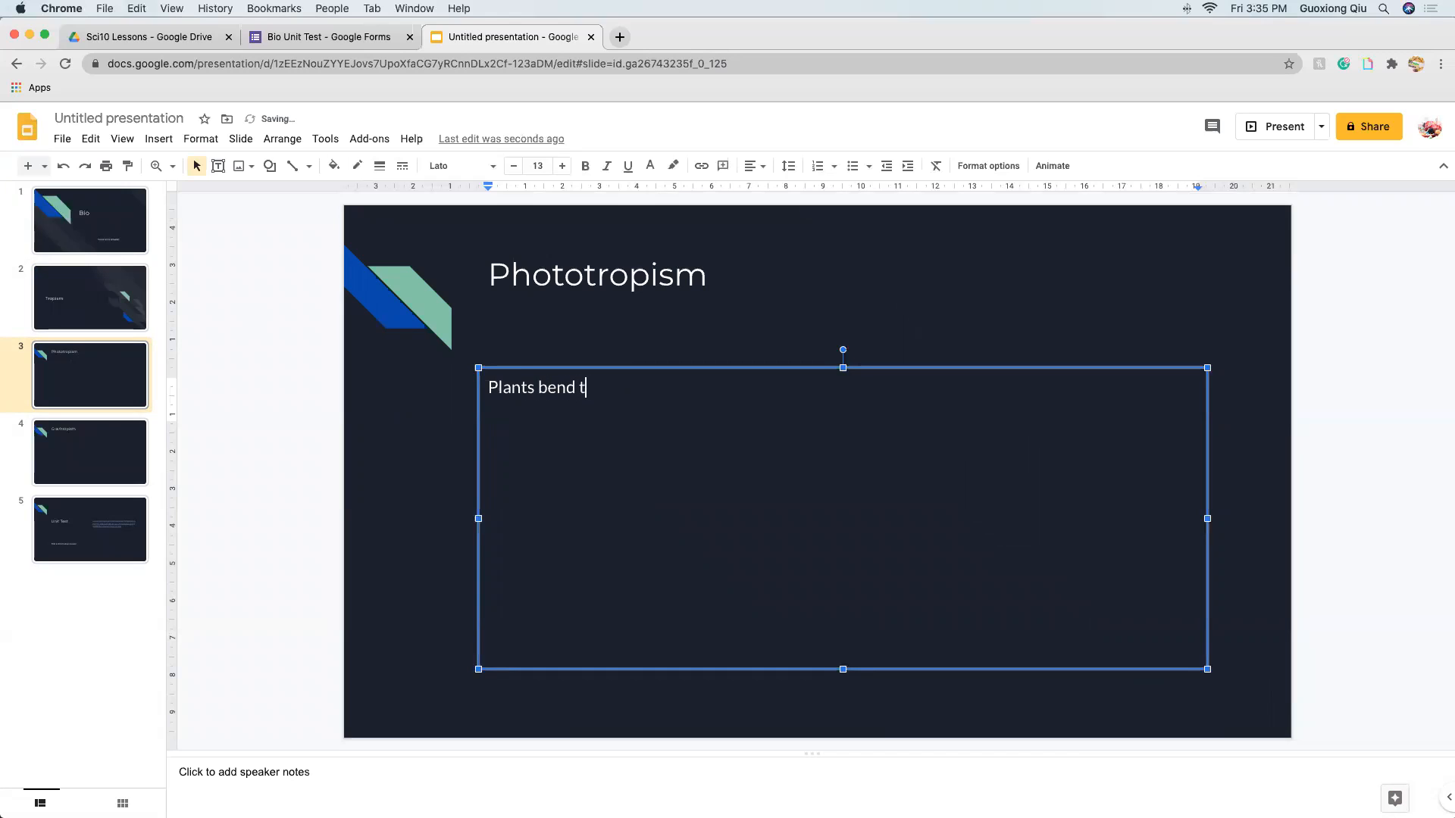
{"action": "type", "text": "owards light"}
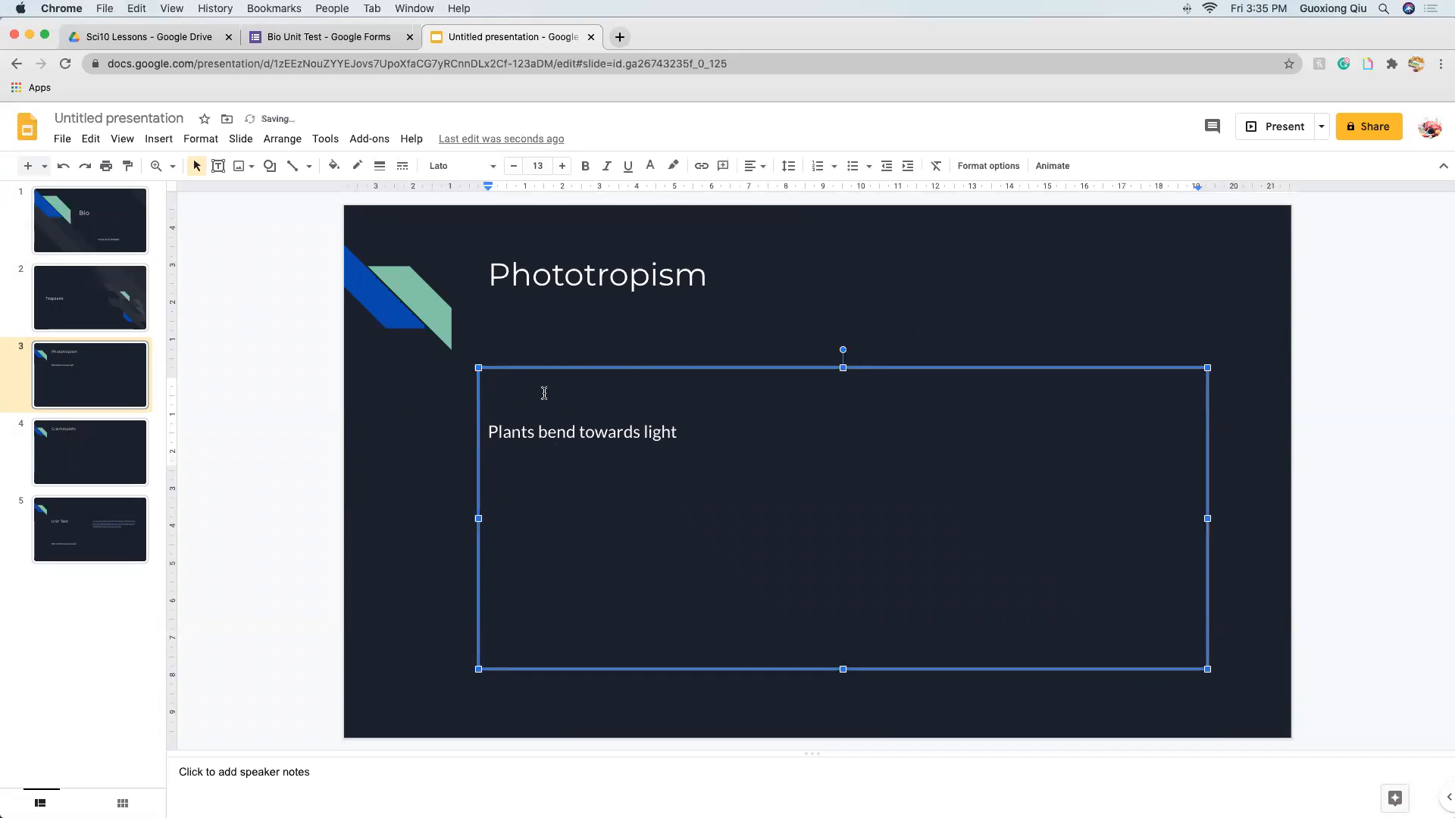
{"action": "type", "text": "Photo - l"}
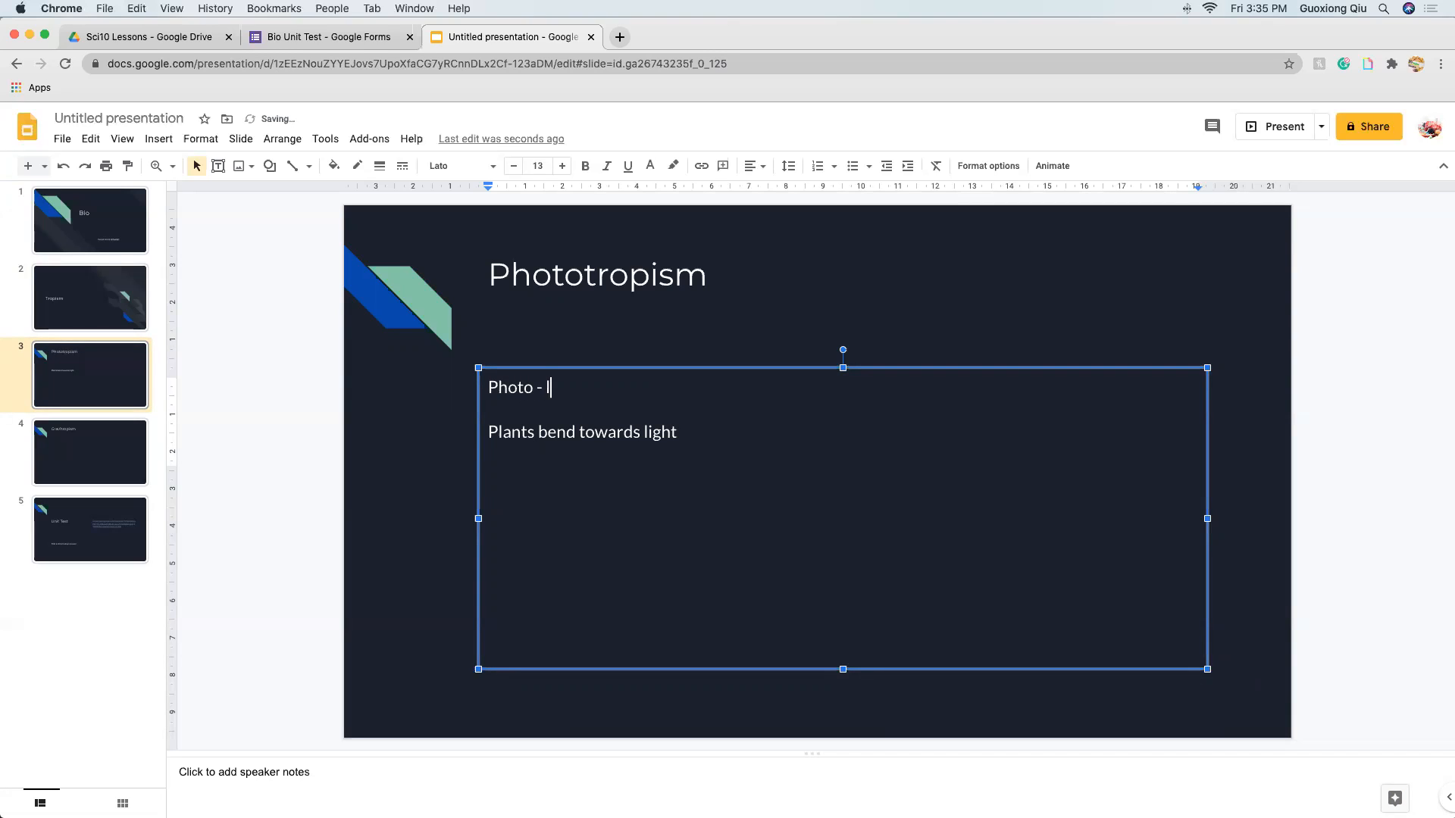
{"action": "type", "text": "ight"}
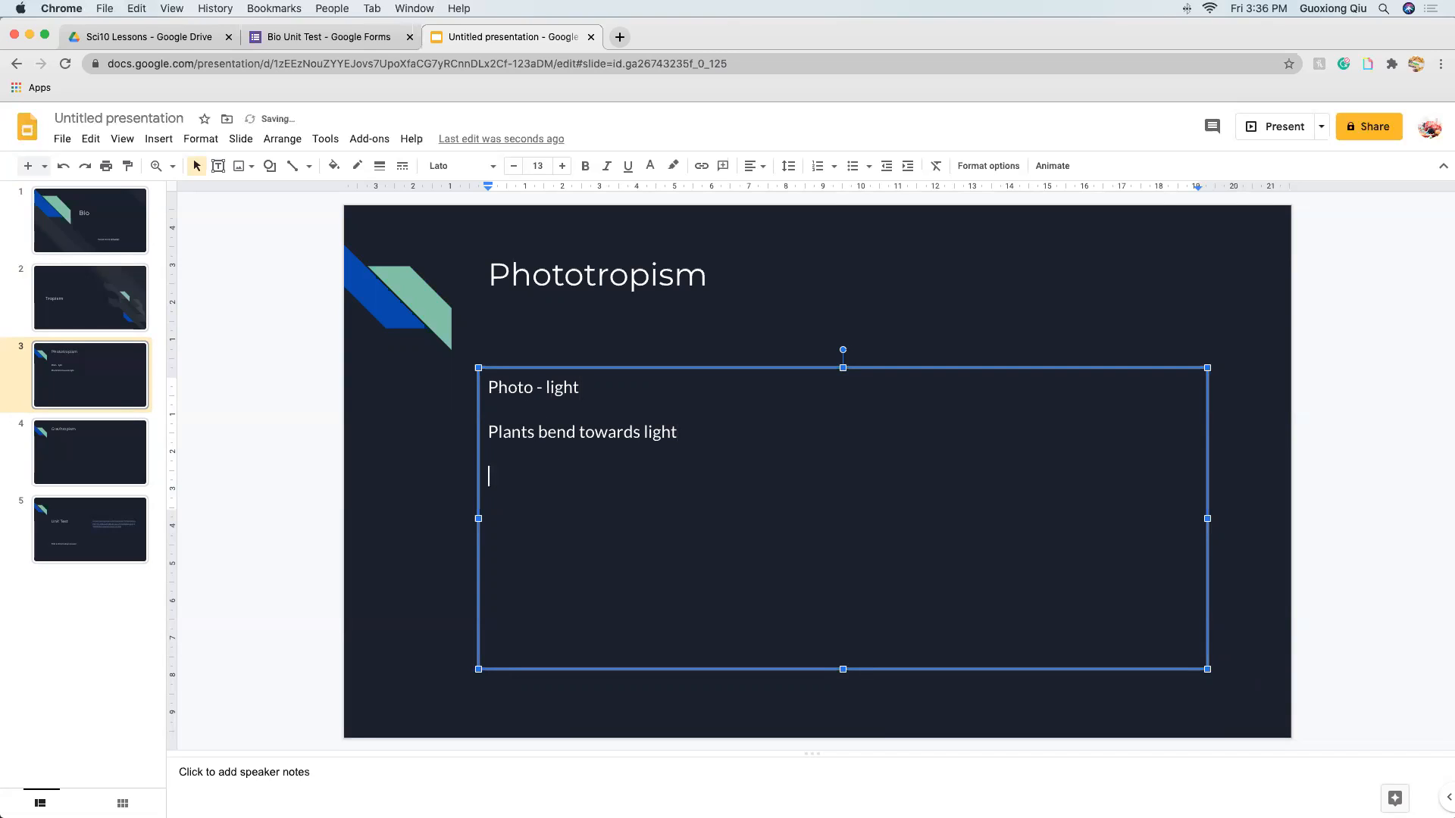
- Begin the line 'Pos phototropism -' and remove the old plain plants-bend line
{"action": "type", "text": "Pos phototropism -"}
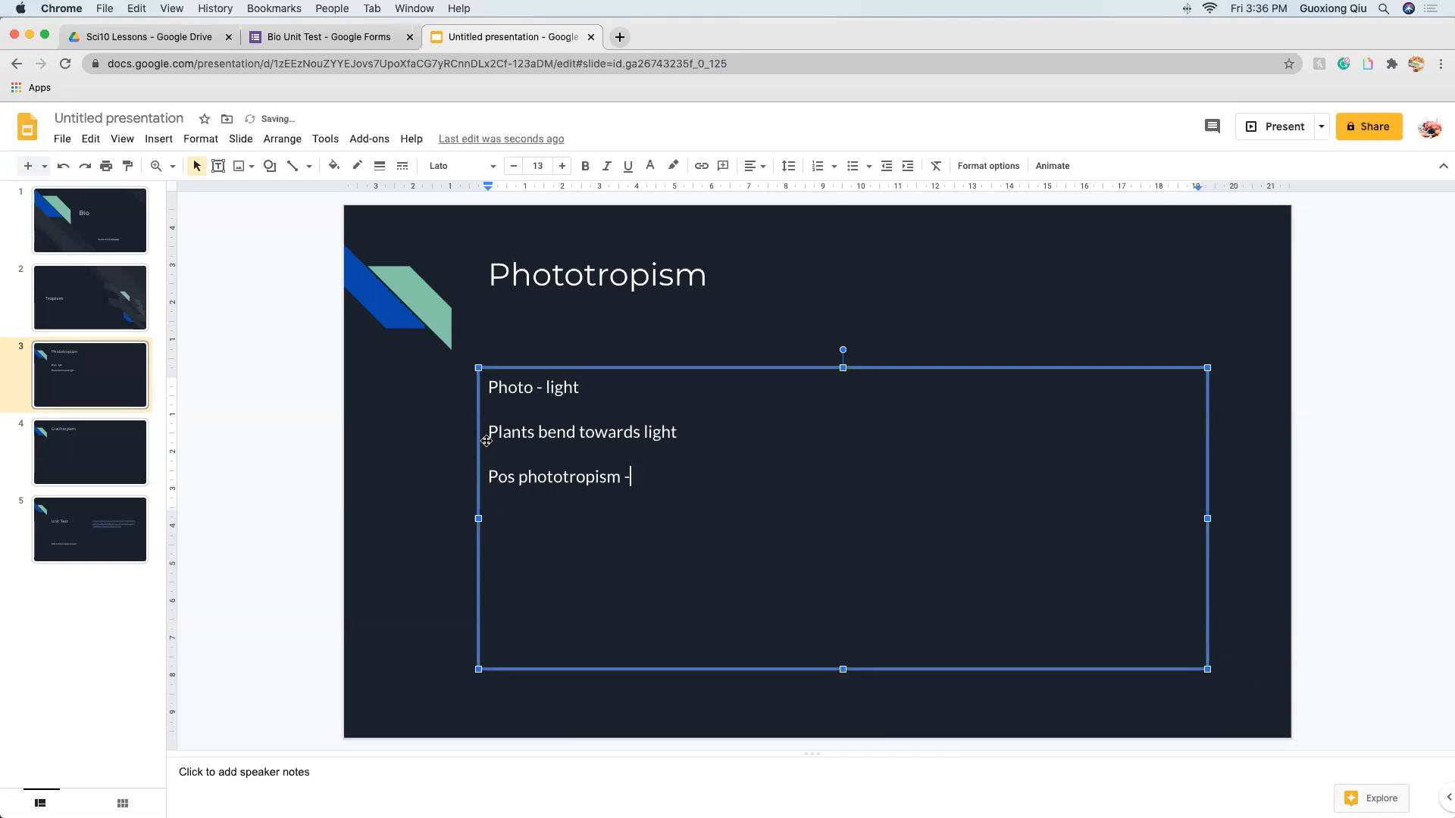
{"action": "type", "text": "x"}
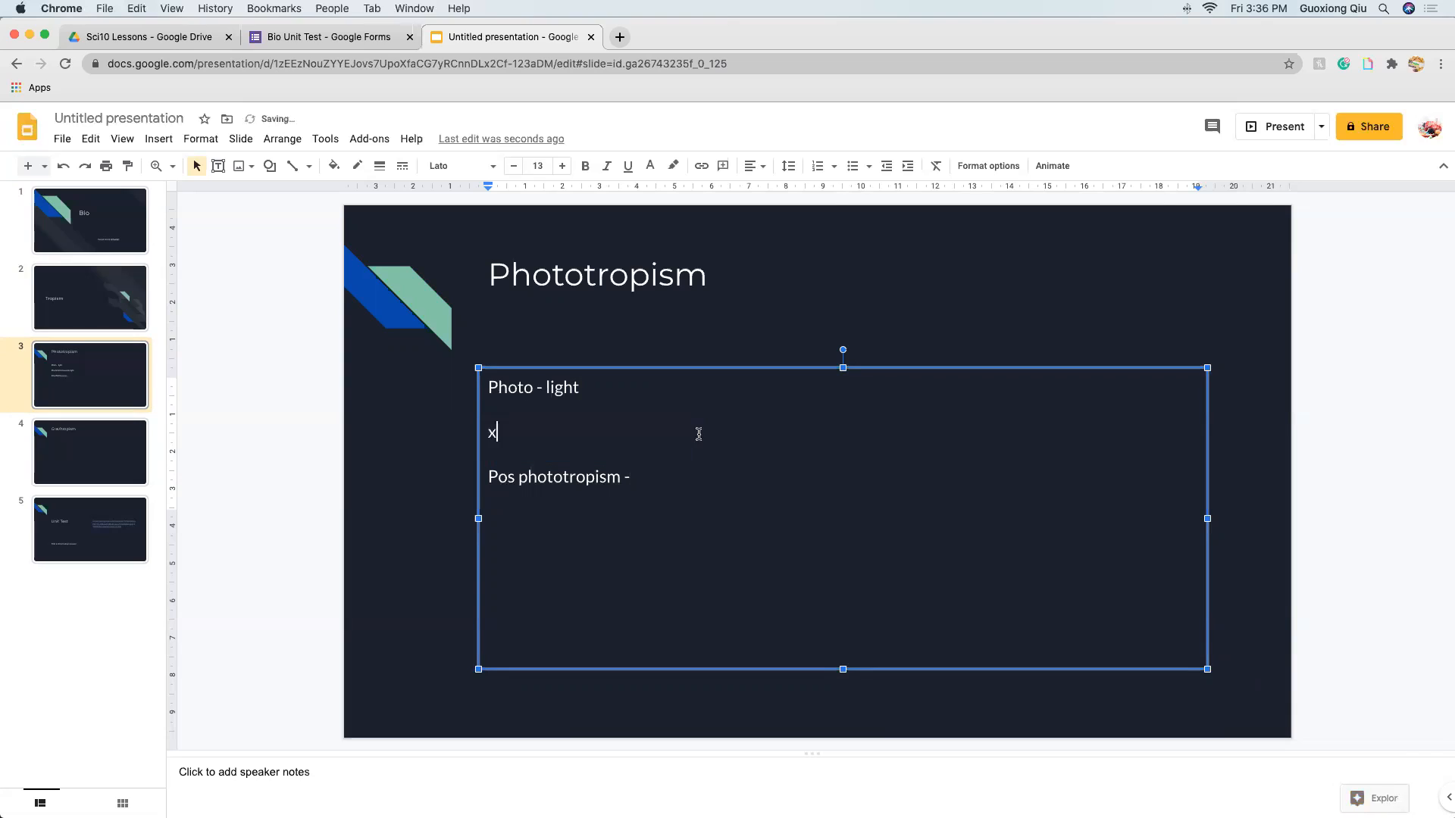
{"action": "key", "text": "backspace"}
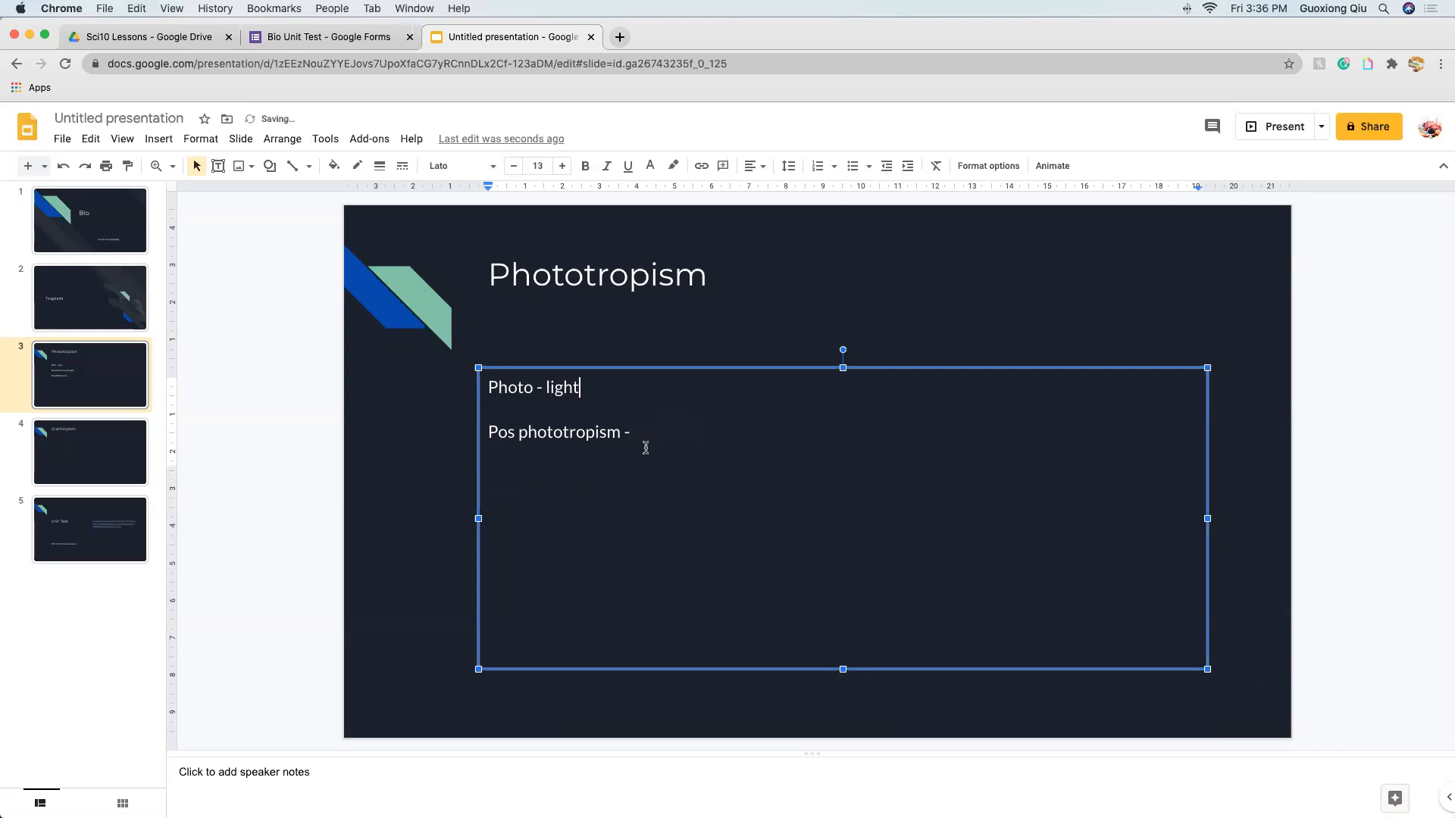
- Replace an accidentally pasted form link with 'plants bend towards light' after the dash
{"action": "type", "text": "v"}
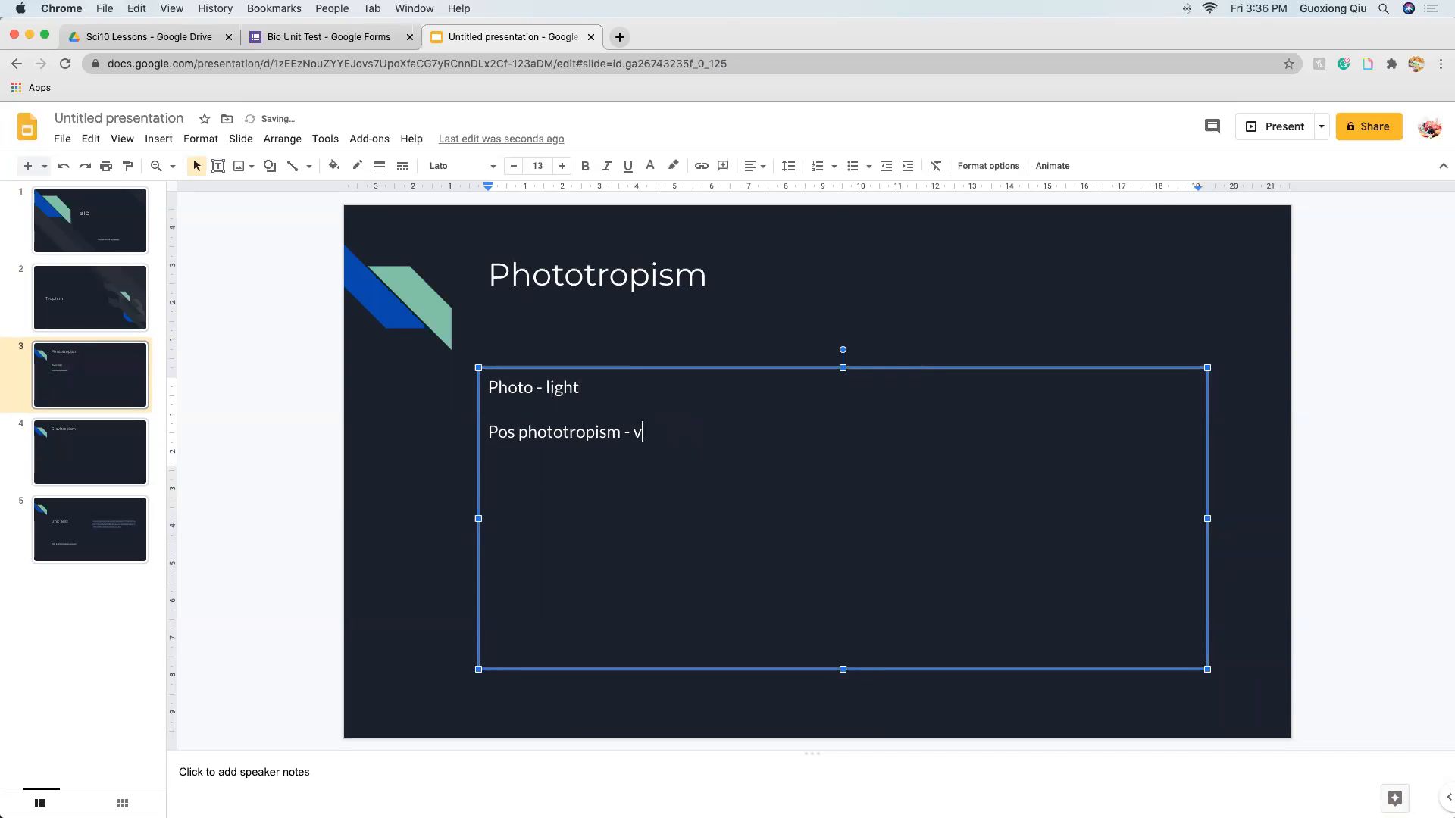
{"action": "type", "text": "https://docs.google.com/forms/d/e/1FAIpQLScAP6l7I5_4XXqiwP6MoS2-koxc3i7elHj6ILCgN_I29K1DHw/viewform?usp=sf_link"}
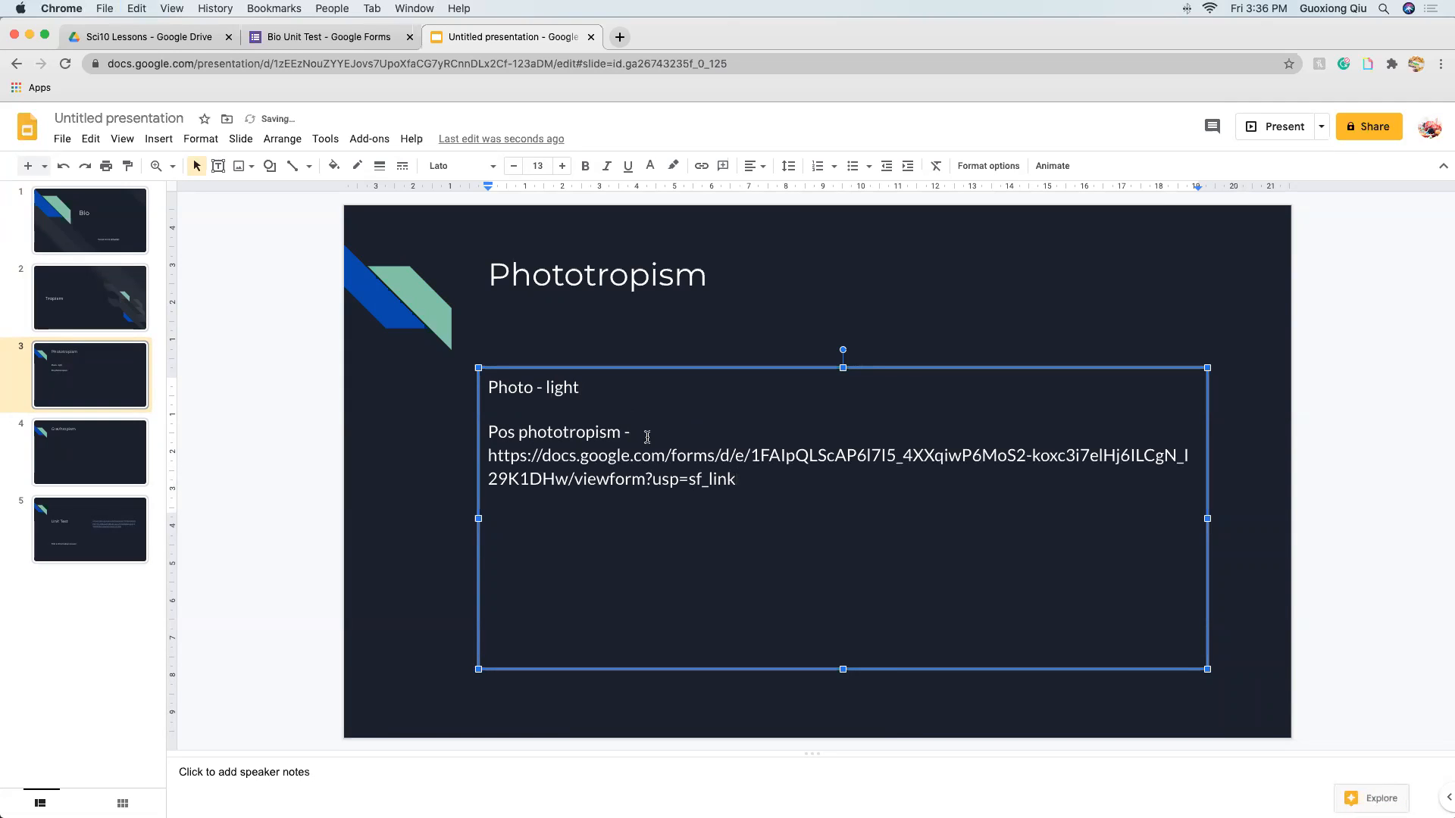
{"action": "left_click_drag", "start_coordinate": [486, 457], "coordinate": [737, 479]}
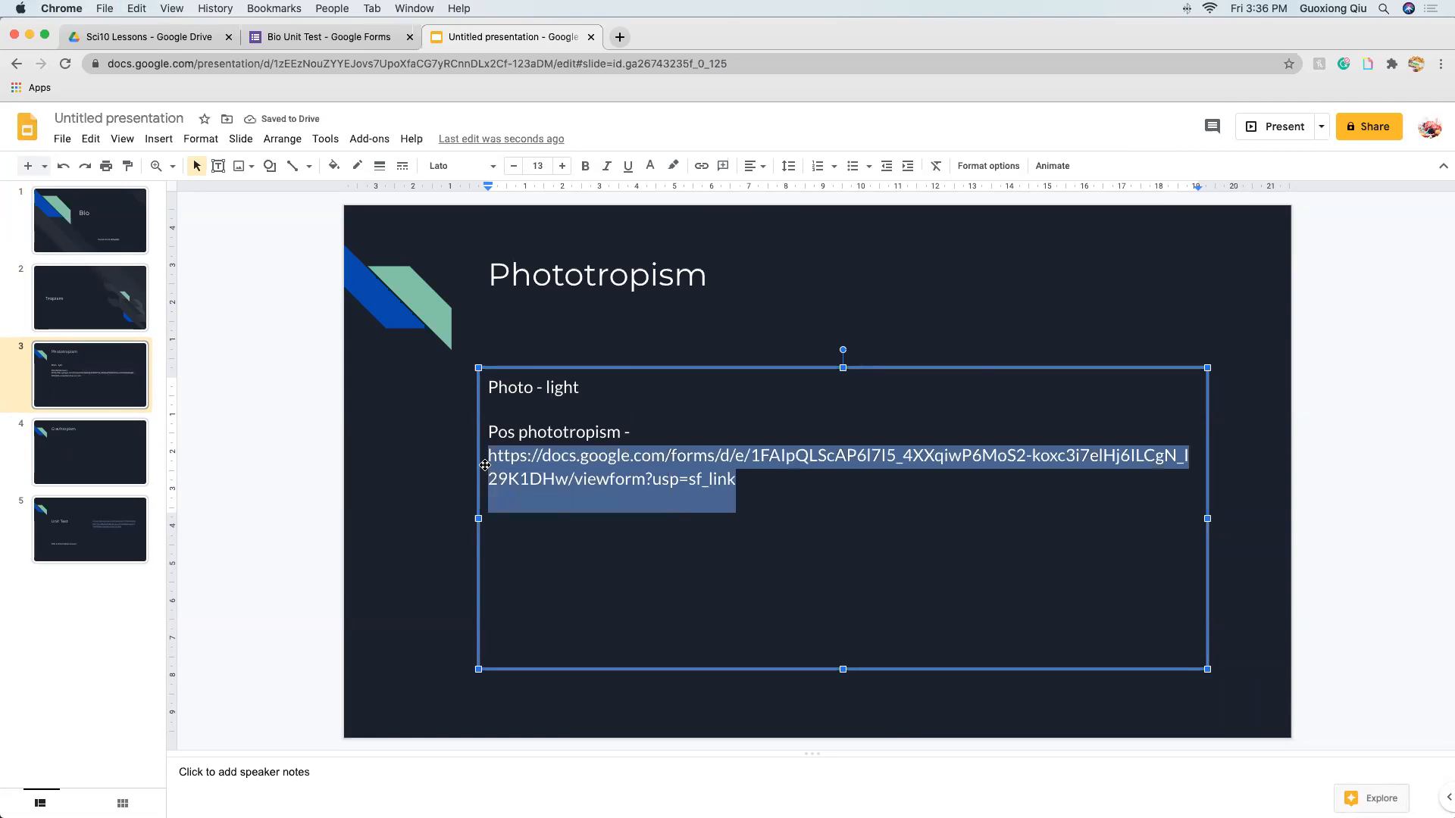
{"action": "type", "text": "plants"}
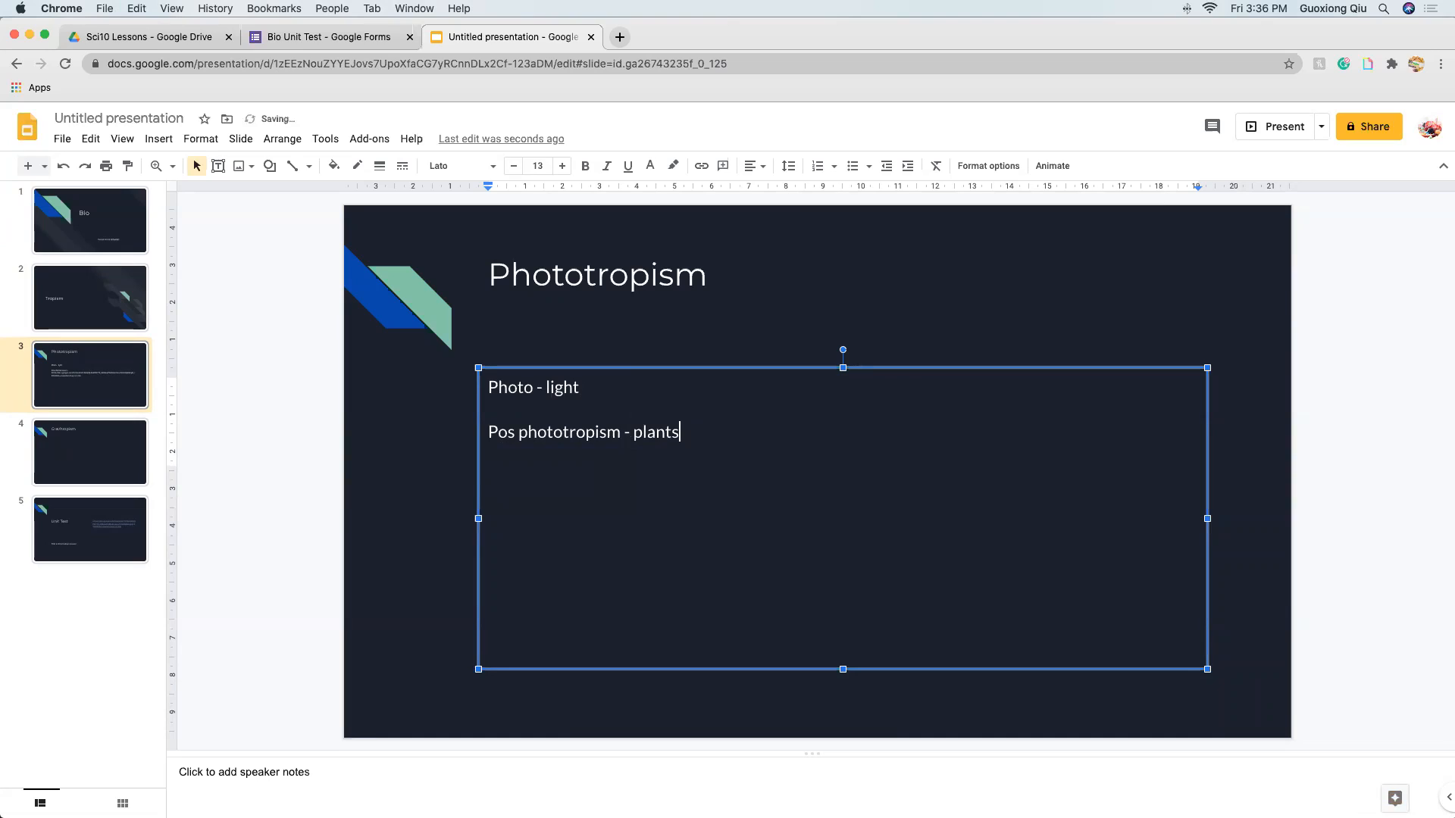
{"action": "type", "text": "bend towards ligh"}
{"action": "type", "text": "Neg photo"}
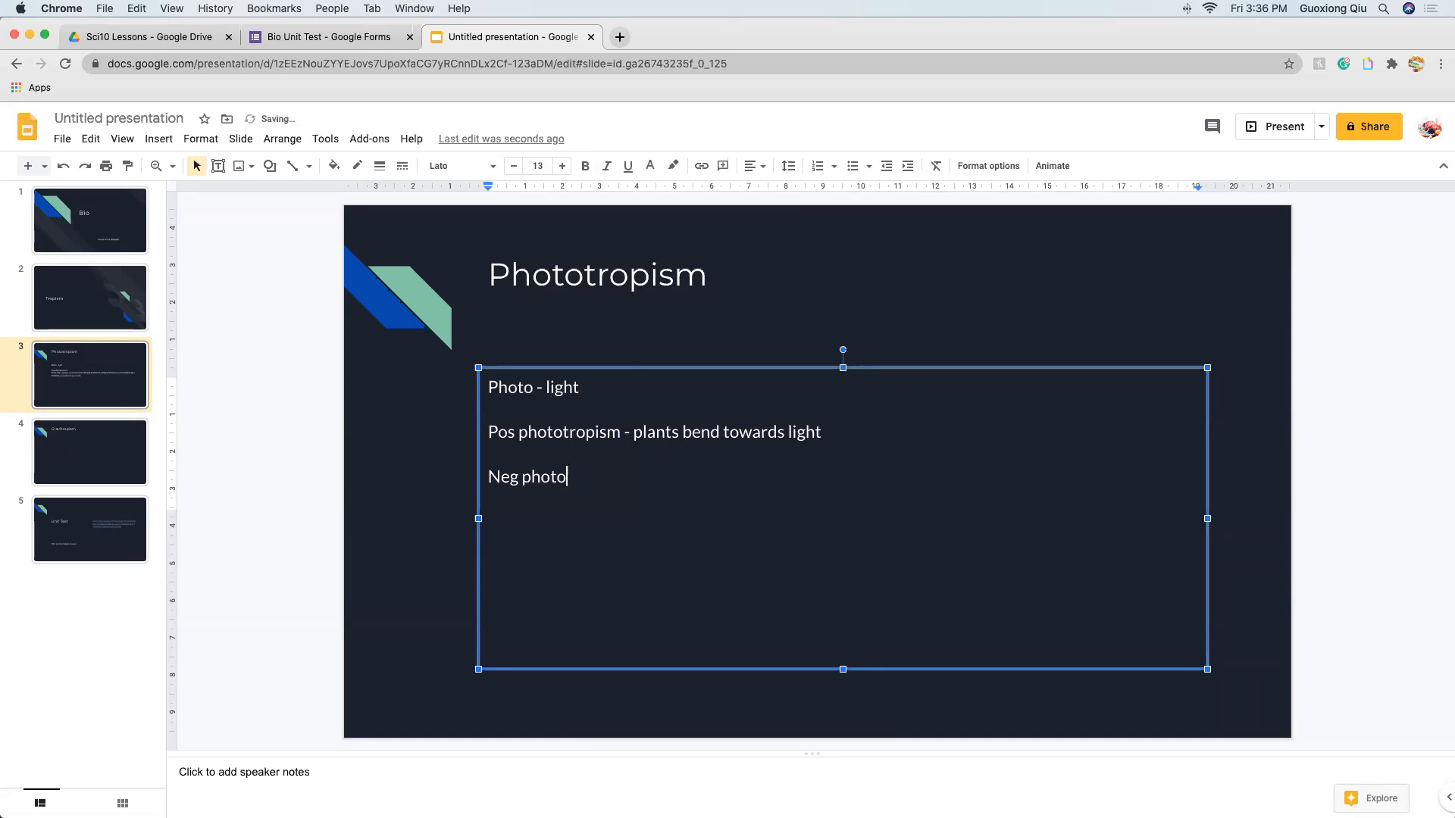
- Write 'Neg phototropism - Part of plant bends away from light (avoids)'
{"action": "type", "text": "tropism"}
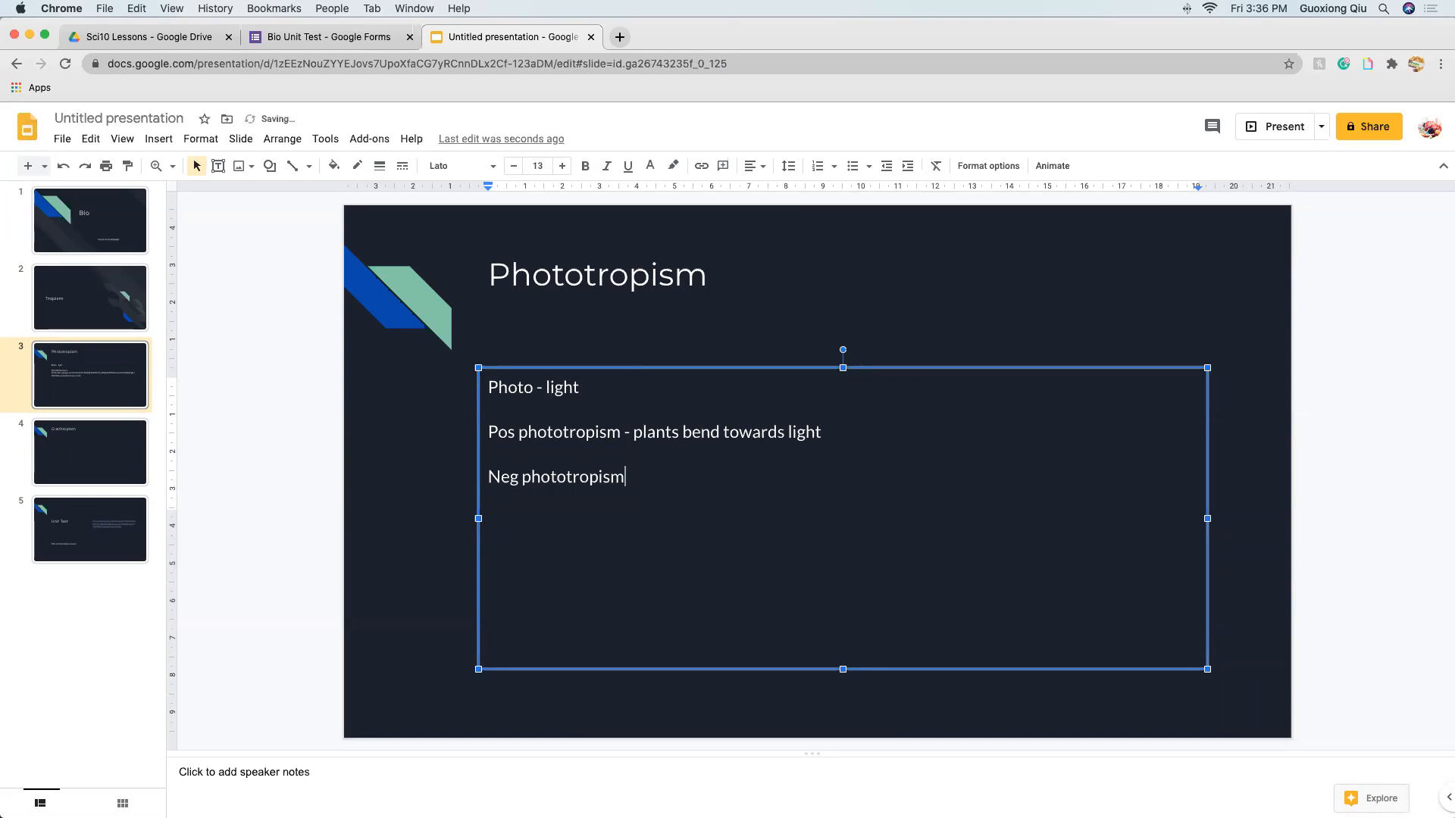
{"action": "type", "text": "- Part"}
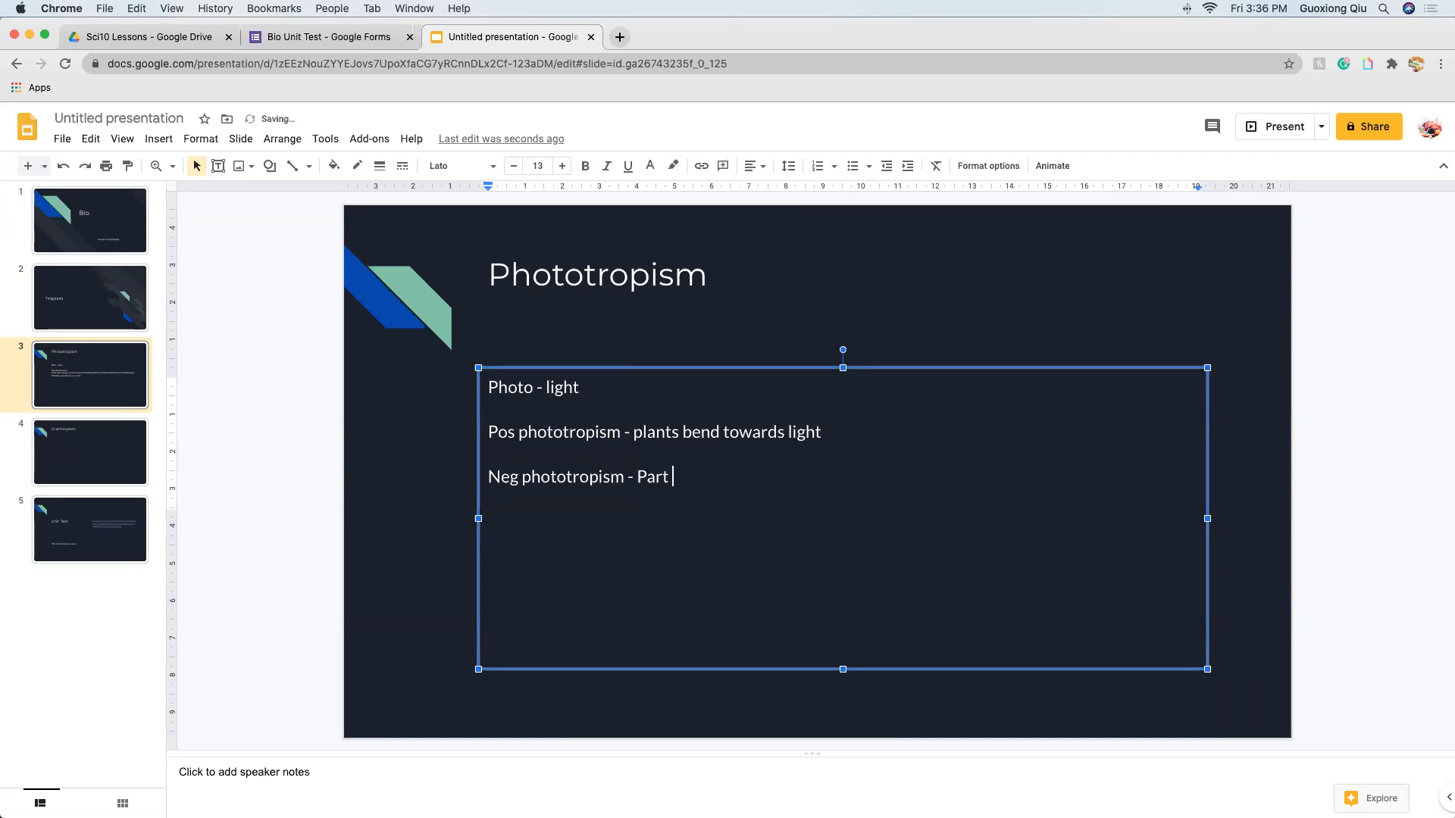
{"action": "type", "text": "of plant ben"}
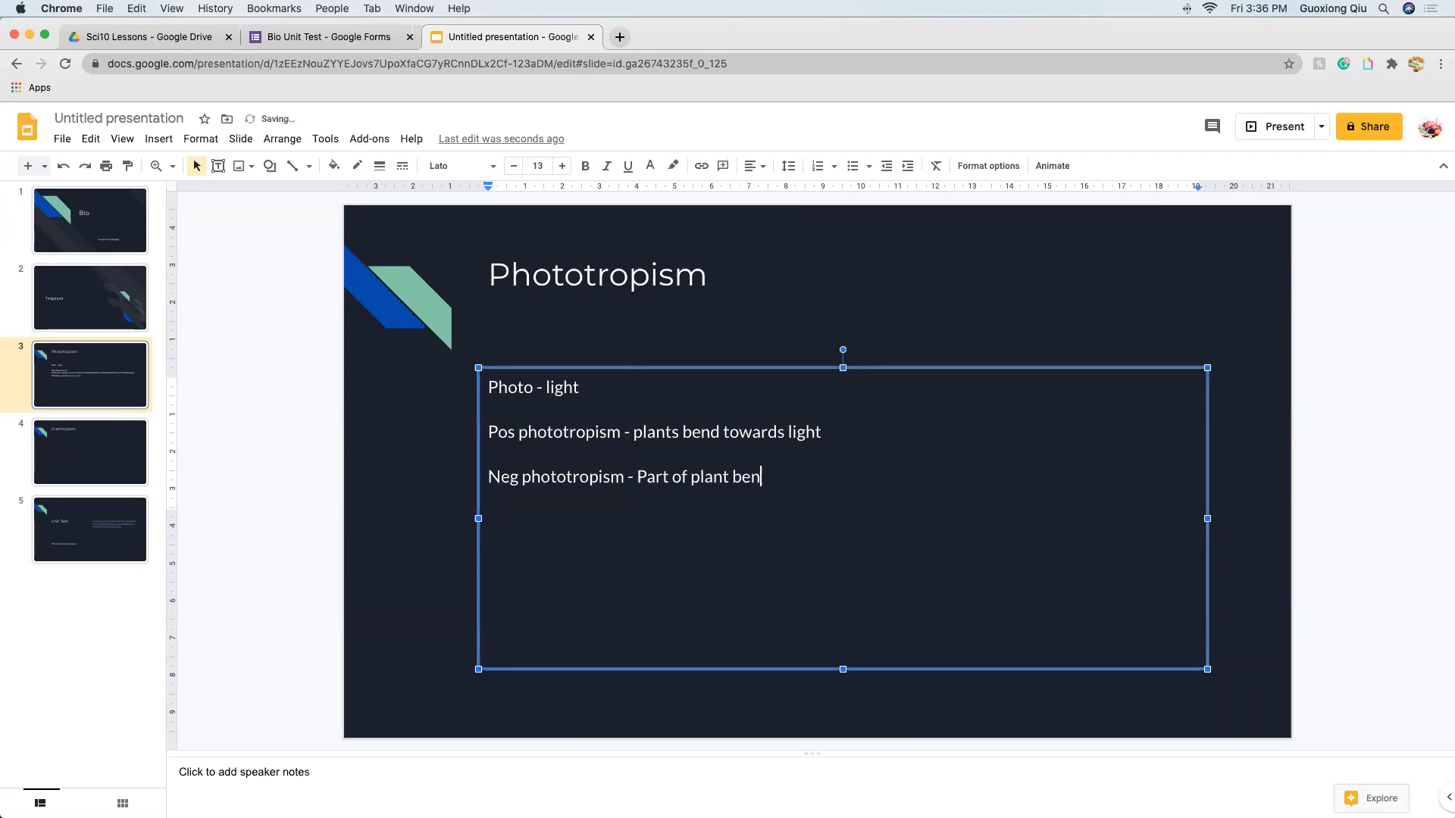
{"action": "type", "text": "ds awa"}
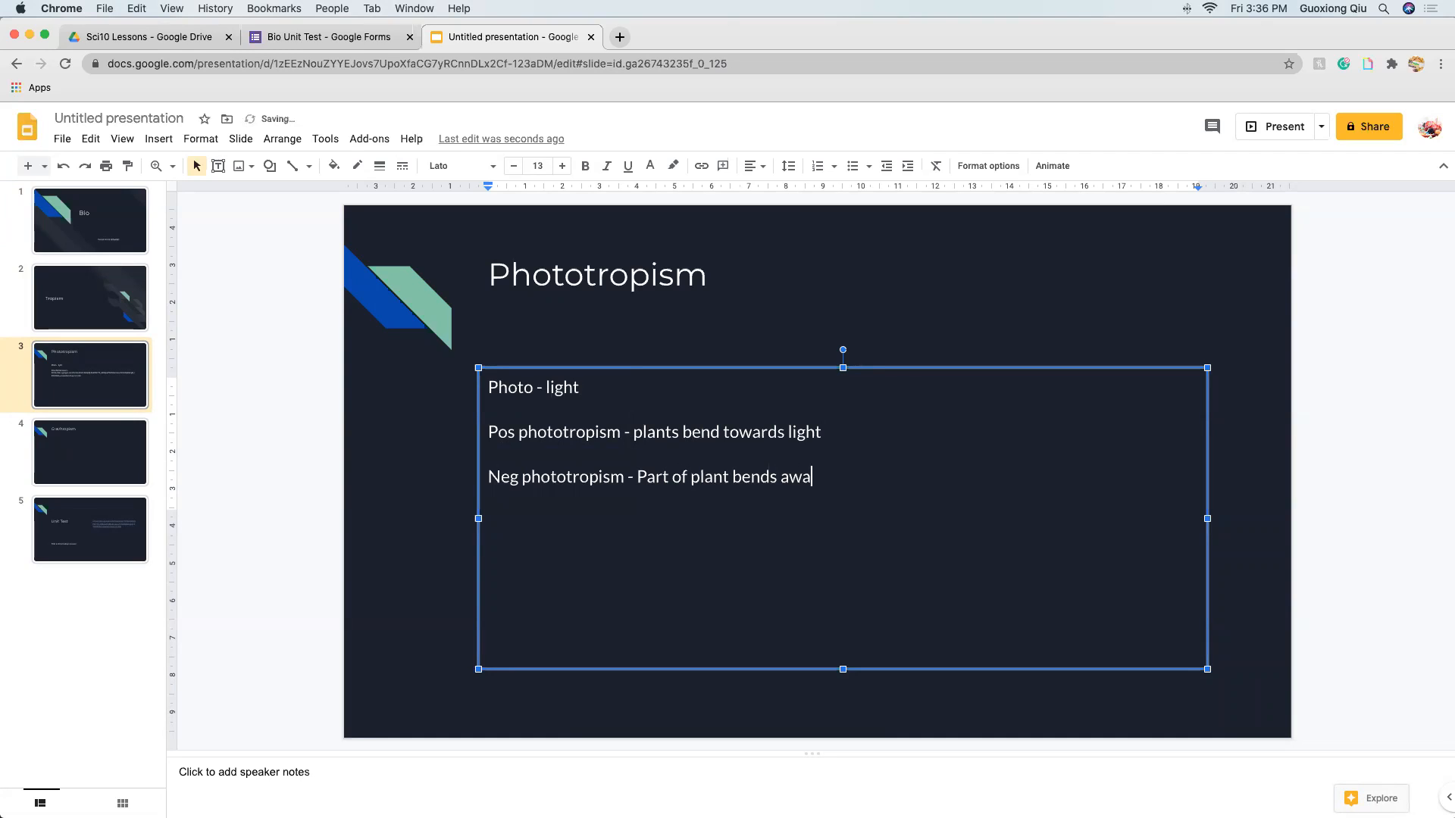
{"action": "type", "text": "y"}
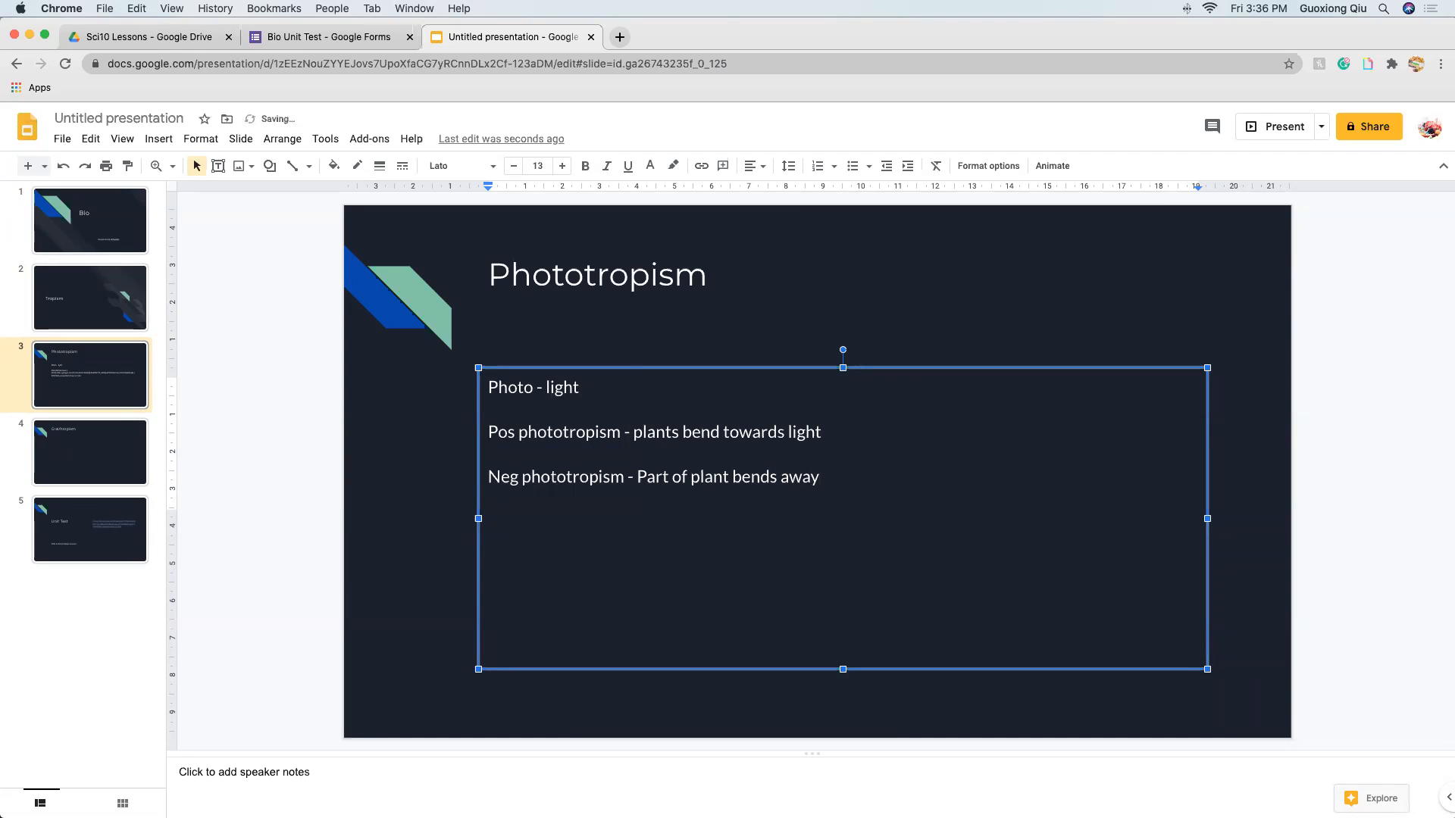
{"action": "type", "text": "from light"}
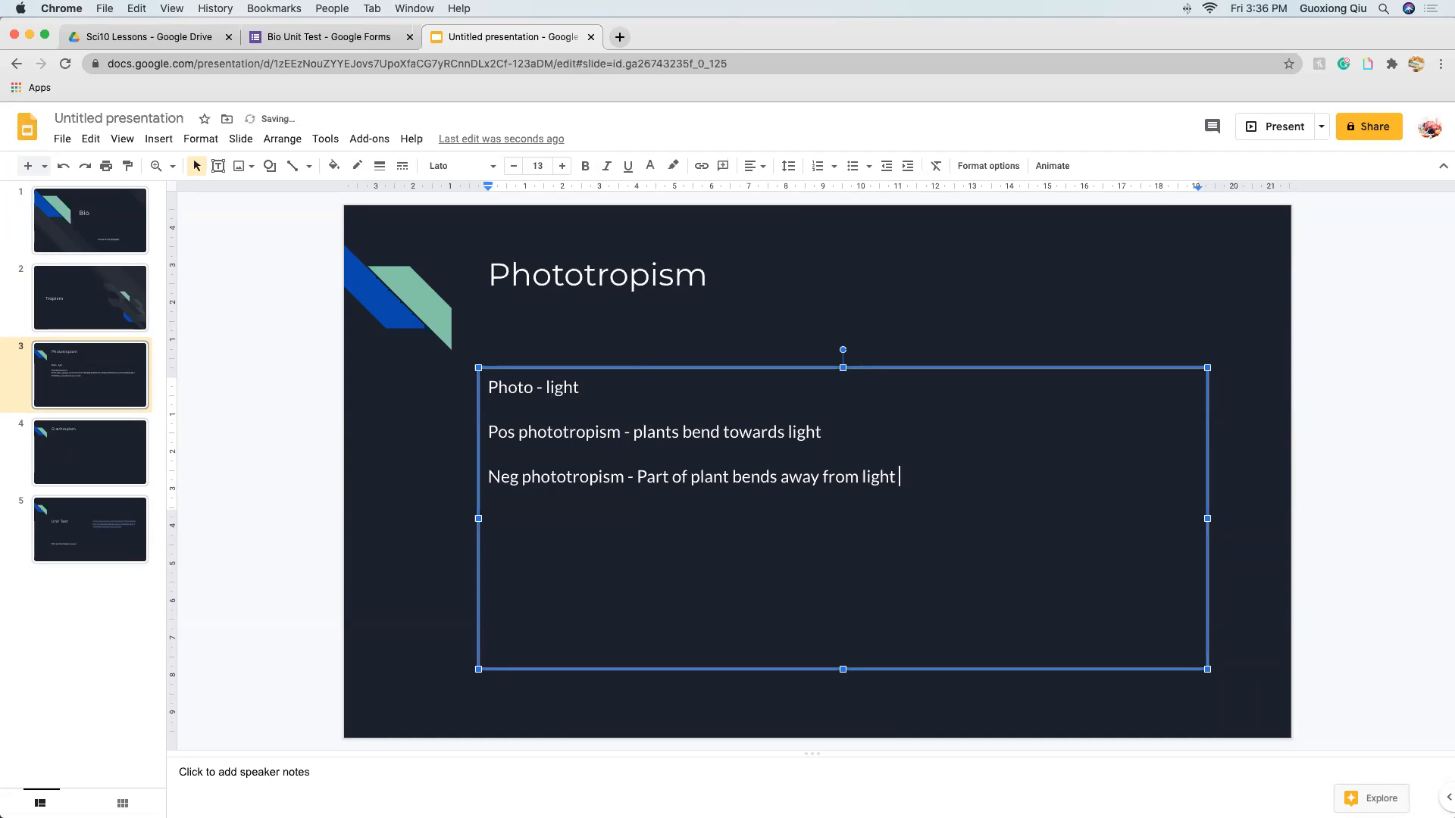
{"action": "type", "text": "(avoids"}
{"action": "left_click", "coordinate": [655, 432]}
{"action": "type", "text": "Ar"}
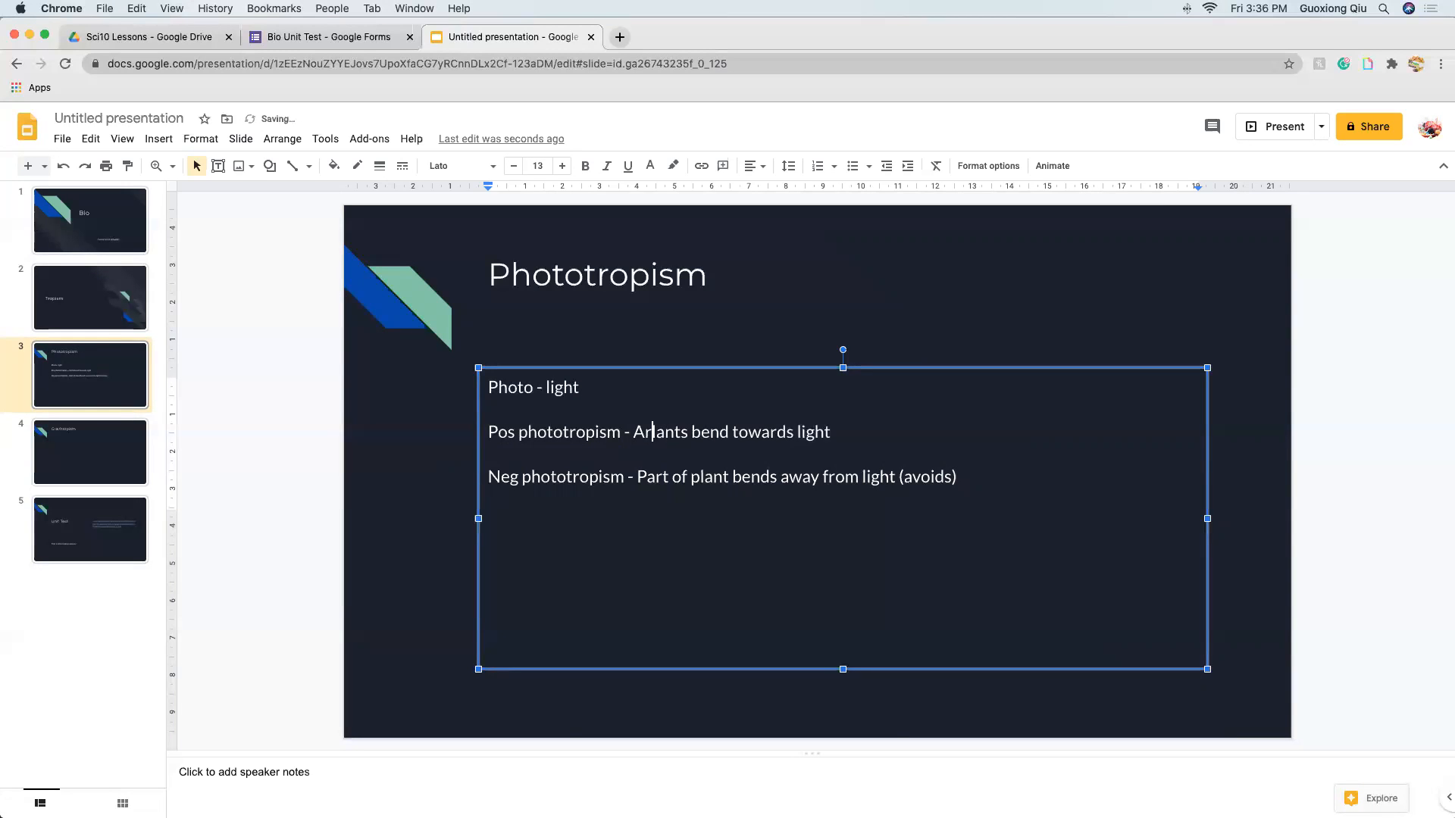
- Reword the positive line so it reads 'Part of plant' instead of 'plants'
{"action": "type", "text": "Plants"}
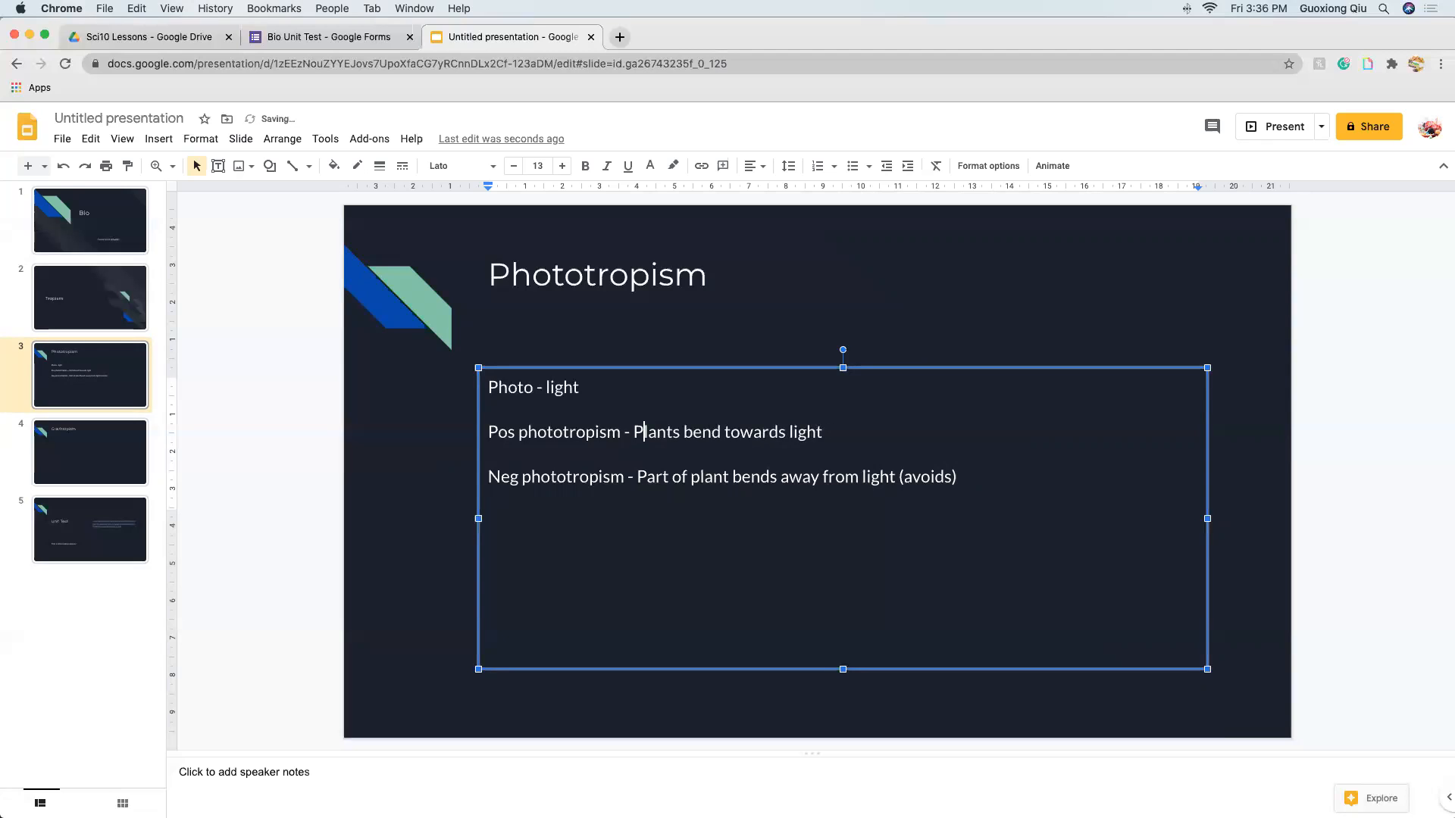
{"action": "type", "text": "Part of p"}
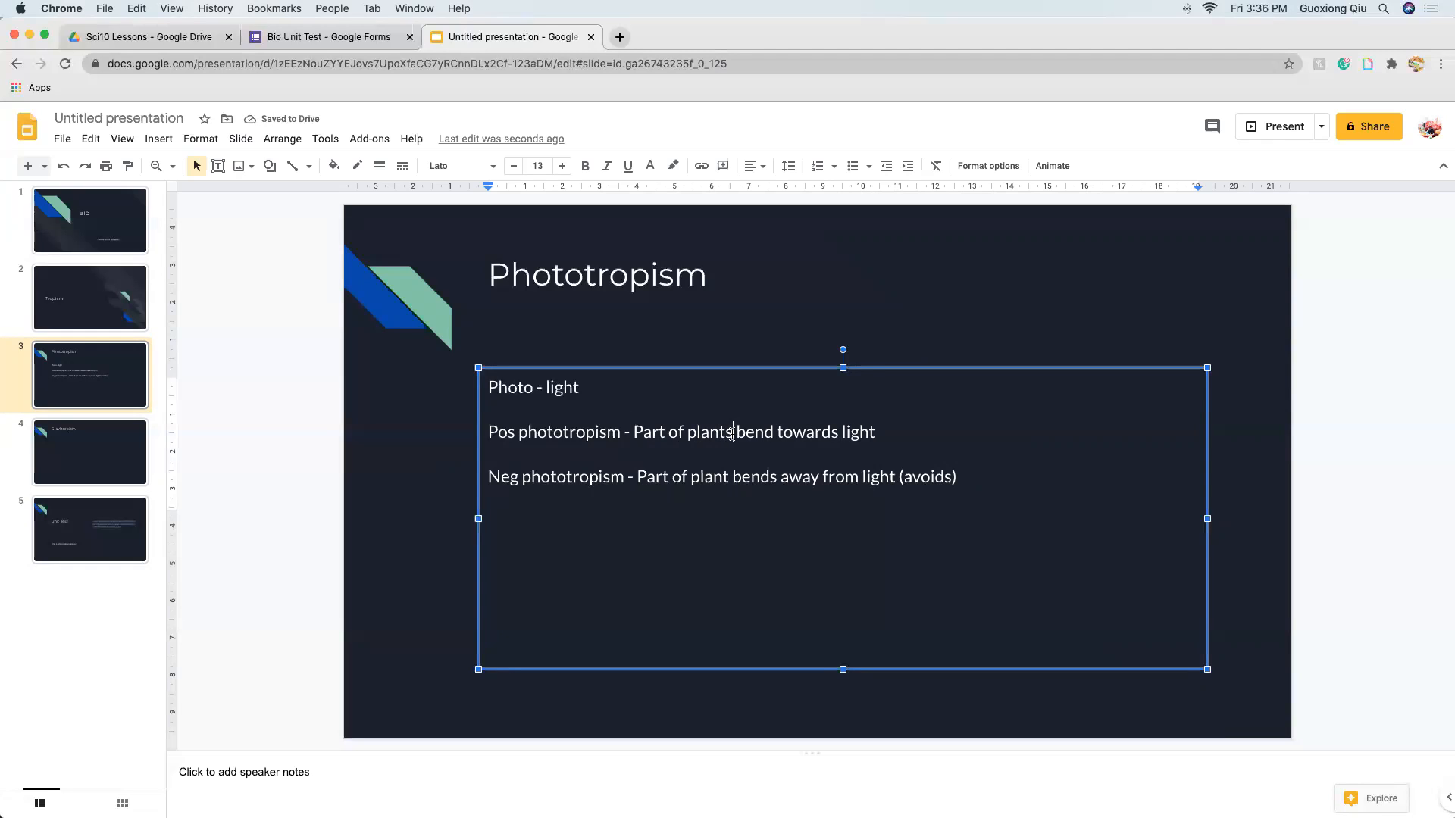
{"action": "key", "text": "Backspace"}
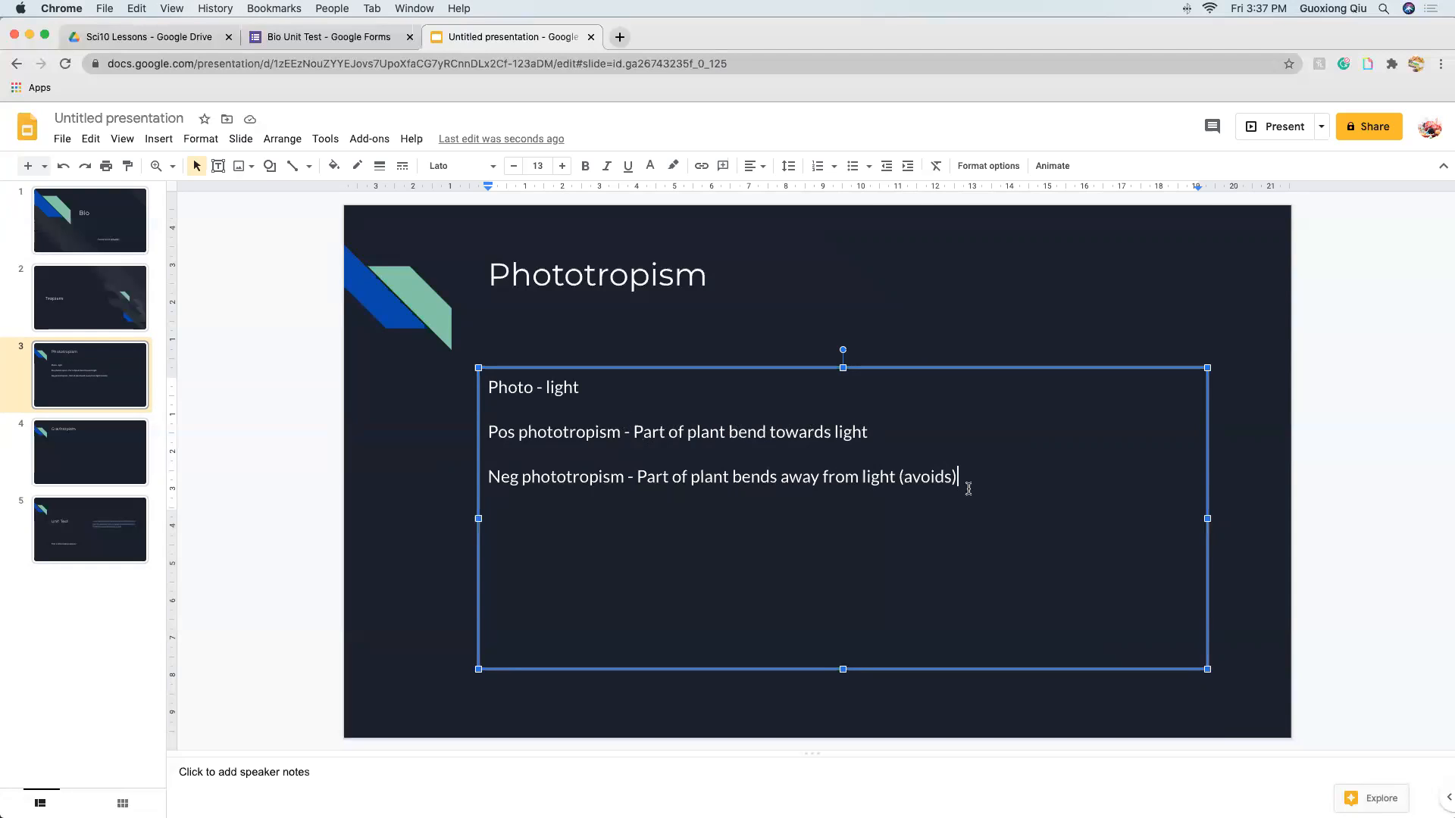
- Add the line 'Growth towards/away from light' below the definitions
{"action": "type", "text": "Gre"}
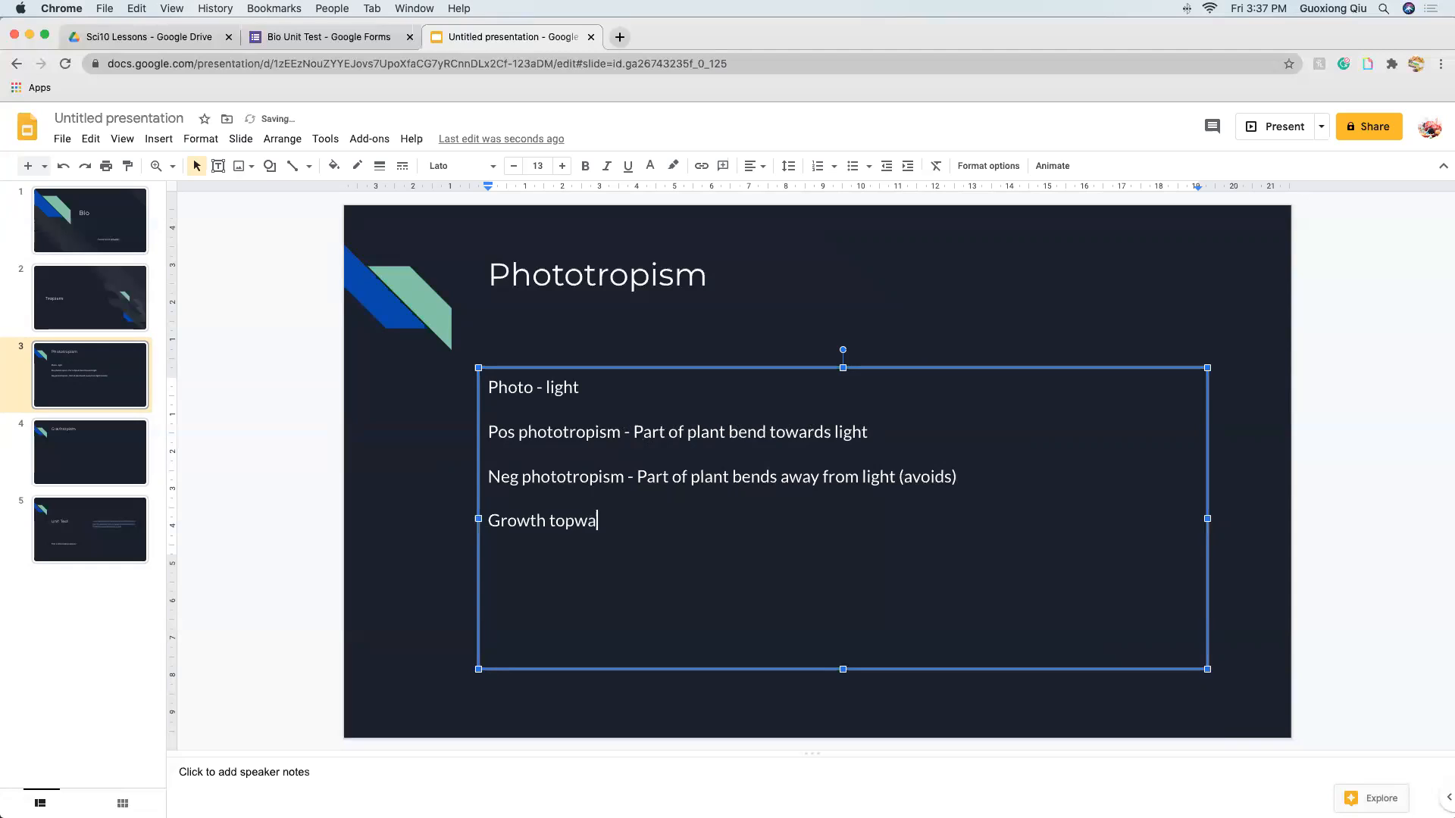
{"action": "type", "text": "rds/"}
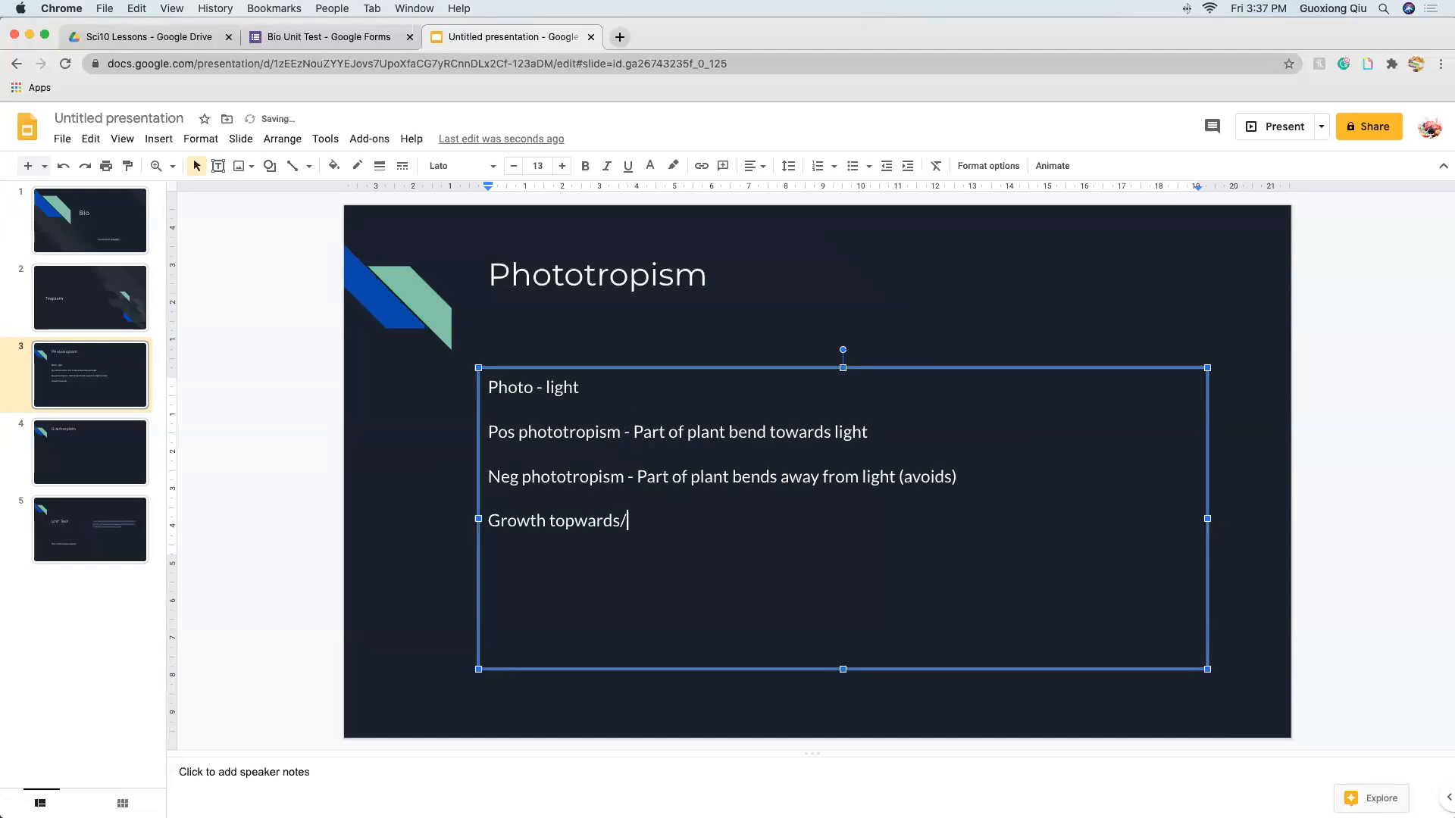
{"action": "type", "text": "awa"}
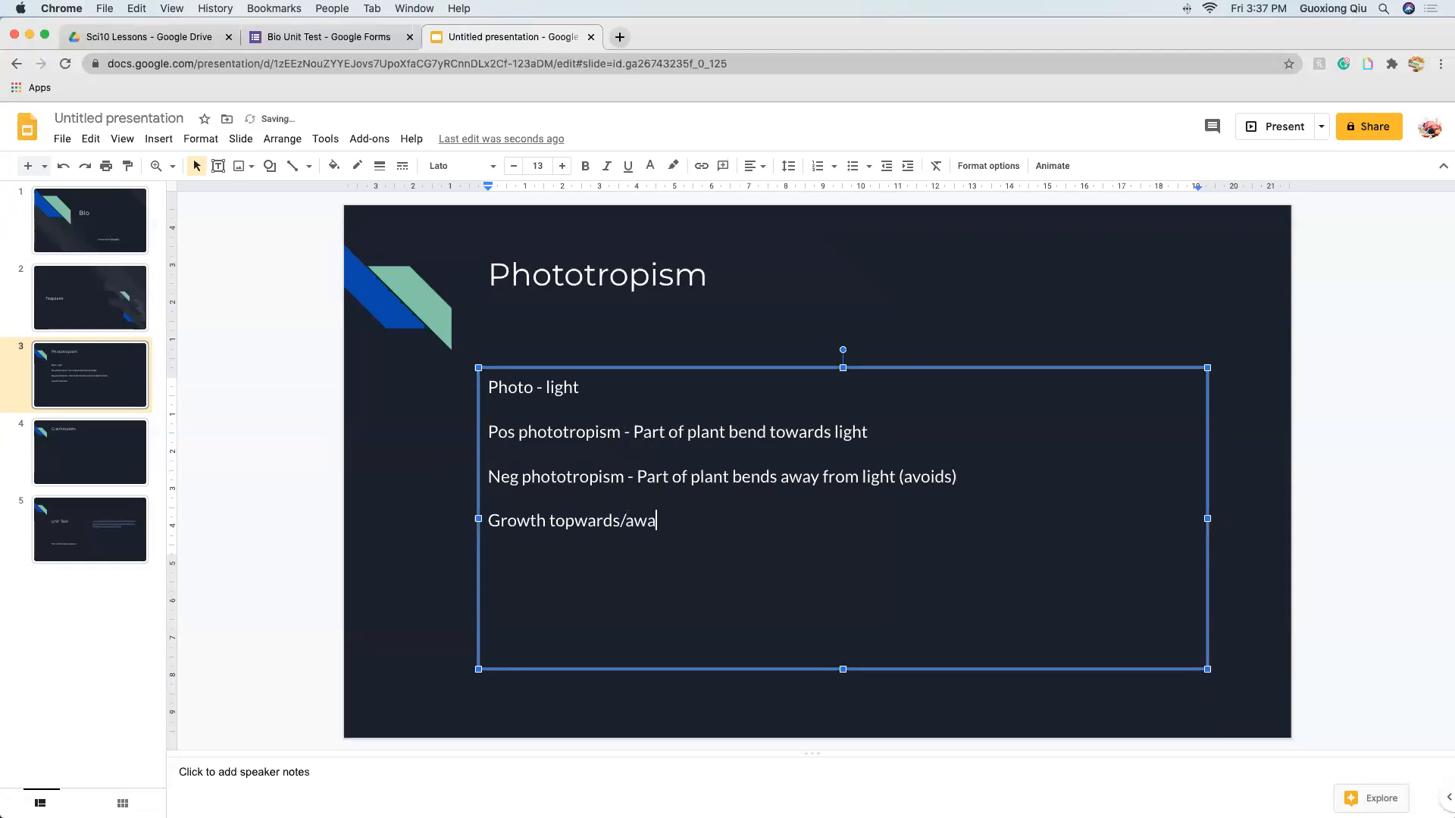
{"action": "type", "text": "y from light"}
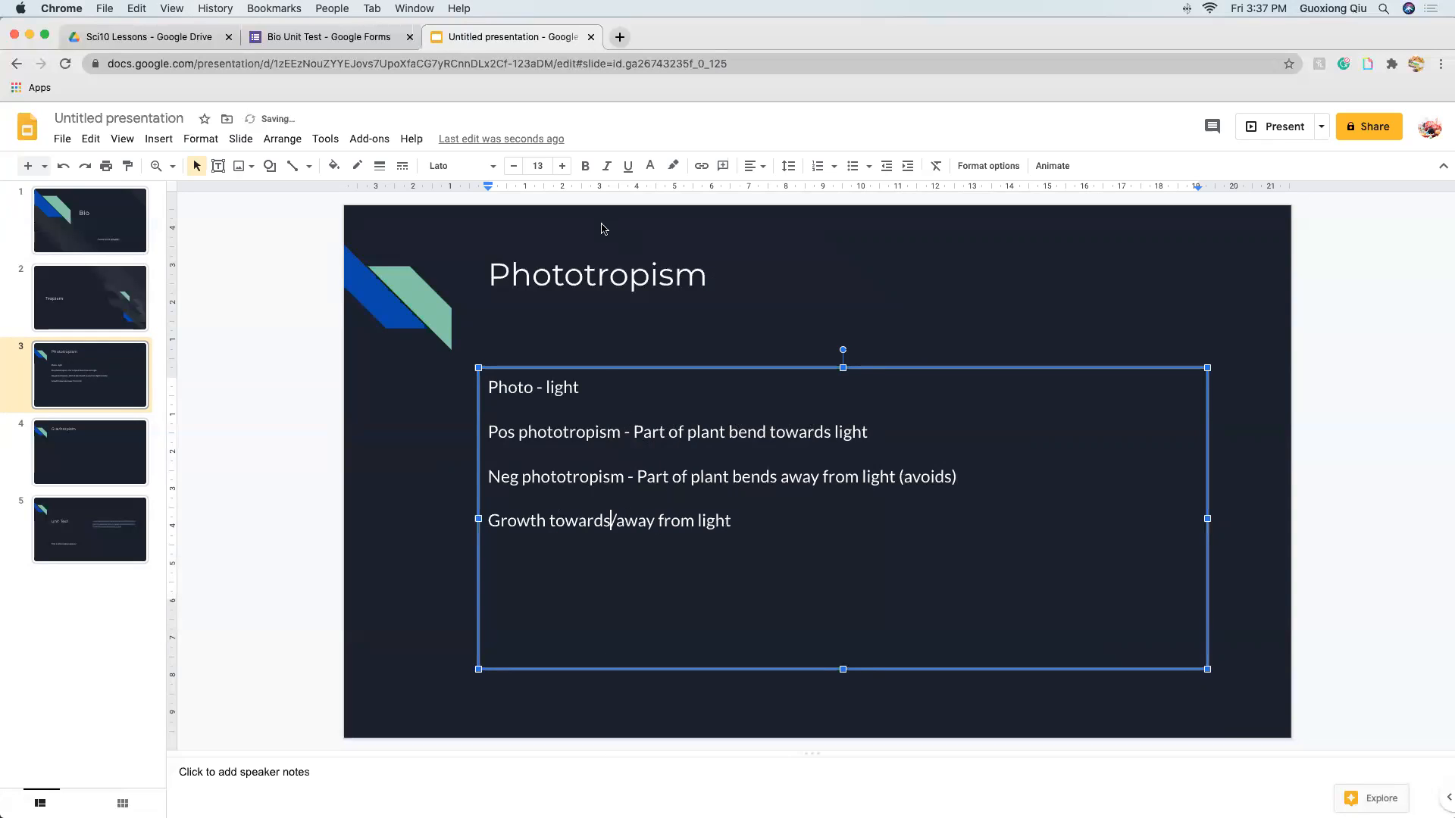
- Search Google for 'phototropism' in a new tab and switch to image results
{"action": "key", "text": "enter"}
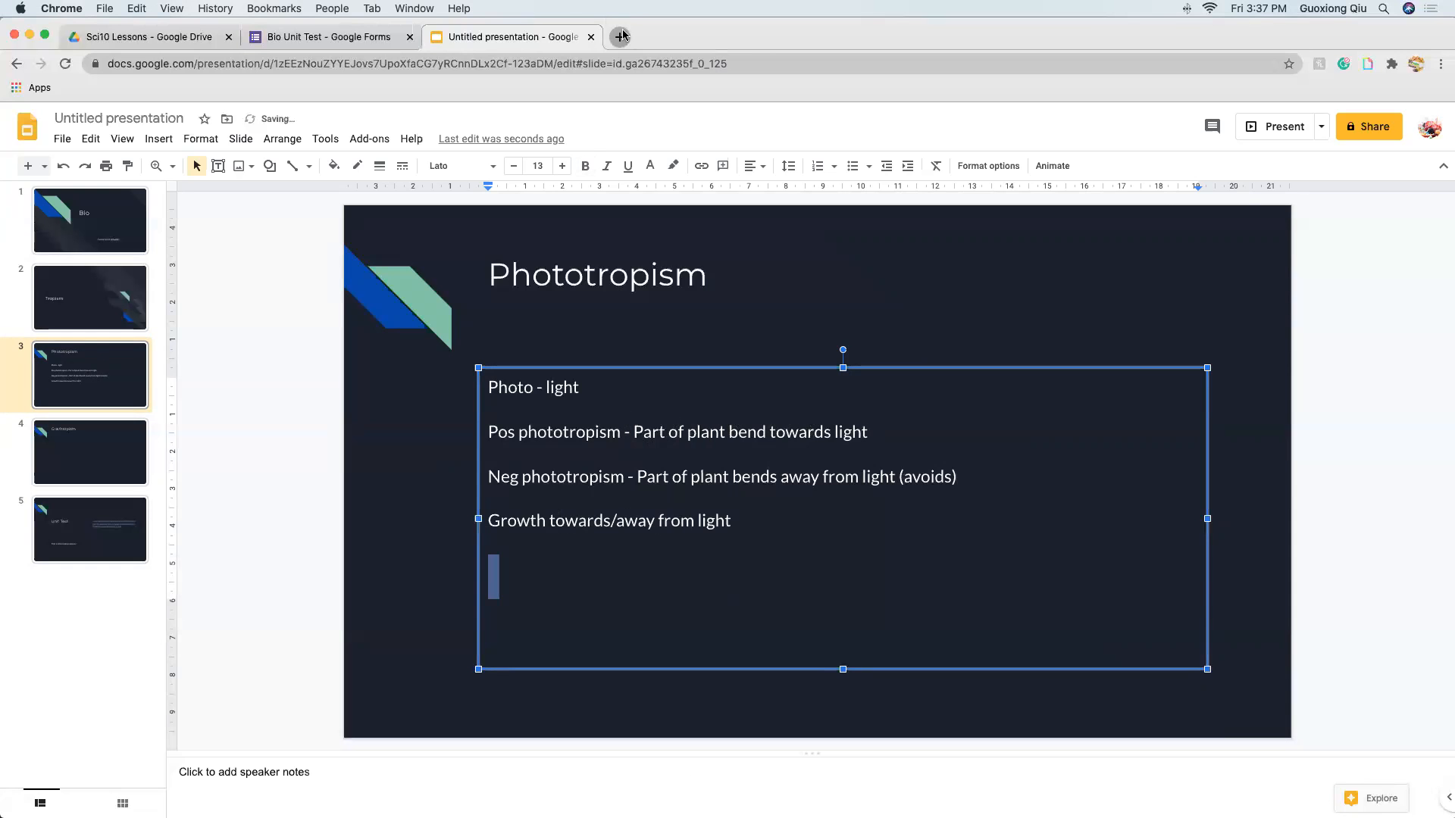
{"action": "type", "text": "photo"}
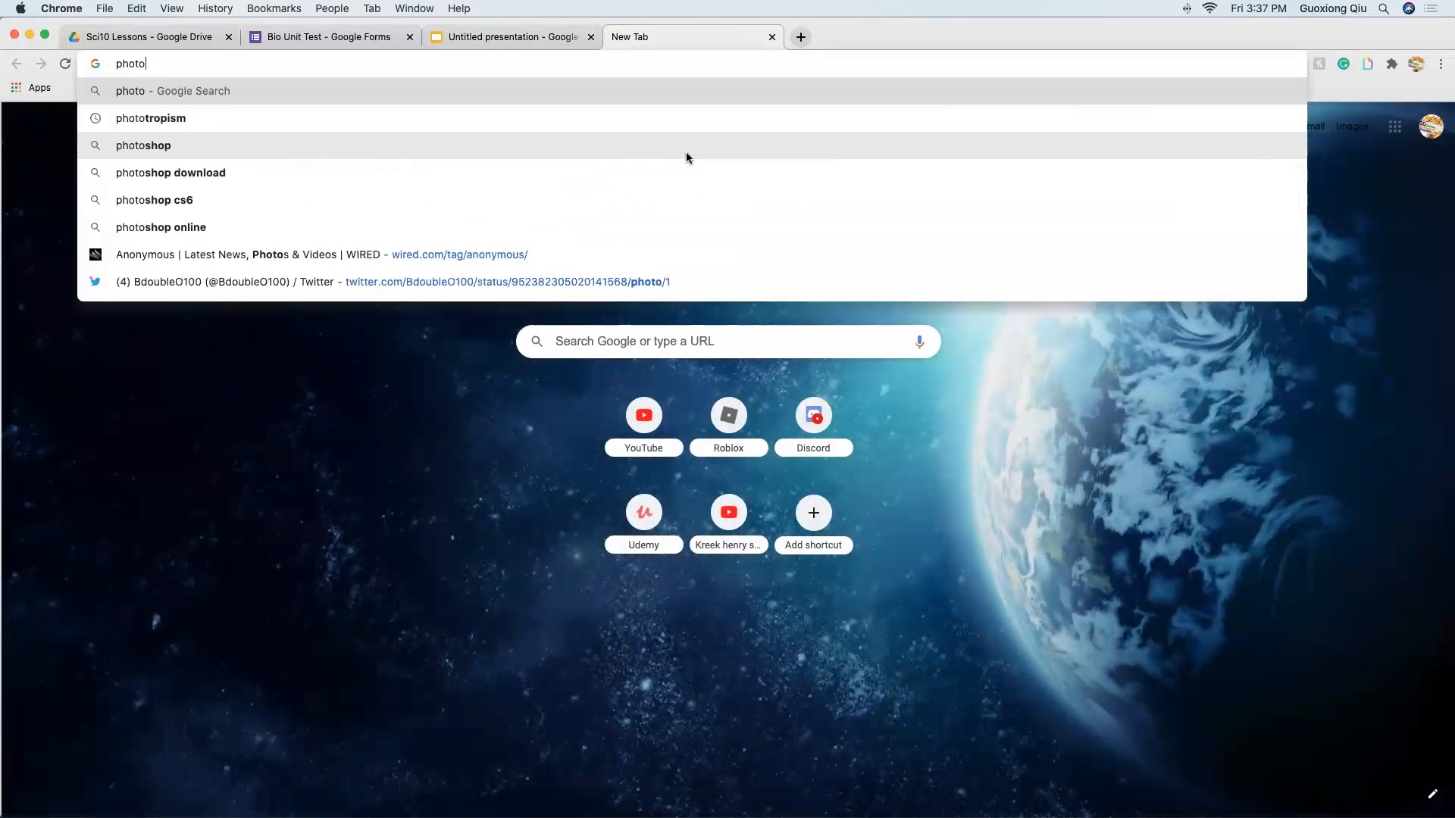
{"action": "left_click", "coordinate": [150, 118]}
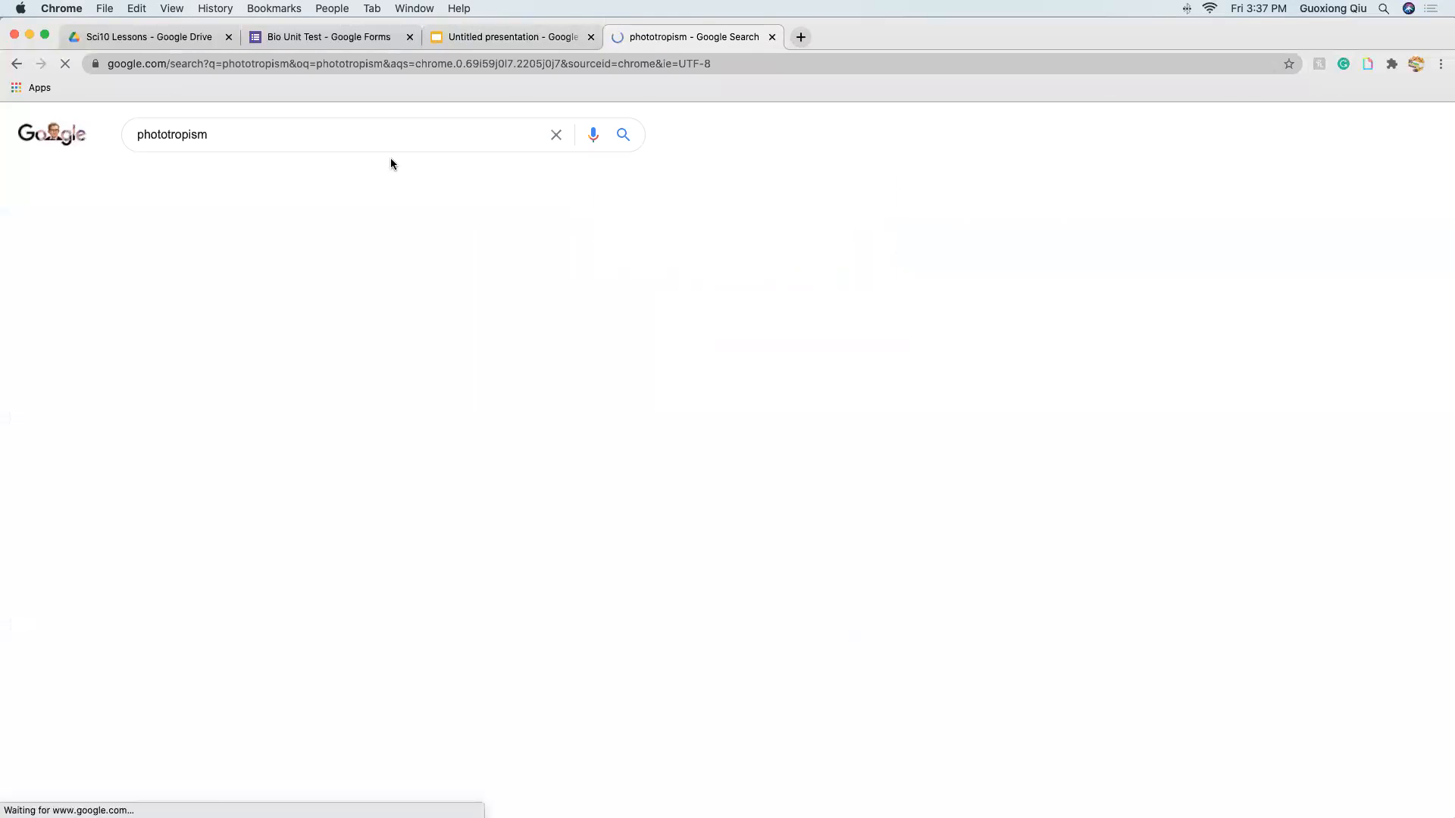
{"action": "left_click", "coordinate": [203, 177]}
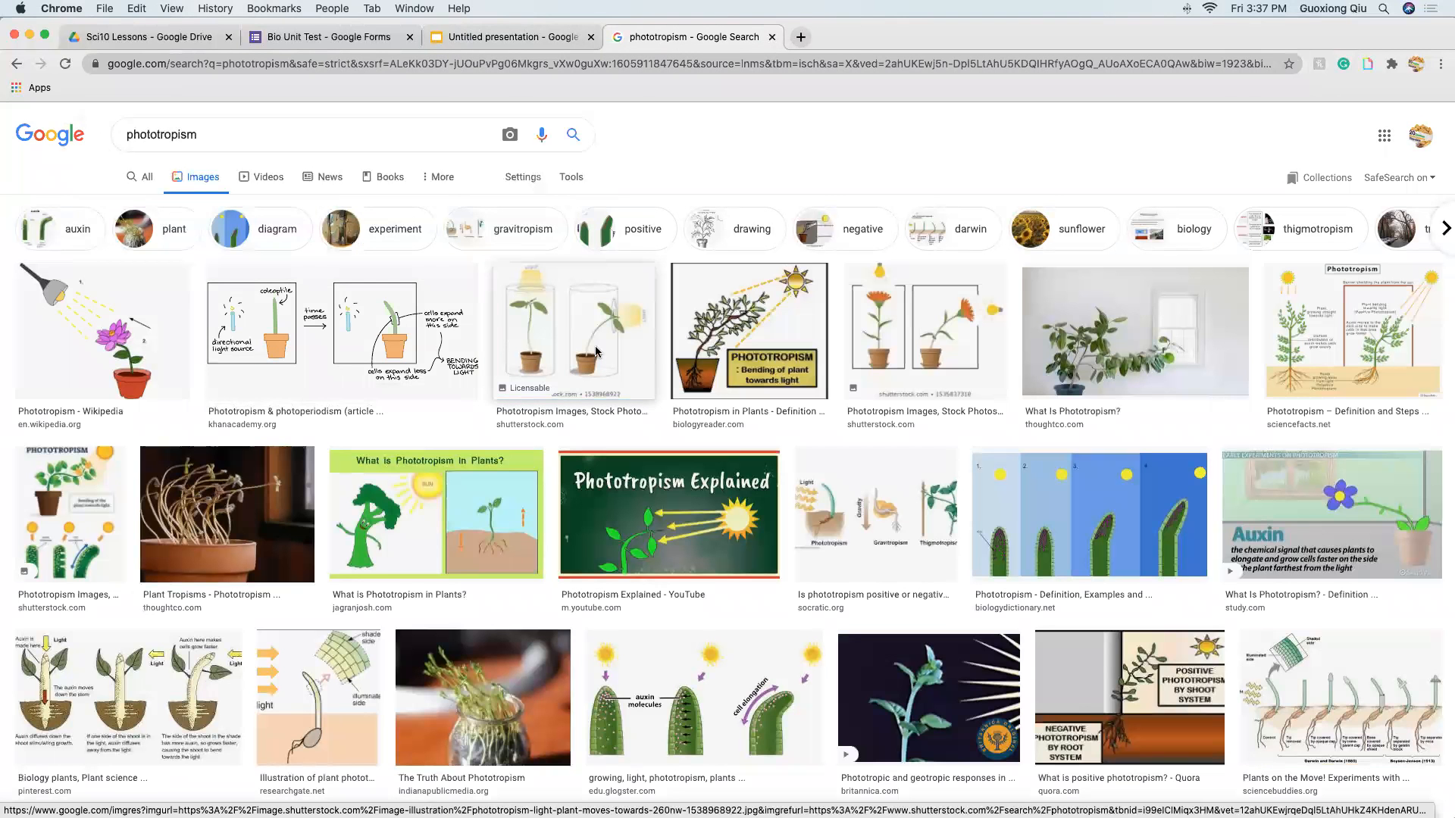
- Preview the diagram of two plants in cylinders bending toward light and copy the image
{"action": "left_click", "coordinate": [573, 331]}
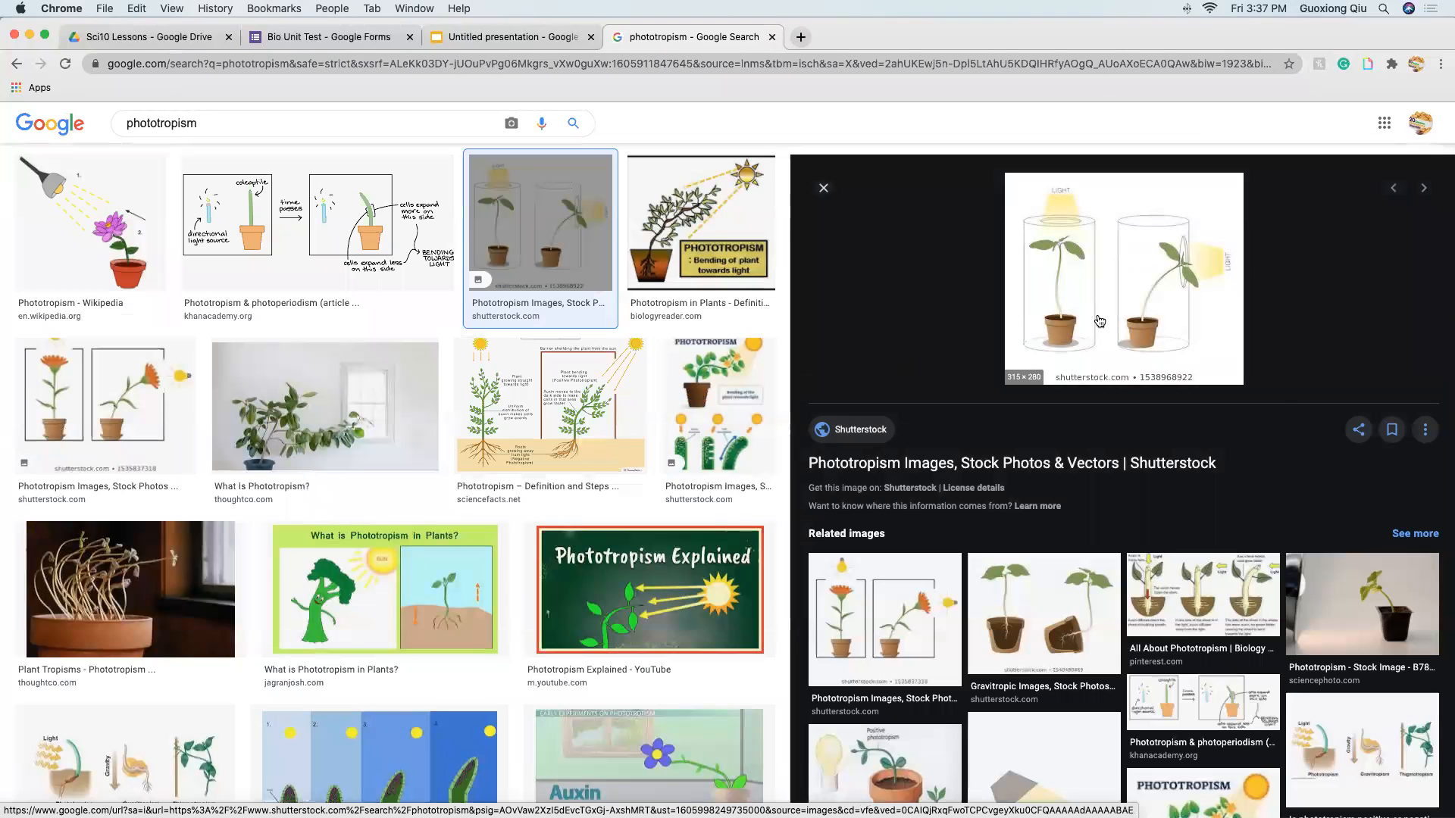
{"action": "right_click", "coordinate": [1100, 322]}
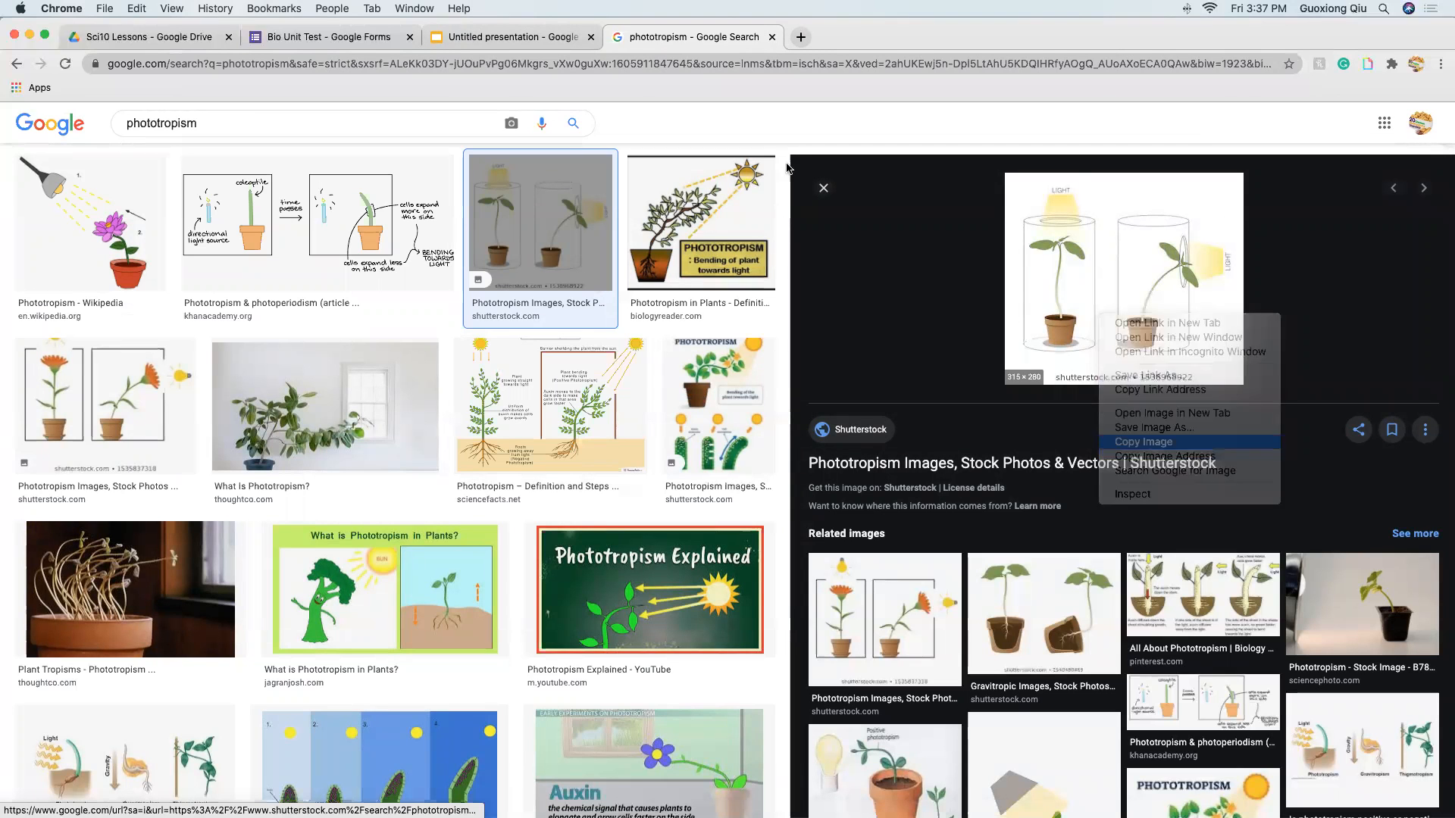
{"action": "left_click", "coordinate": [510, 36]}
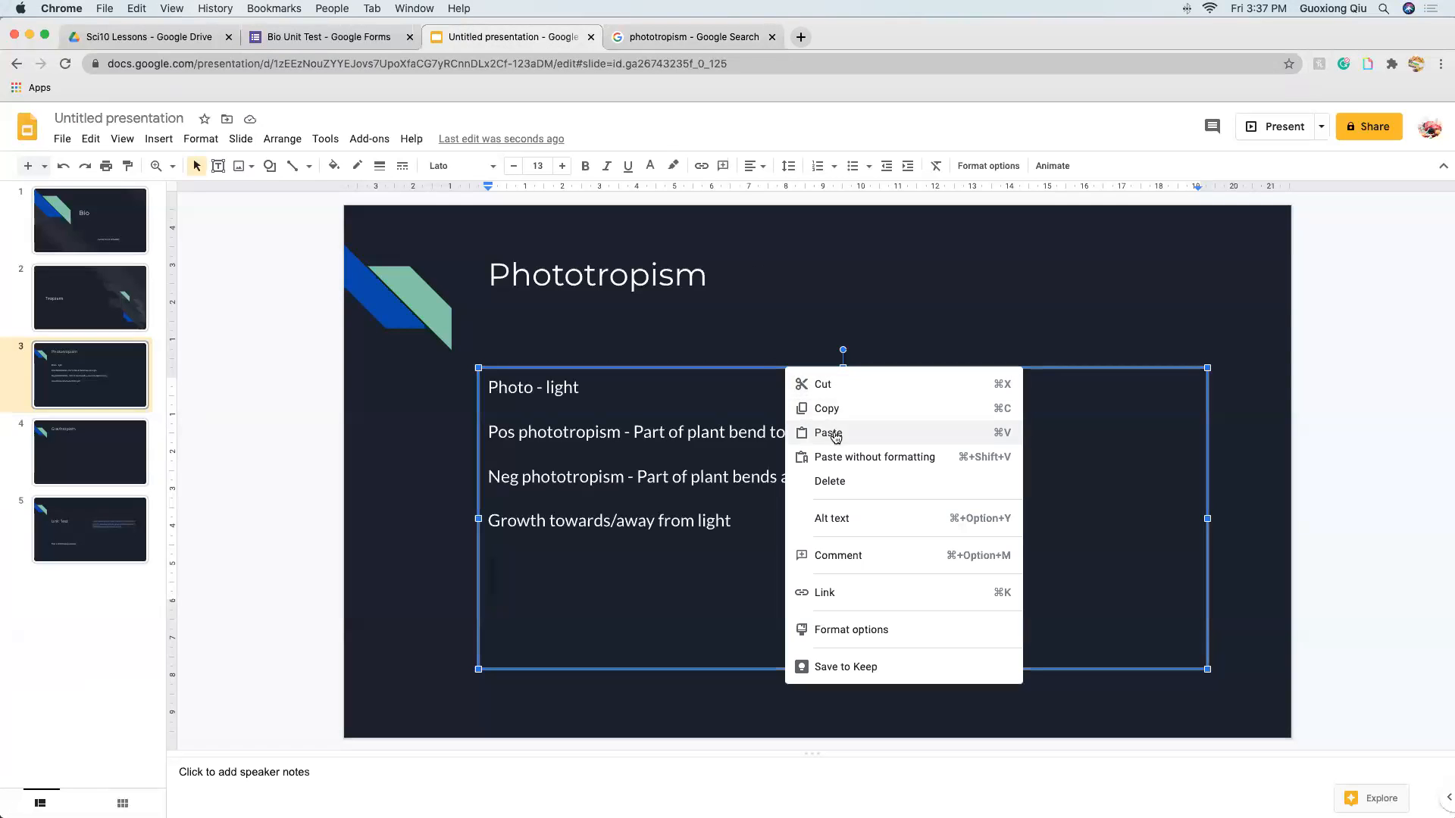
- Paste the plant diagram and drag it to the slide's upper right beside the definitions
{"action": "left_click", "coordinate": [827, 431]}
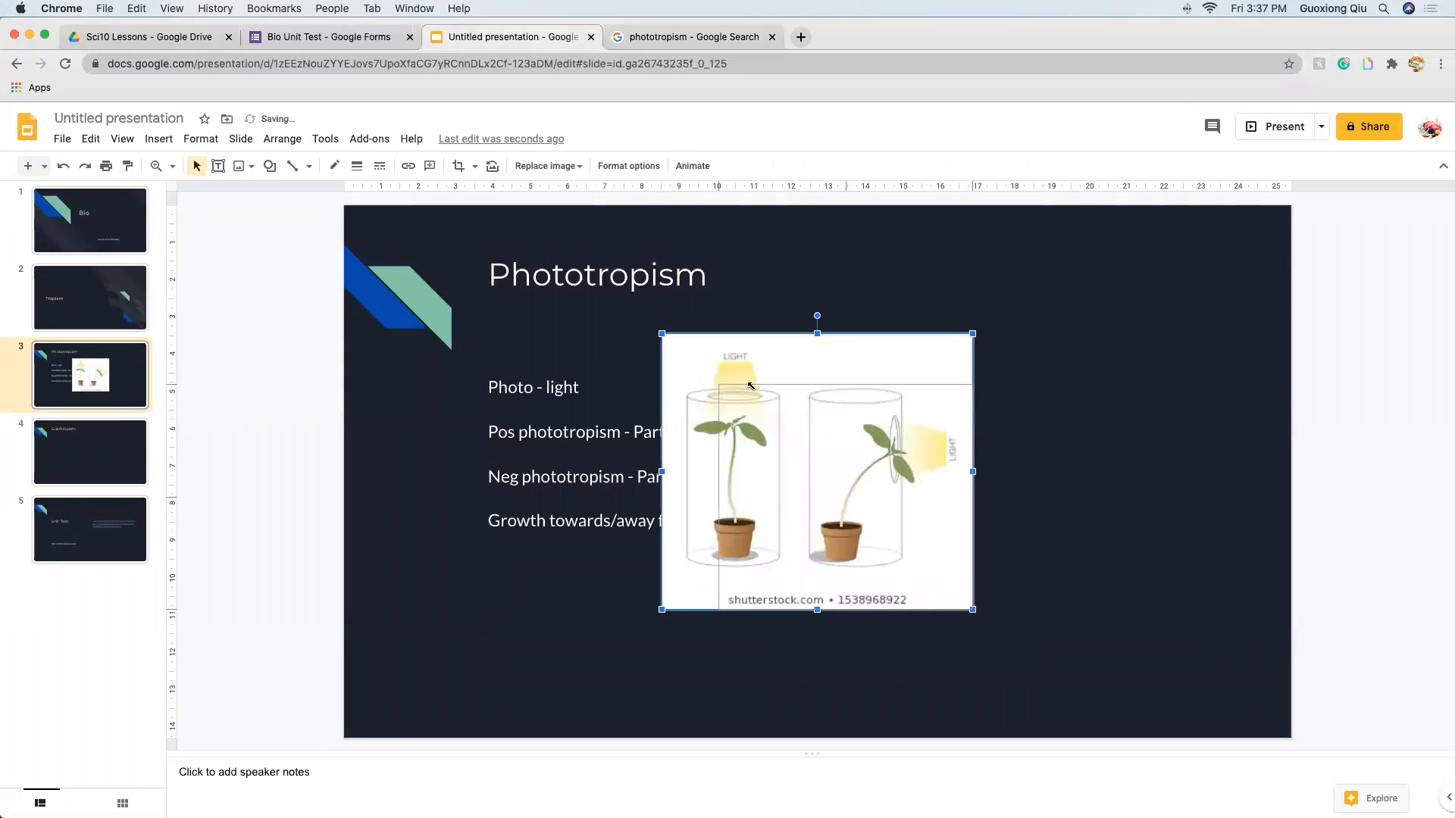
{"action": "left_click_drag", "start_coordinate": [817, 471], "coordinate": [1116, 379]}
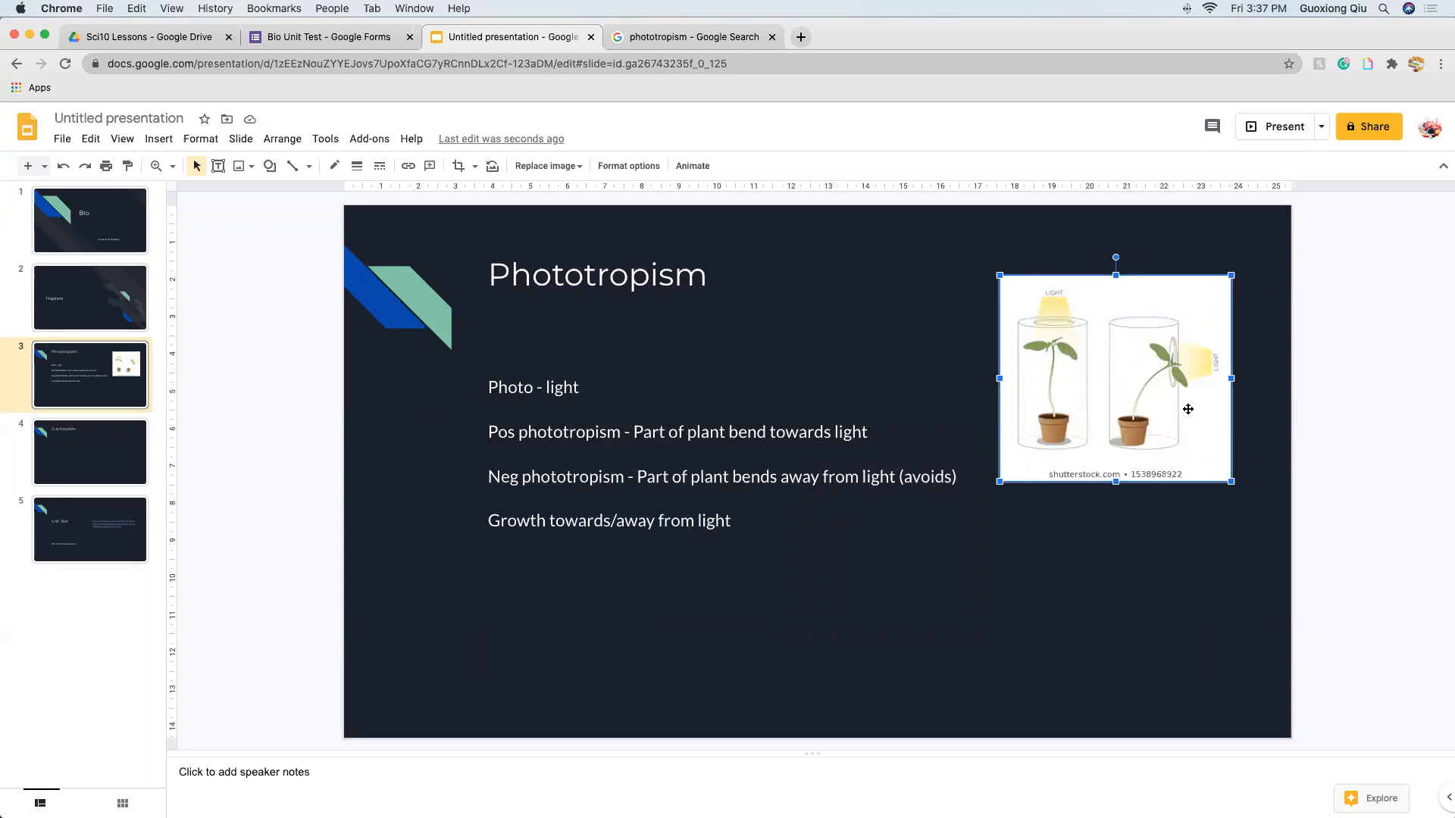
{"action": "mouse_move", "coordinate": [1128, 362]}
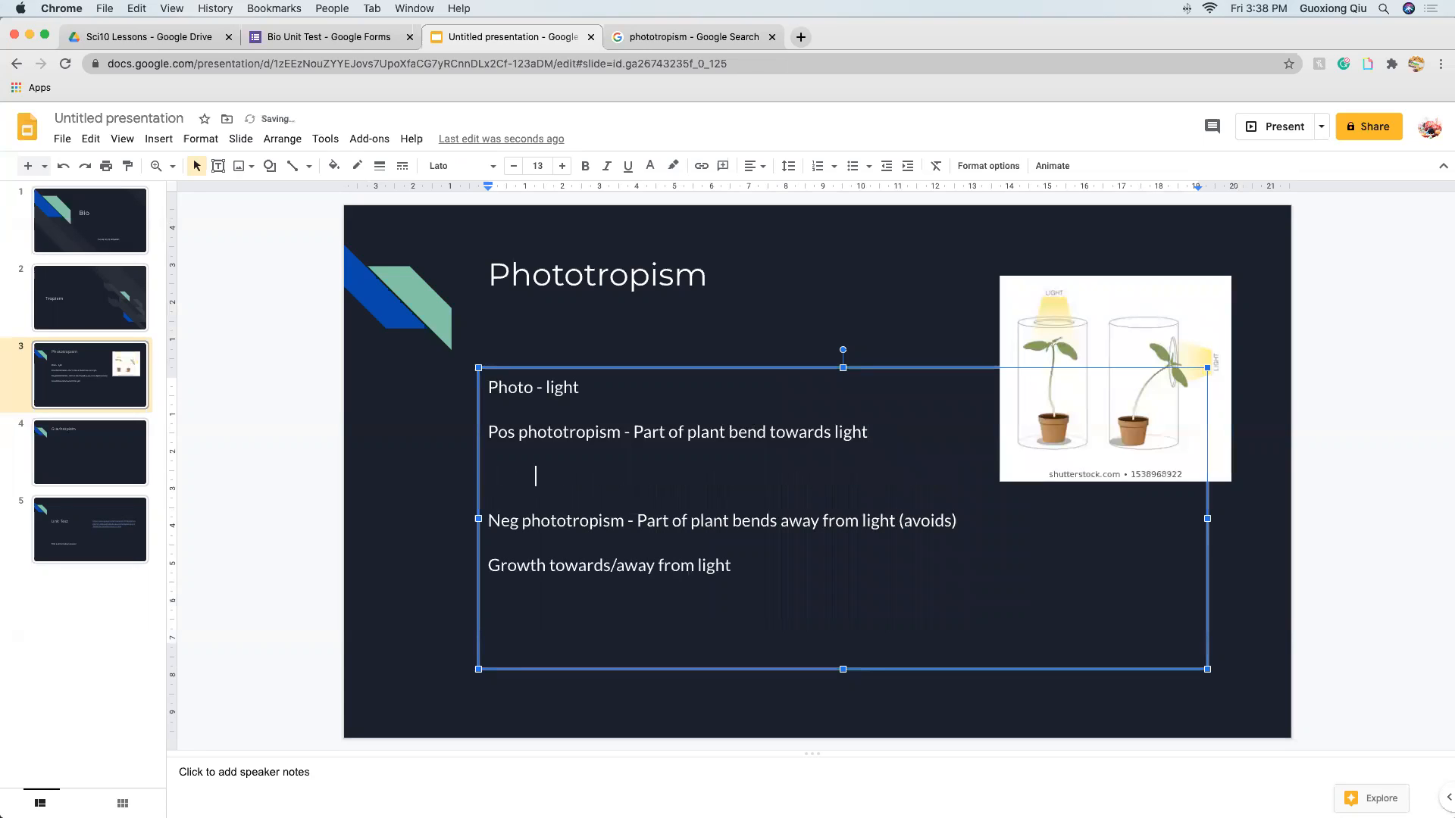
- Add indented examples 'Sunflowers' and 'Roots of plants' under the definitions, then move to the Gravitropism slide
{"action": "type", "text": "Sunflowers"}
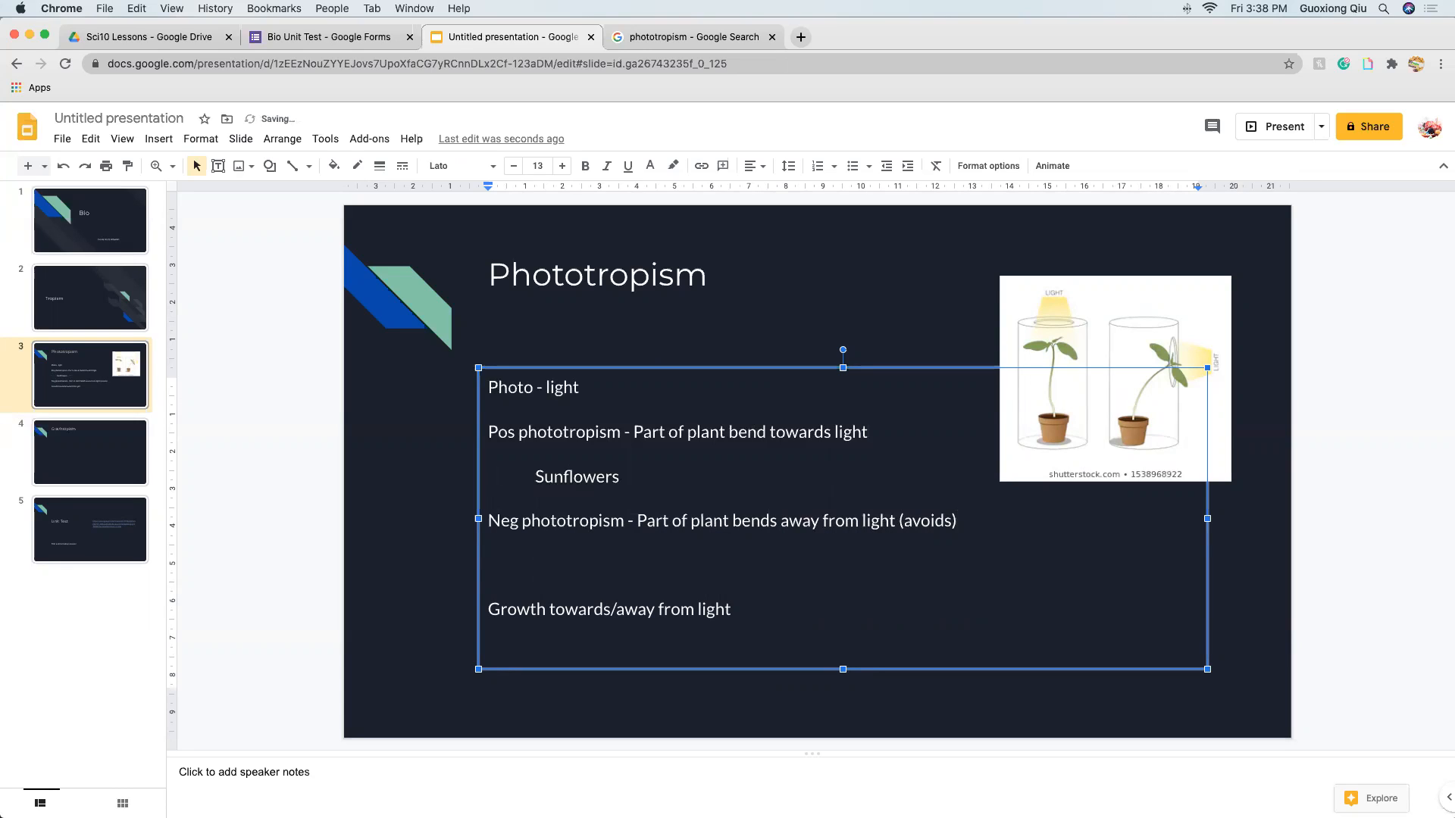
{"action": "type", "text": "Roots of"}
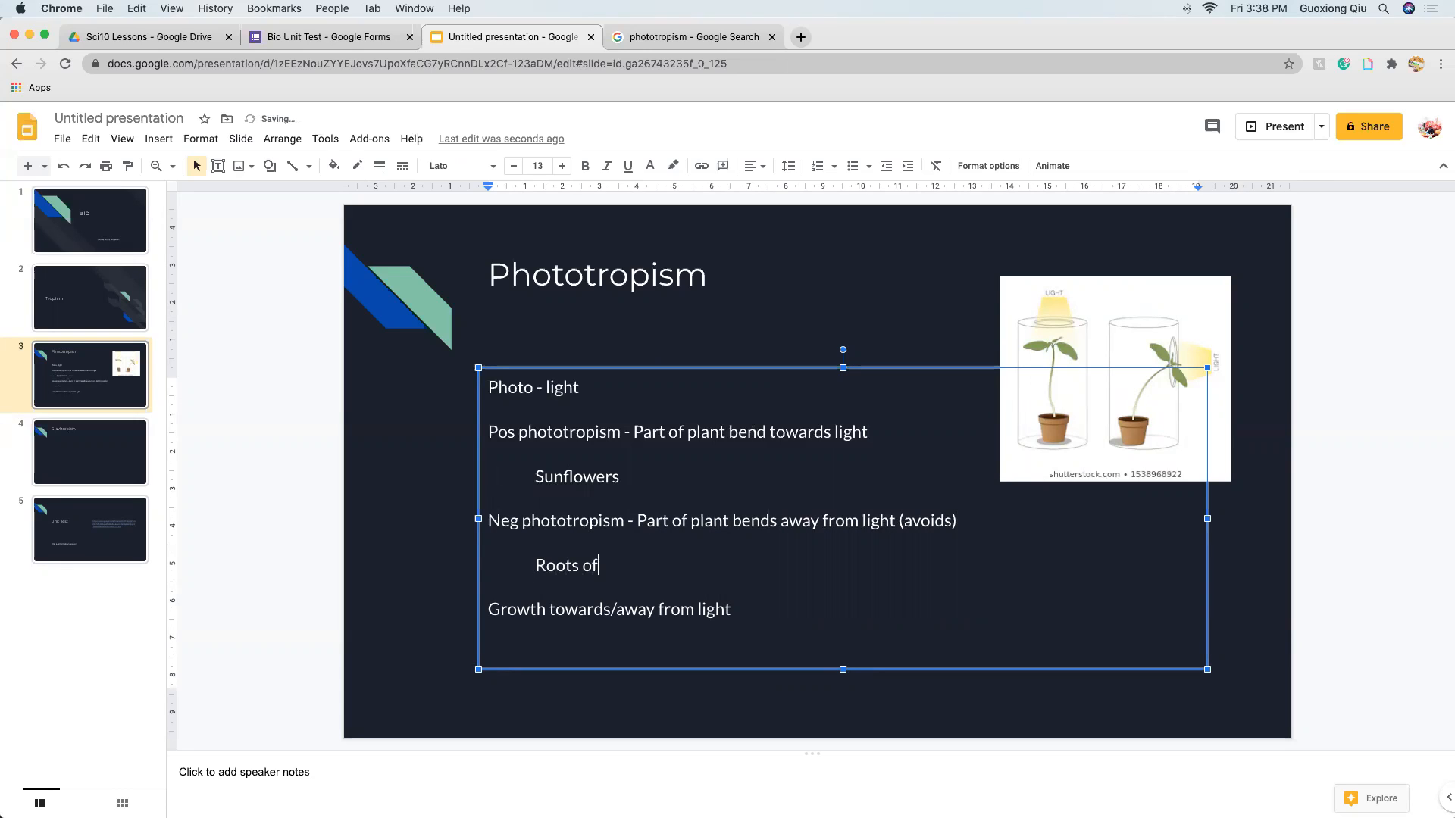
{"action": "type", "text": "plants"}
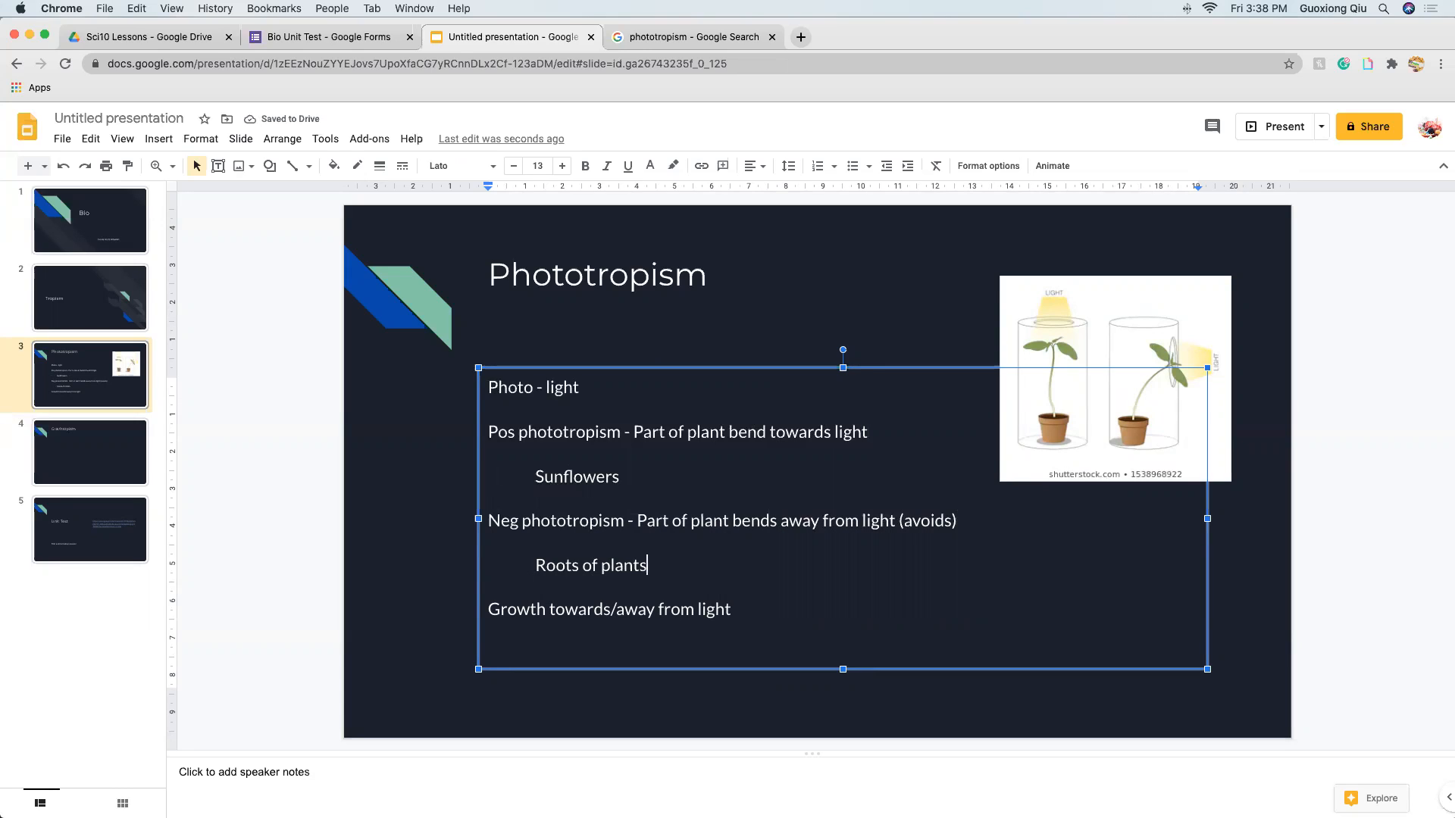
{"action": "mouse_move", "coordinate": [105, 258]}
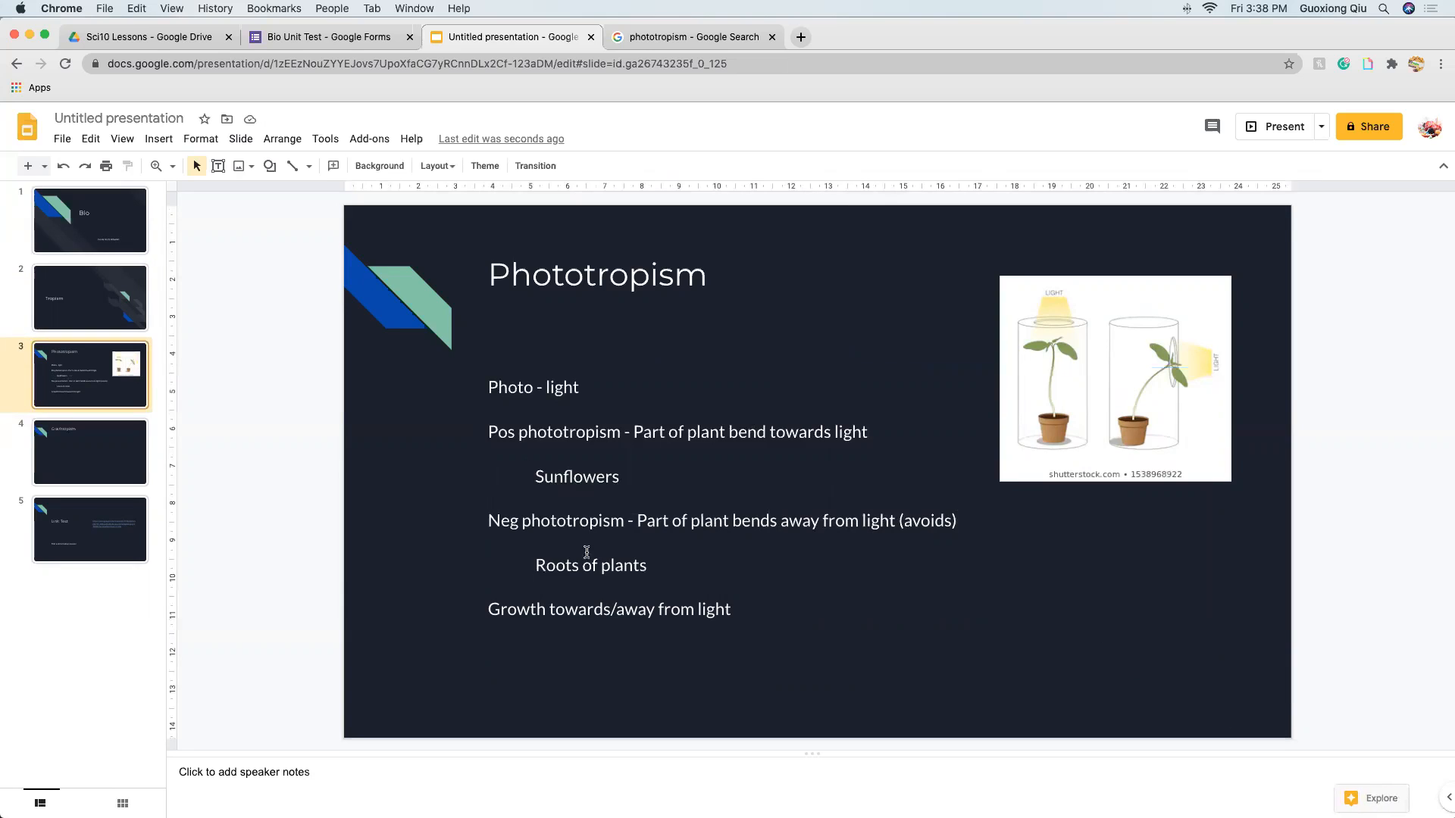
{"action": "double_click", "coordinate": [591, 564]}
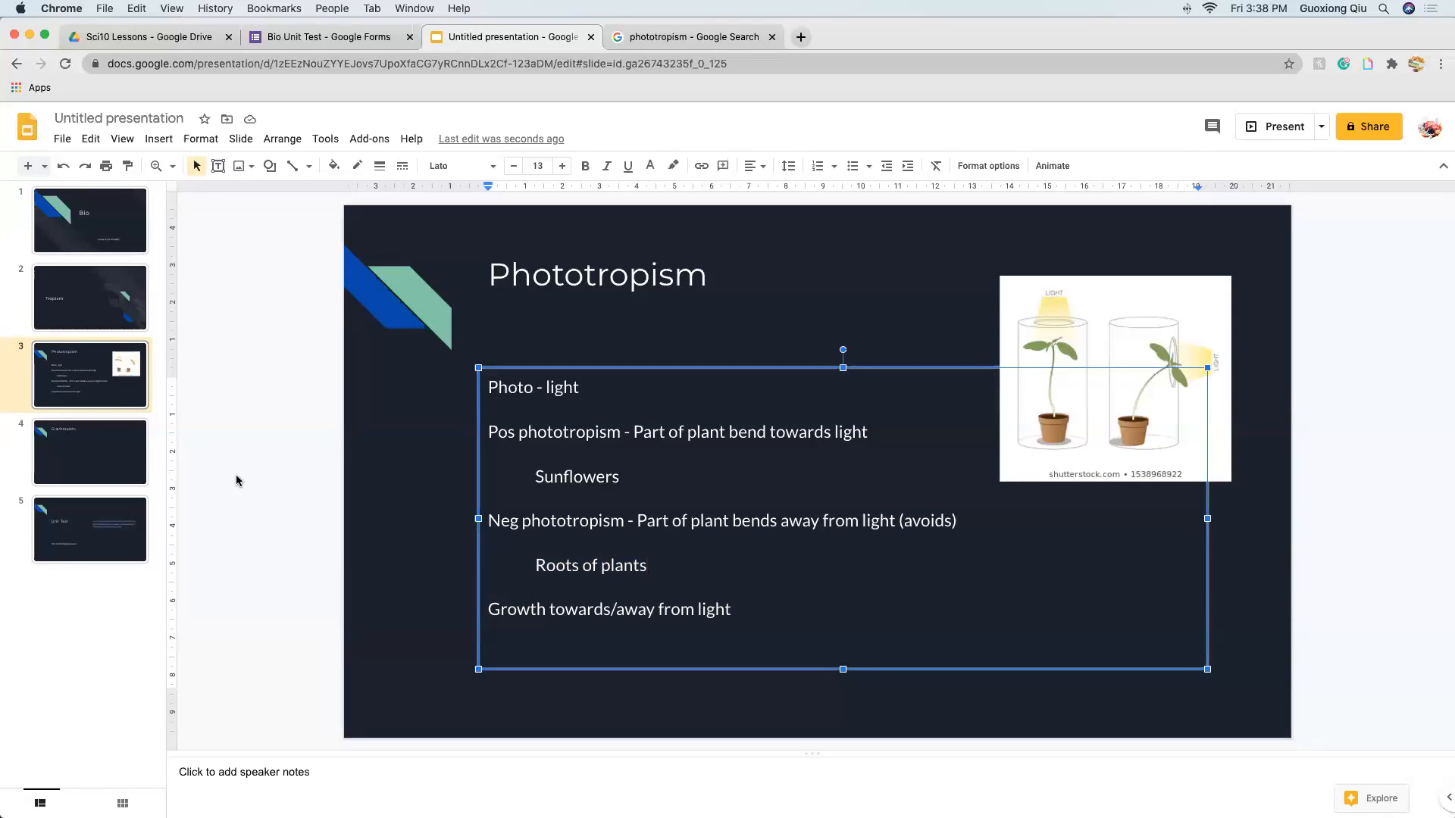
{"action": "left_click", "coordinate": [90, 452]}
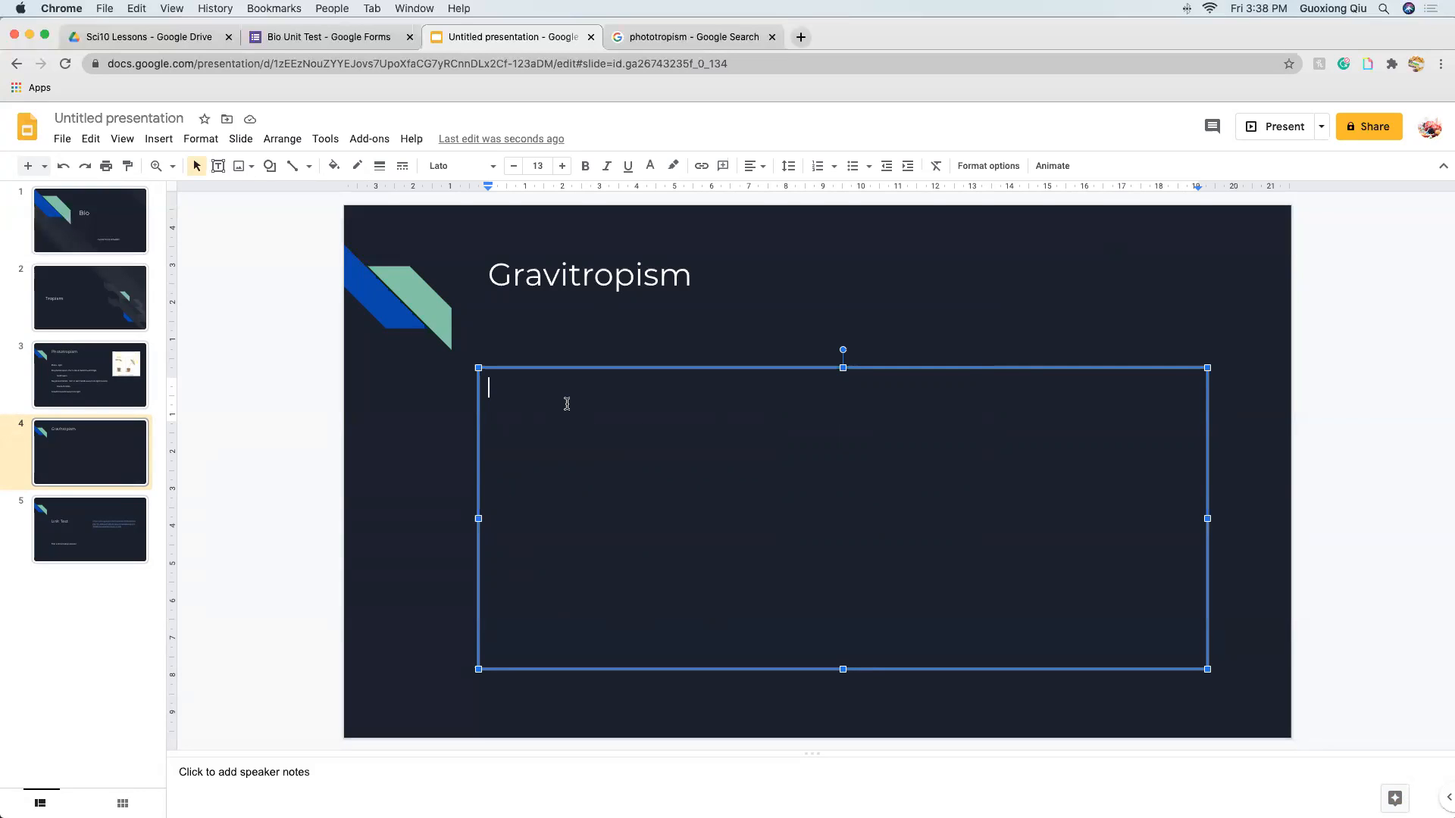
- Write the opening gravitropism line about plants responding to Earth's gravitational force
{"action": "type", "text": "P"}
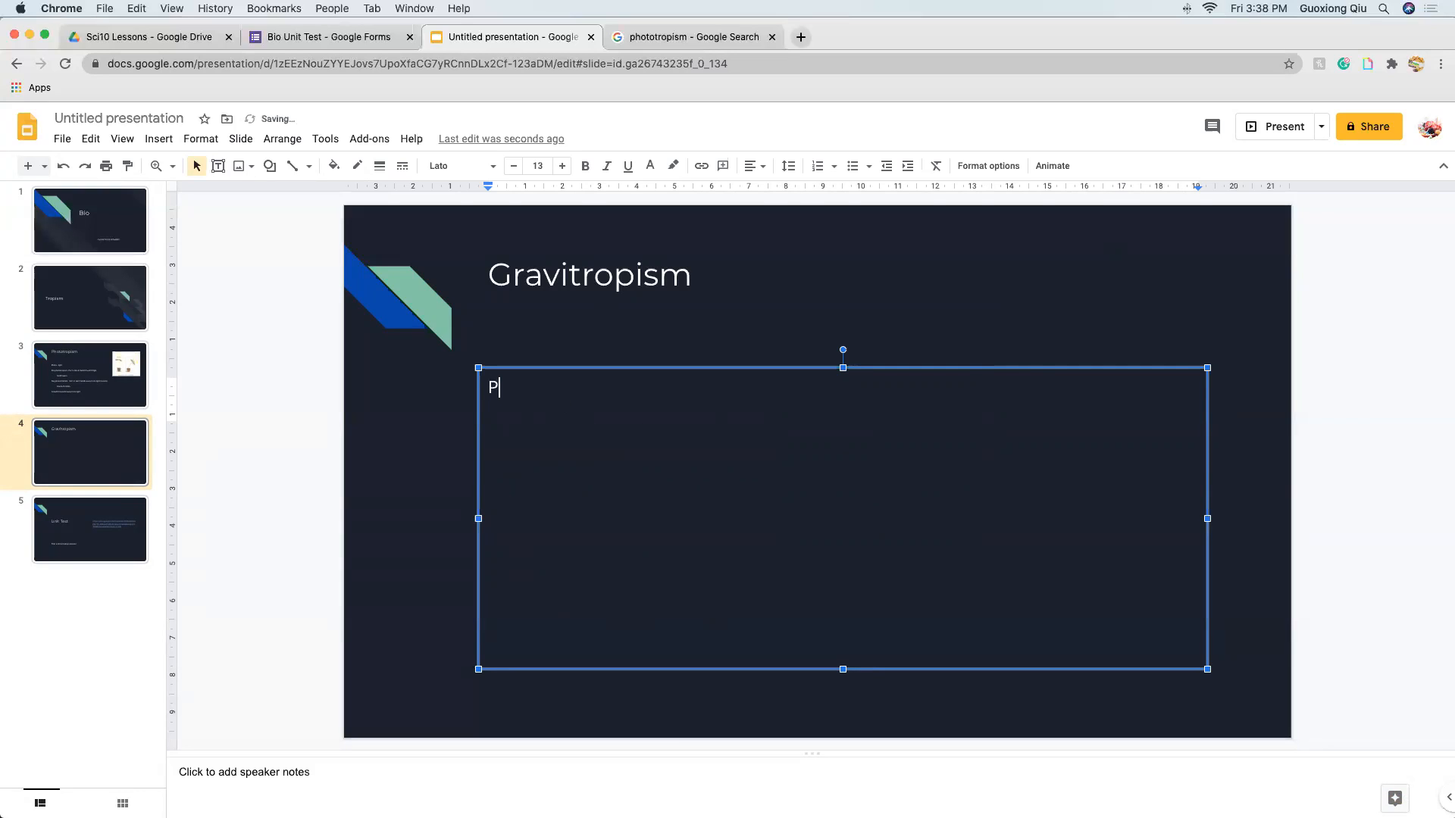
{"action": "type", "text": "lants respons"}
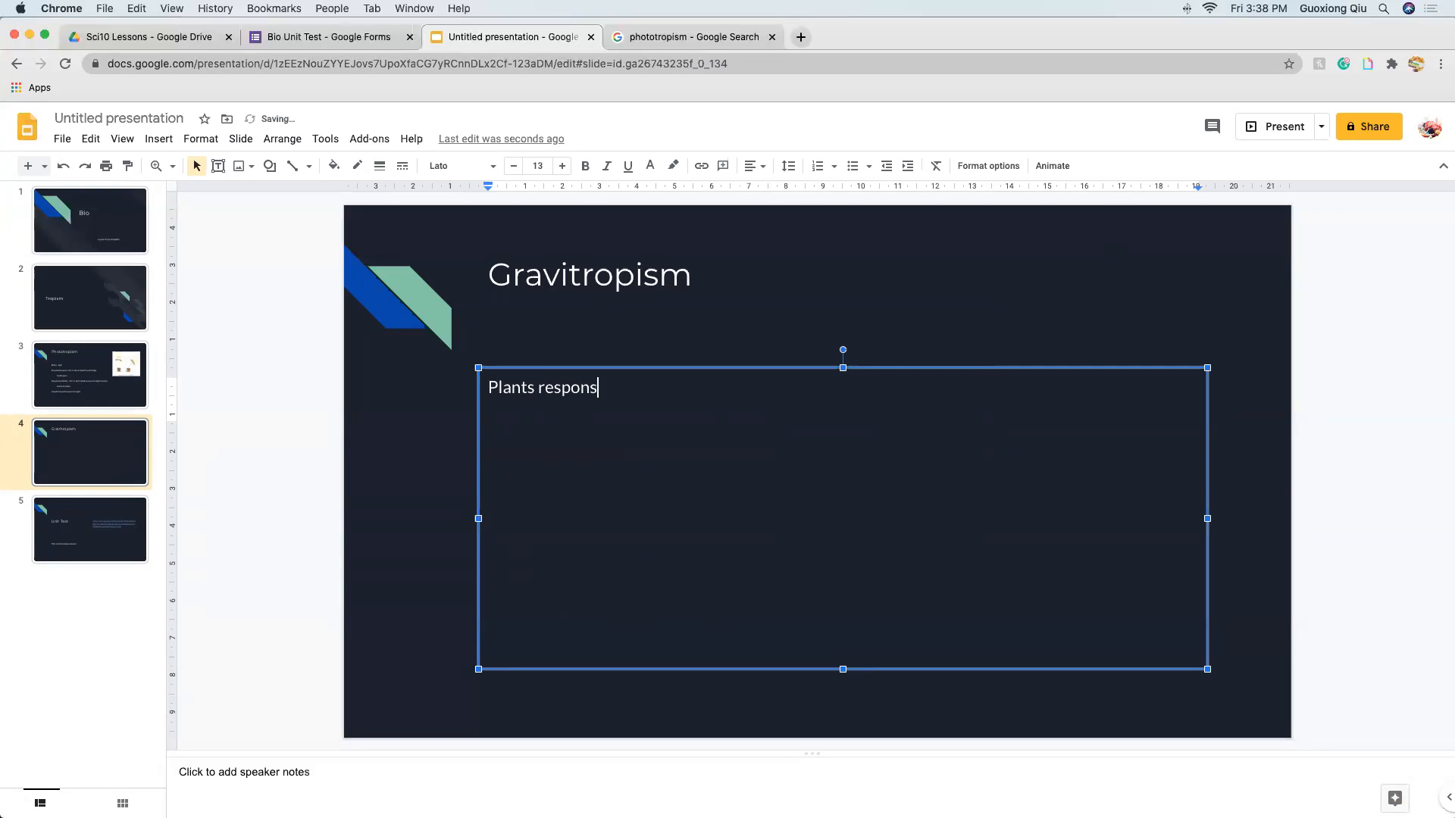
{"action": "type", "text": "e to Ea"}
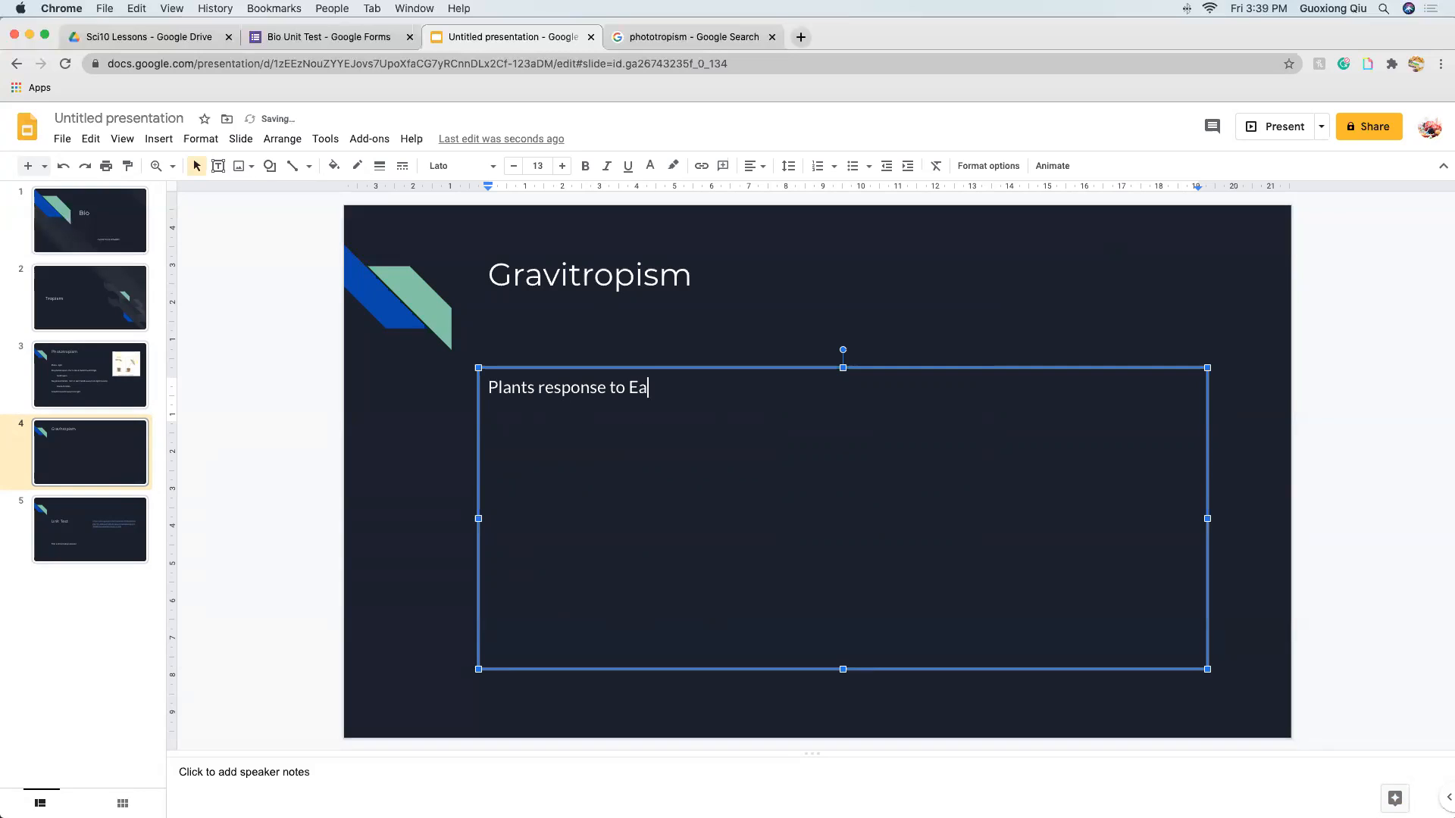
{"action": "type", "text": "rth's"}
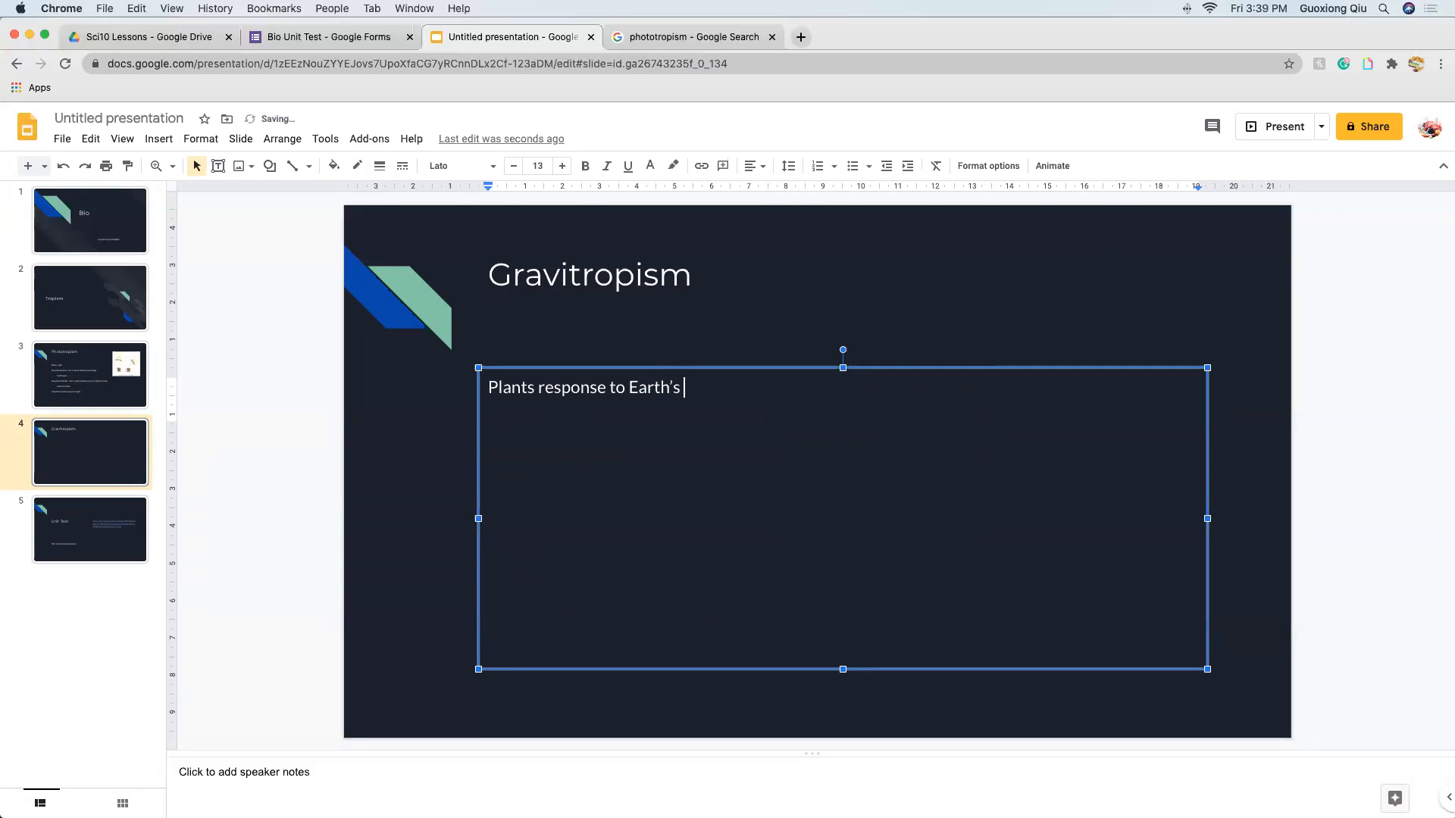
{"action": "type", "text": "gravitati"}
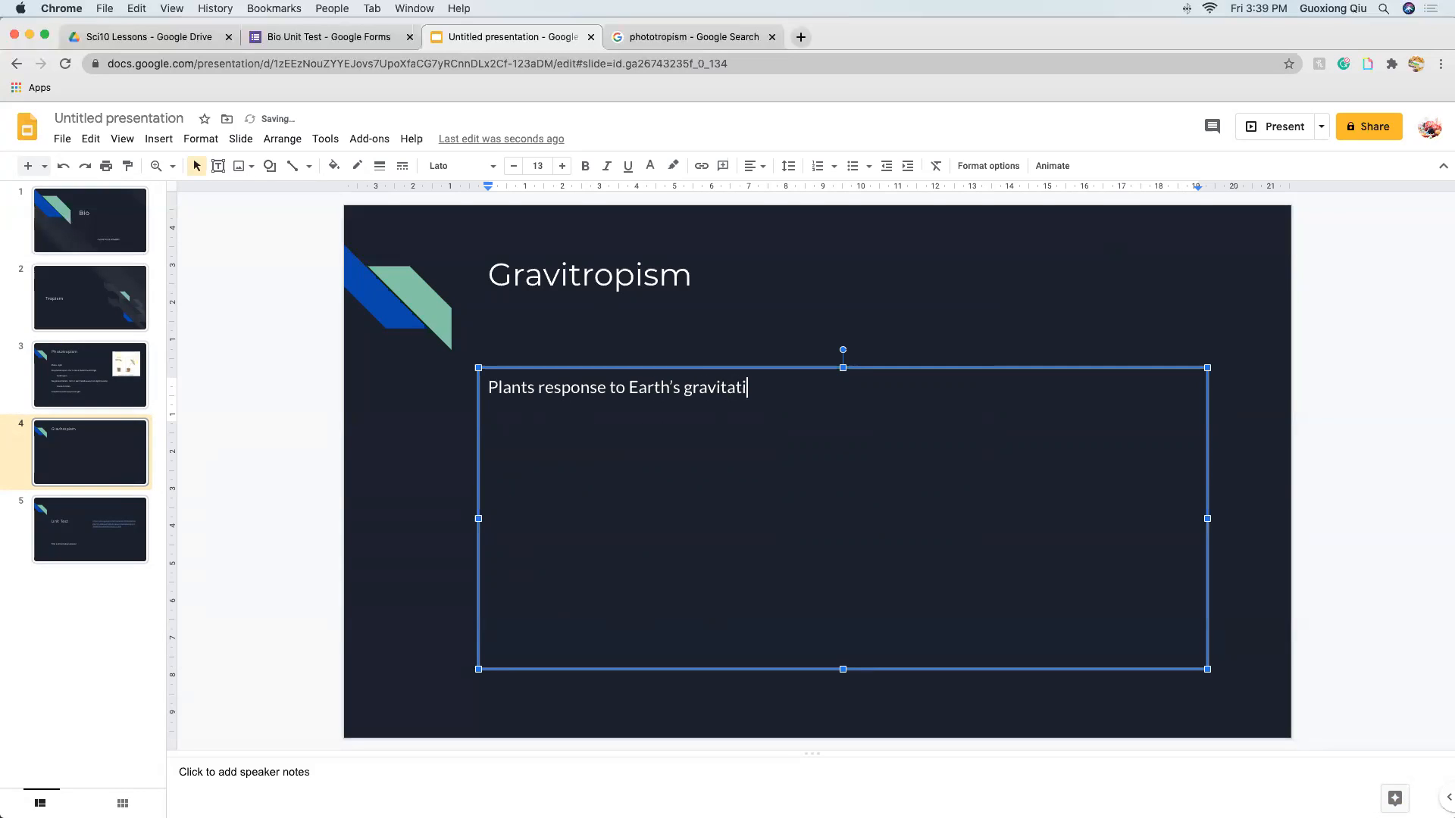
{"action": "type", "text": "onal fr"}
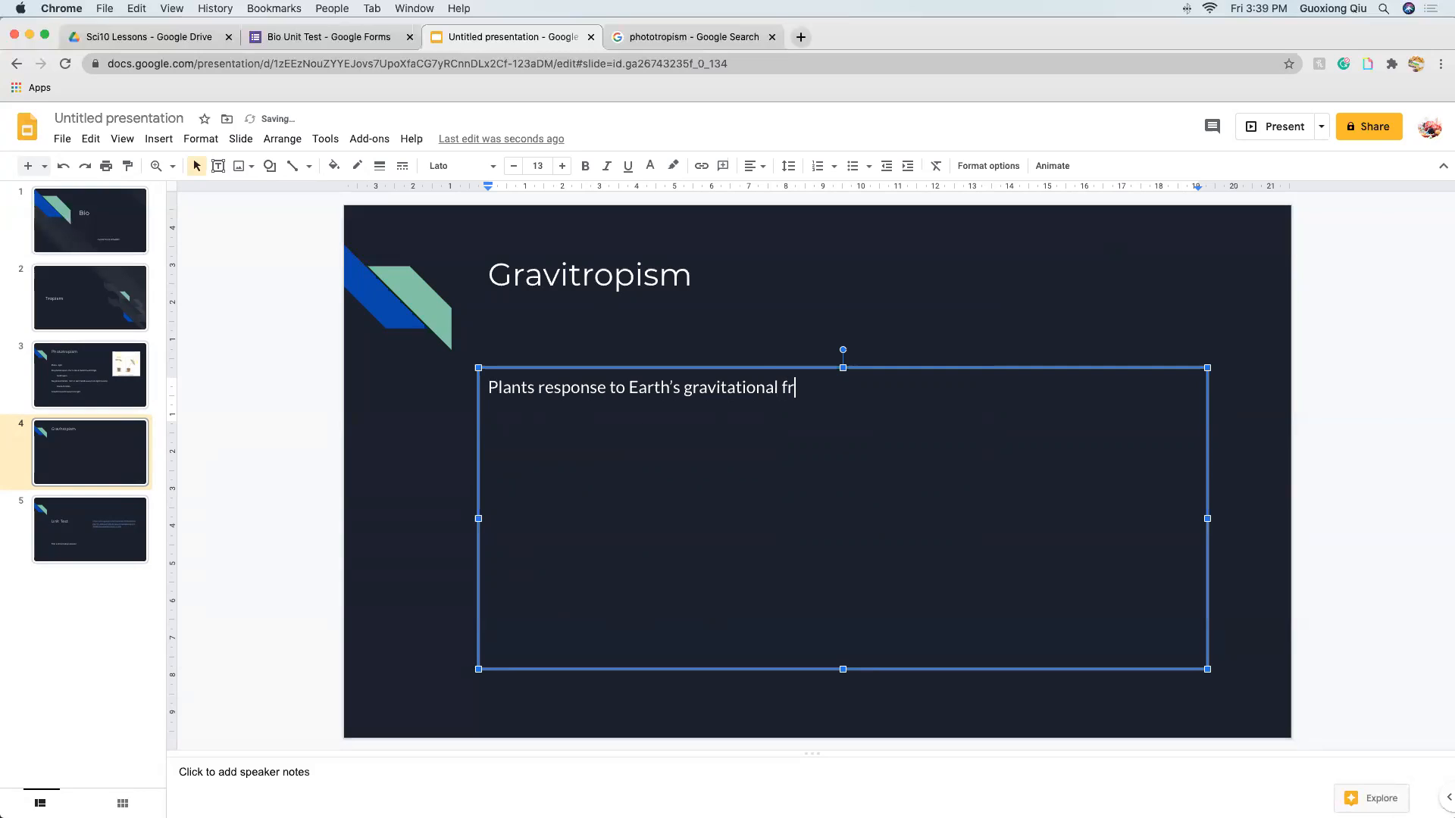
{"action": "type", "text": "orce"}
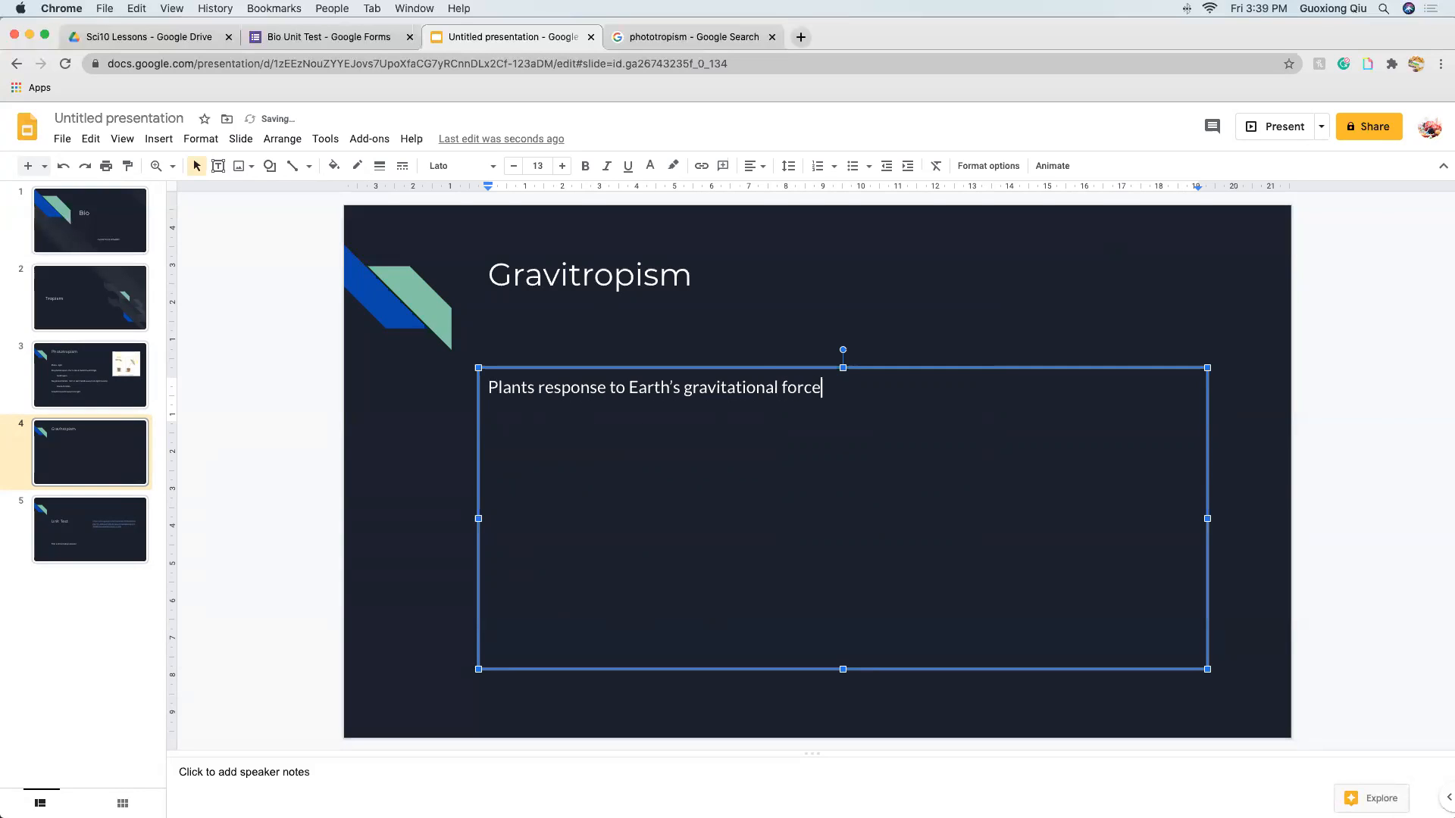
{"action": "key", "text": "enter"}
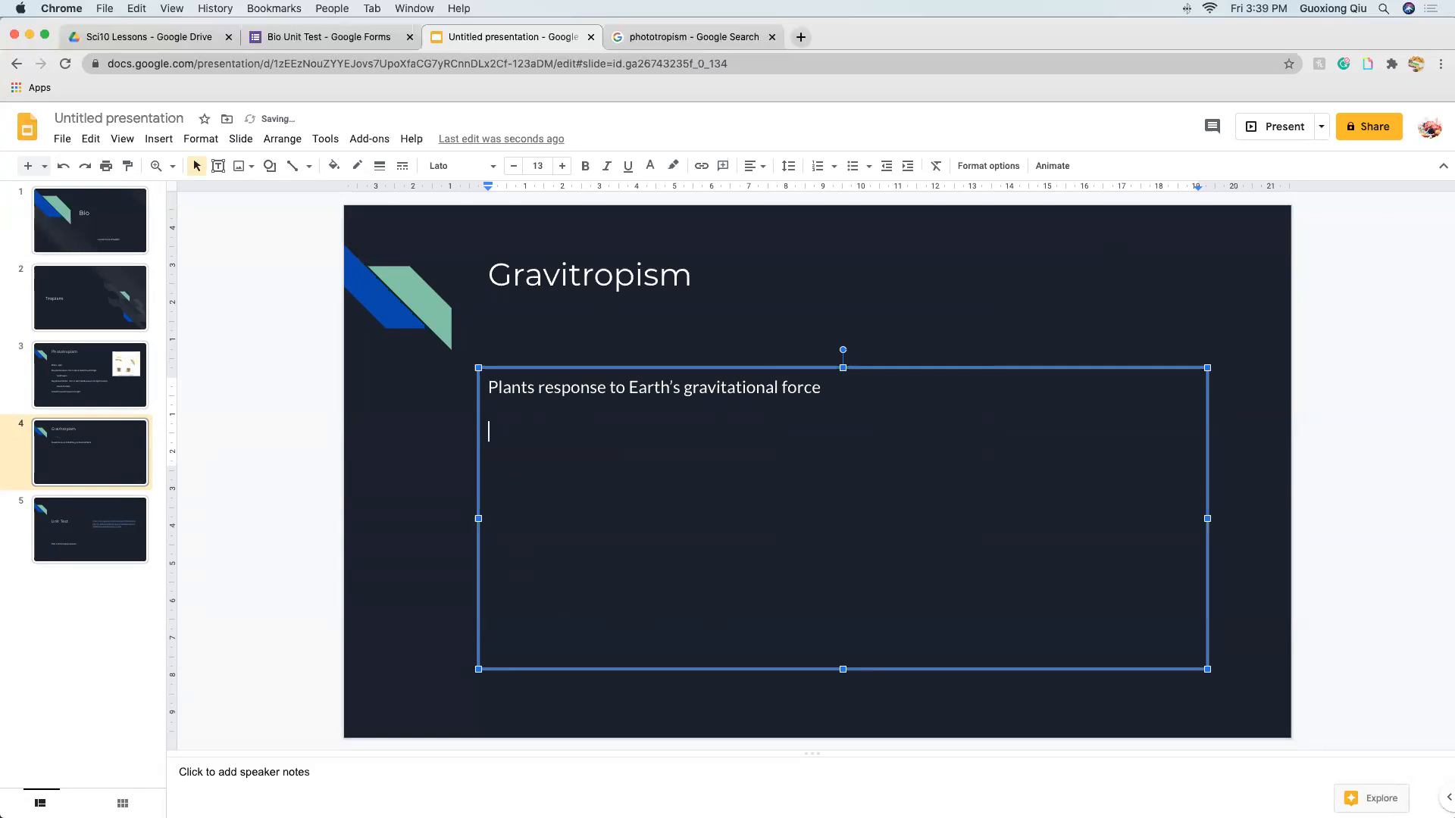
- Define 'Neg gravitropism - growing against gravity'
{"action": "type", "text": "Neg"}
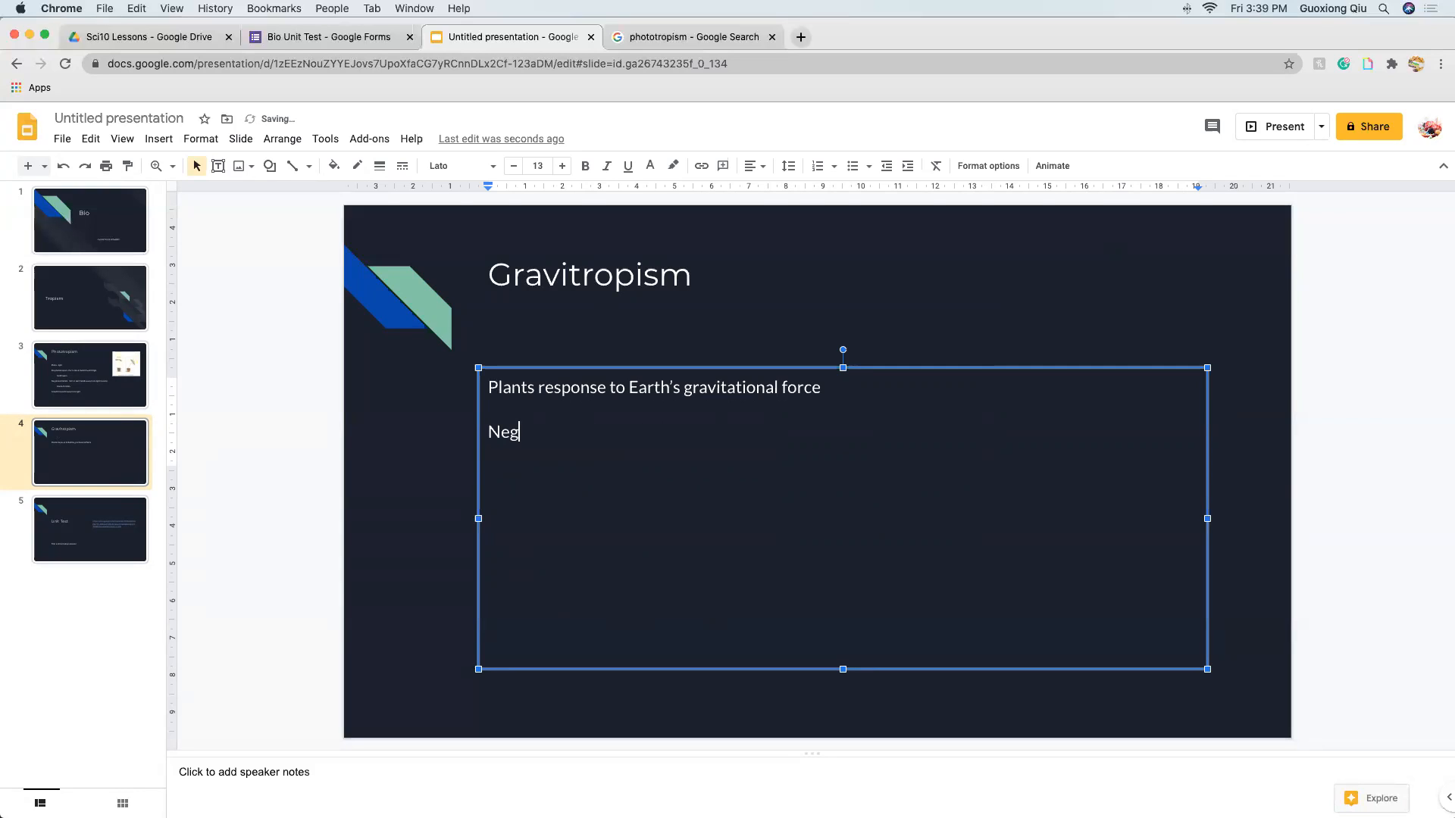
{"action": "type", "text": "gravitr"}
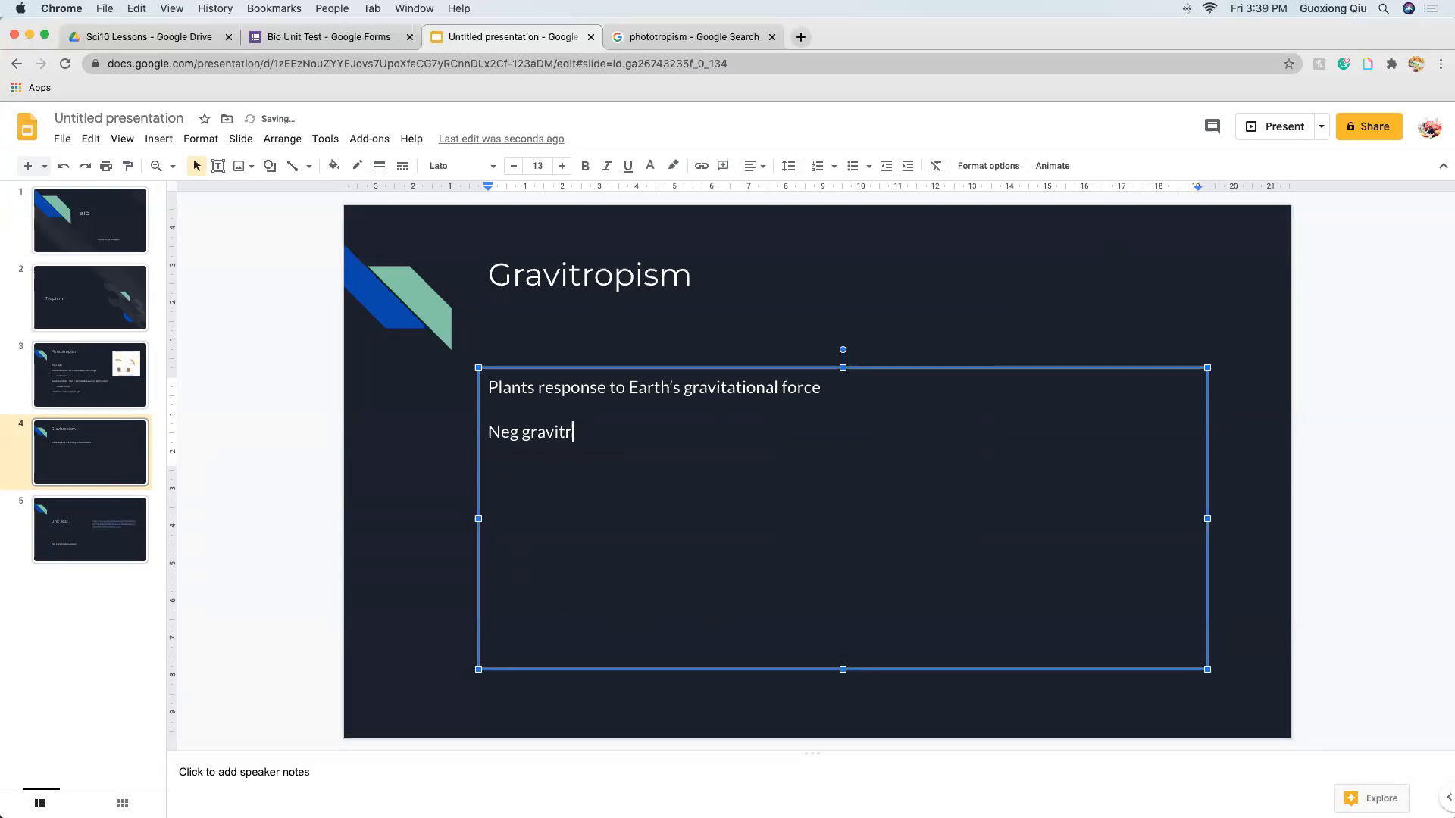
{"action": "type", "text": "opsim"}
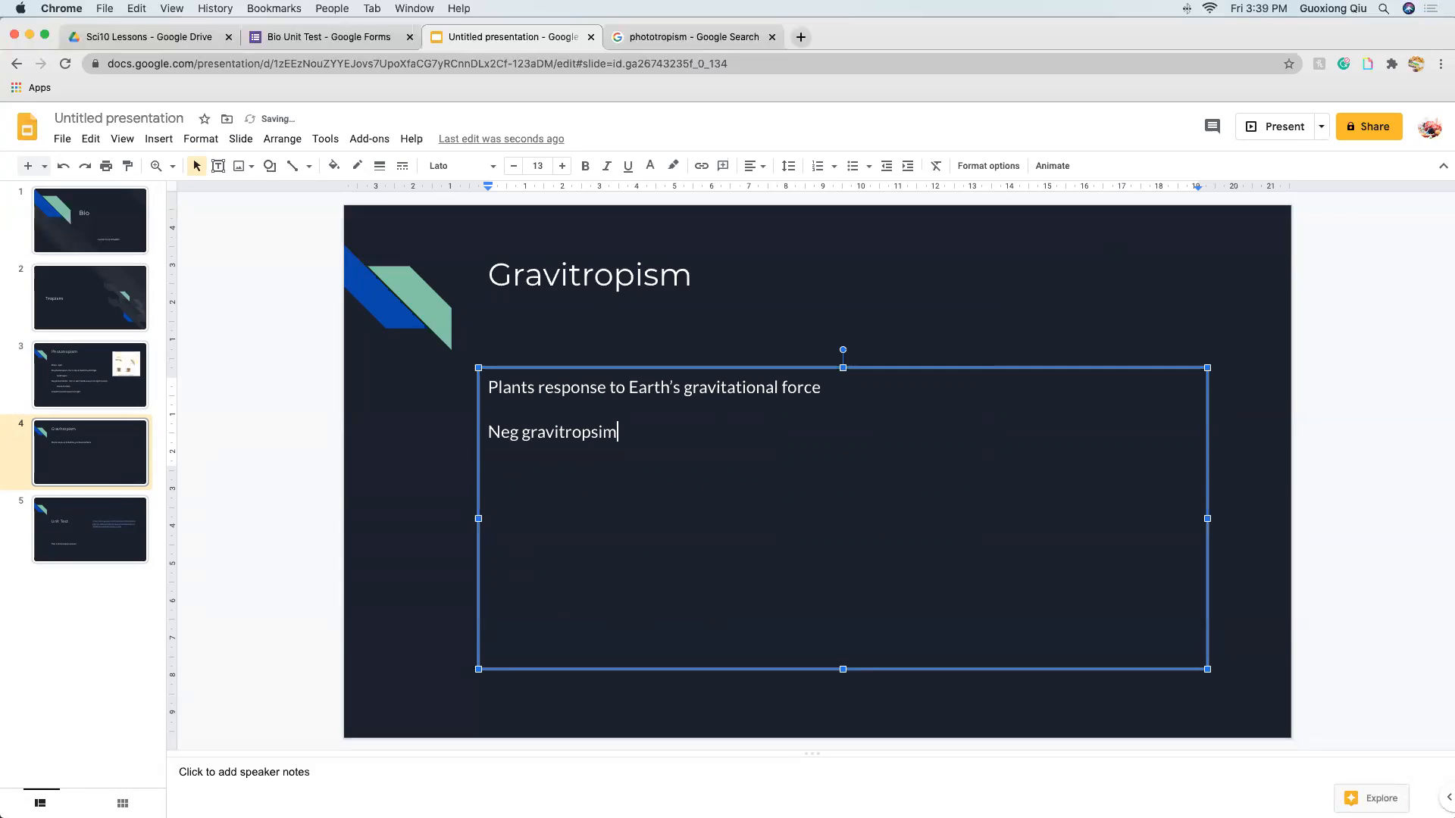
{"action": "type", "text": "-"}
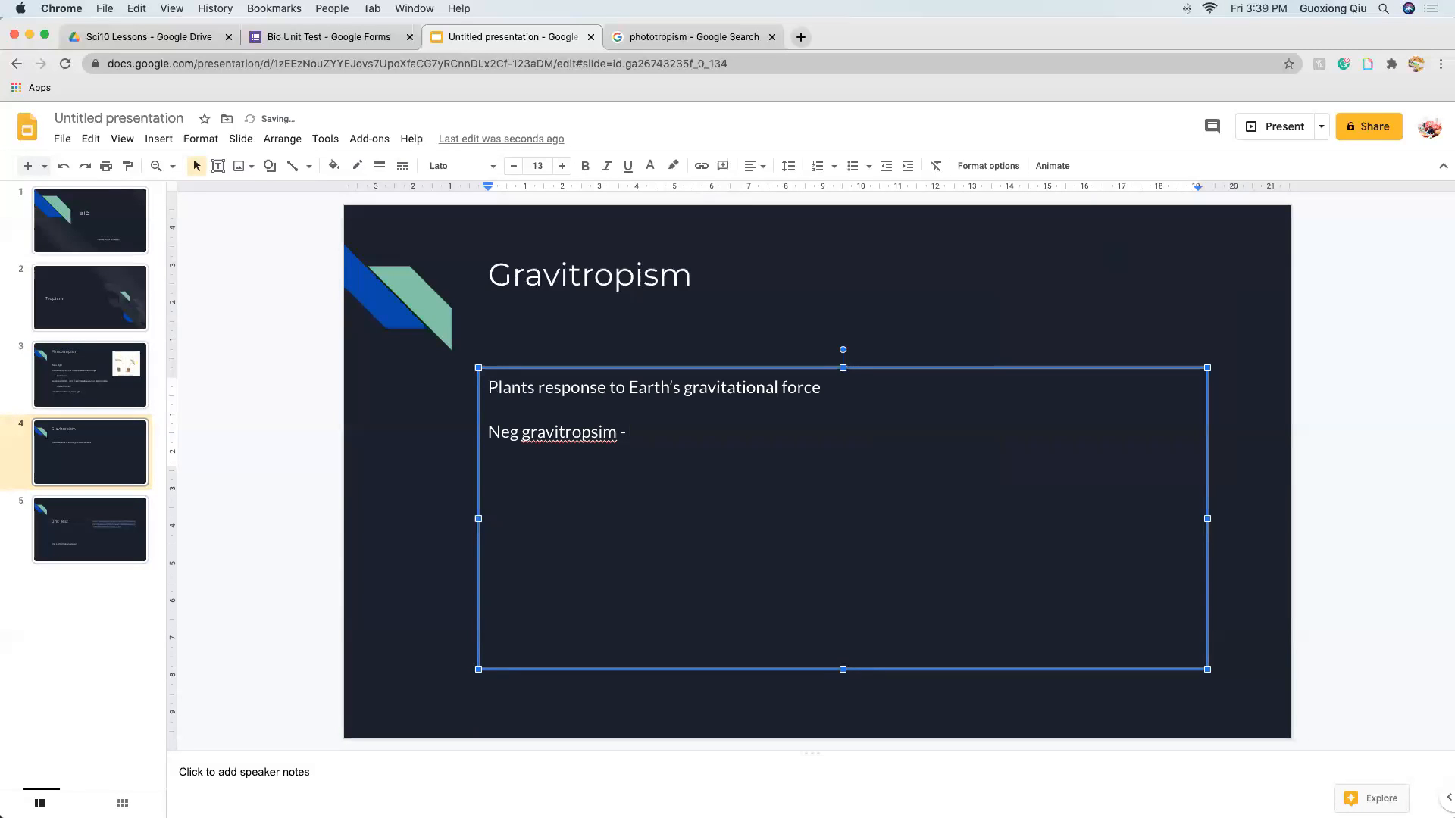
{"action": "type", "text": "growi"}
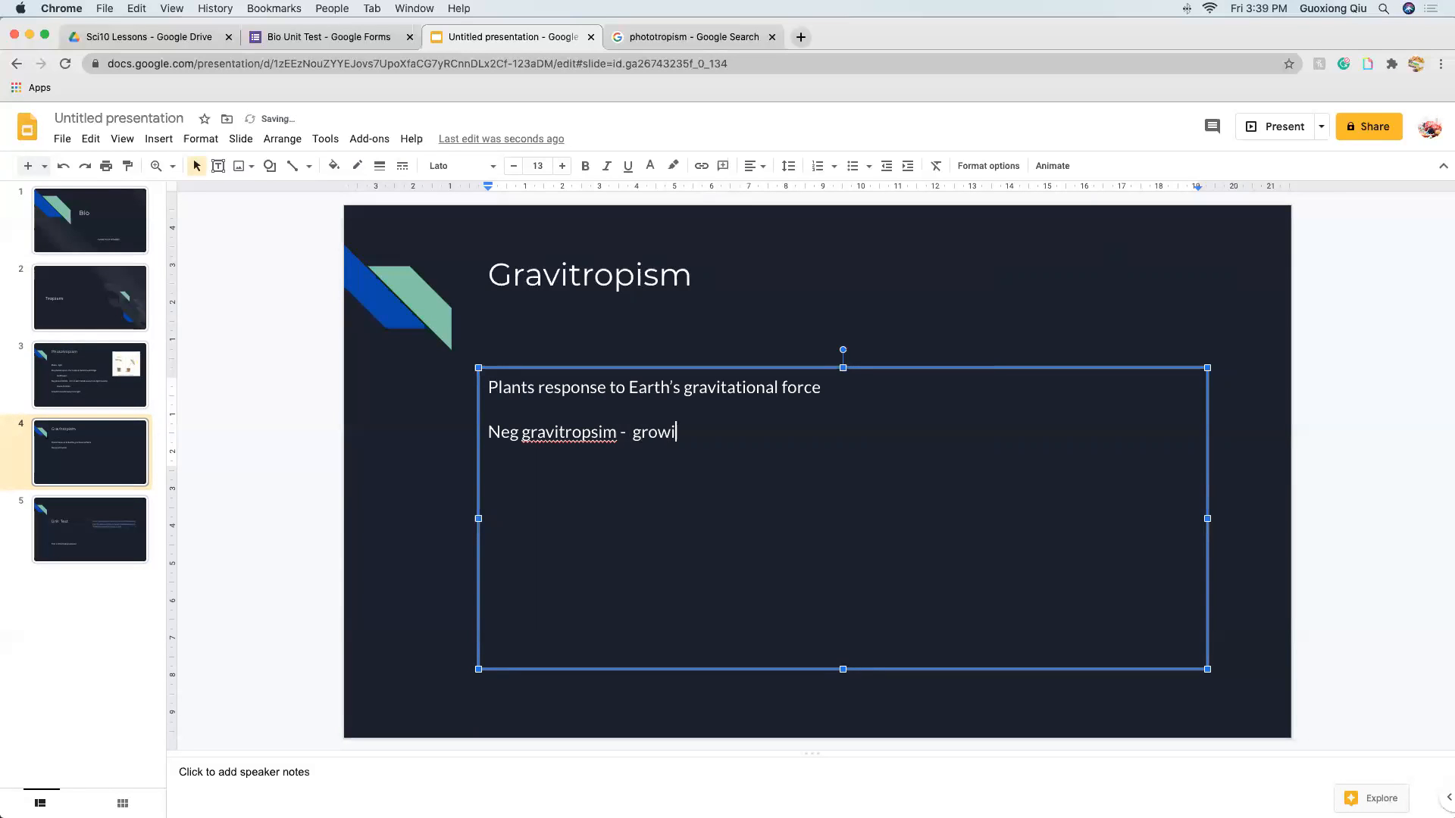
{"action": "type", "text": "ng against gr"}
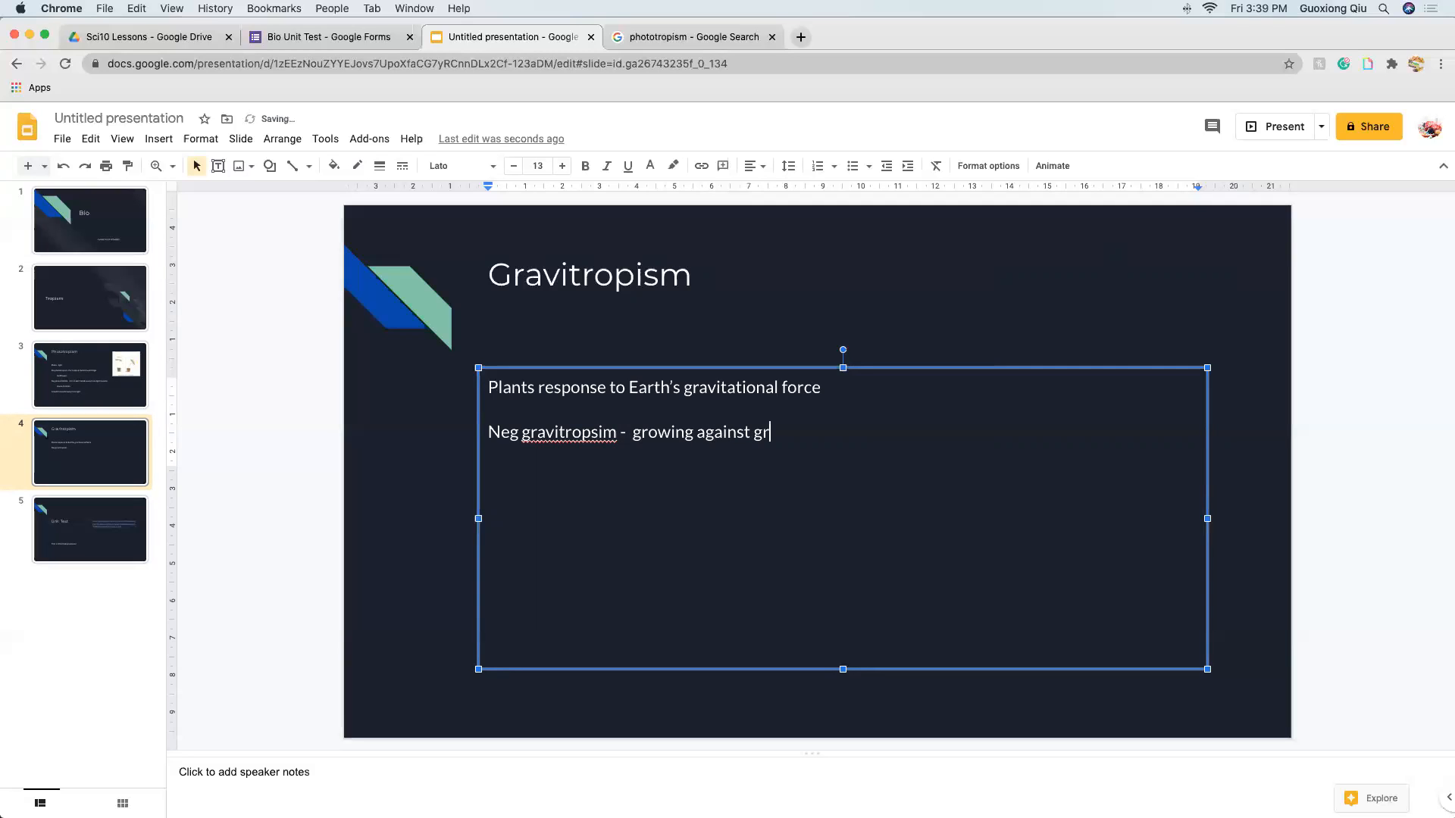
{"action": "type", "text": "avity"}
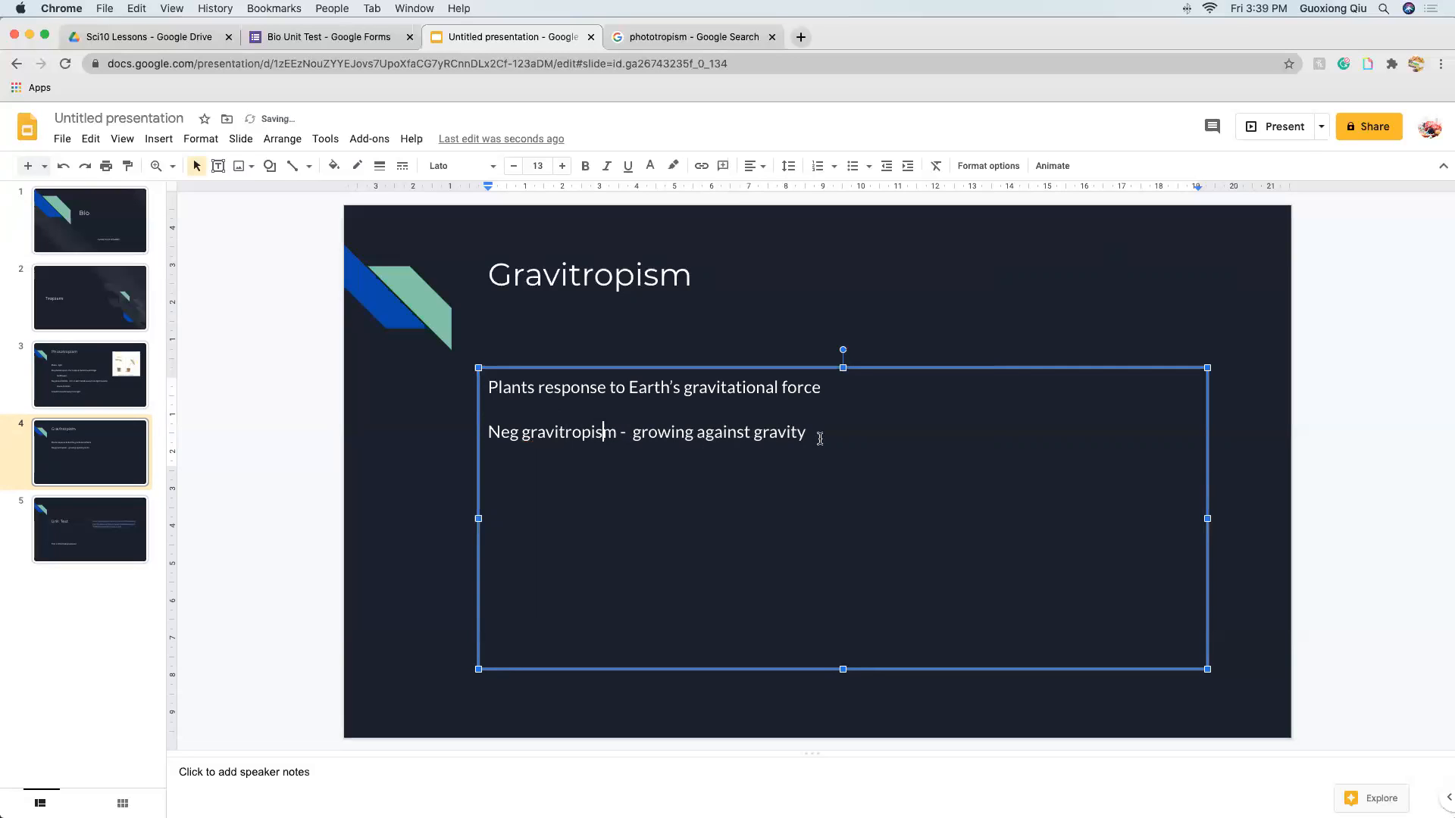
- Define 'Pos gravitropism - growing' toward gravity and list 'Roots' as its example
{"action": "type", "text": "Pos"}
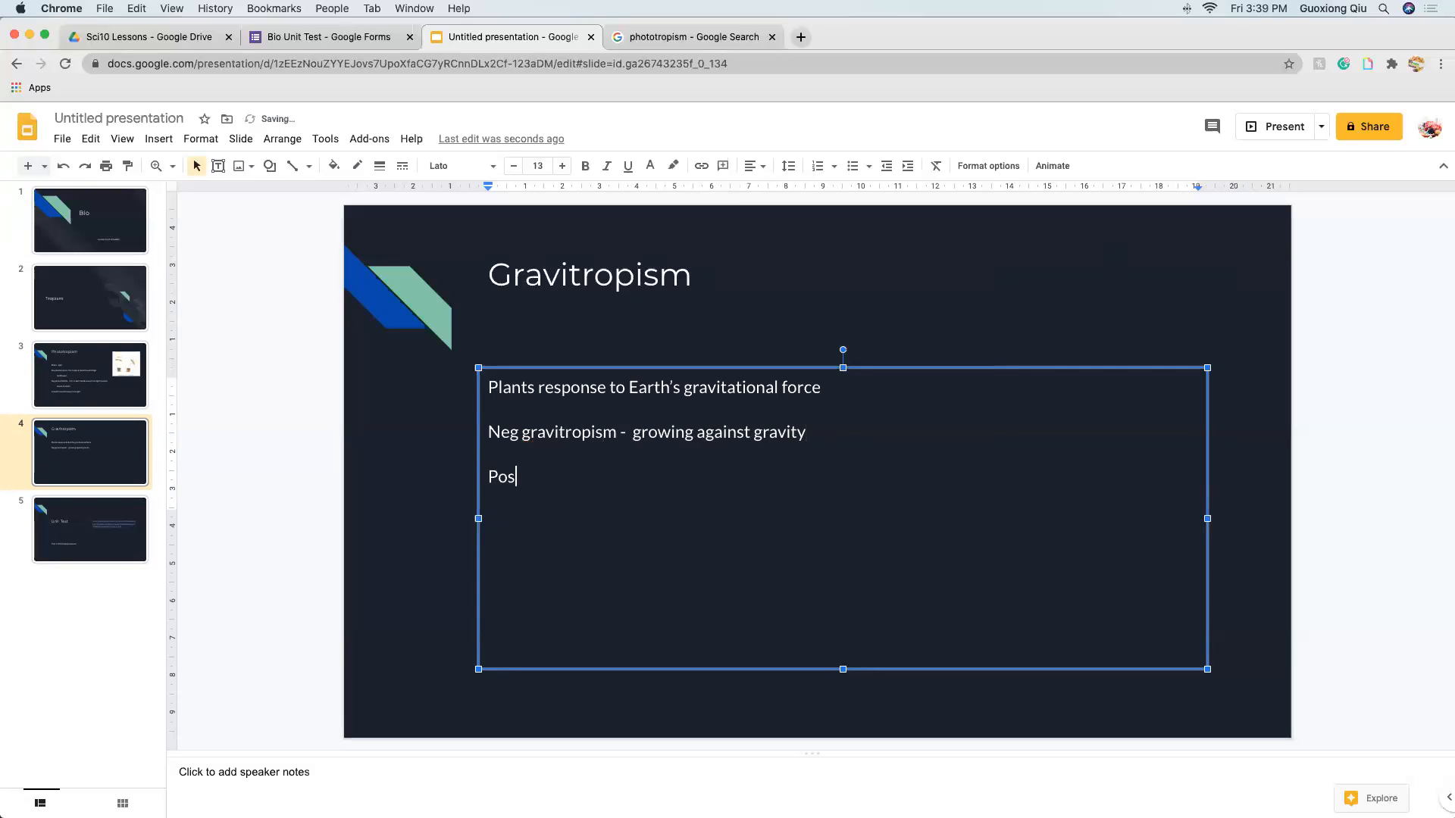
{"action": "type", "text": "gravitro"}
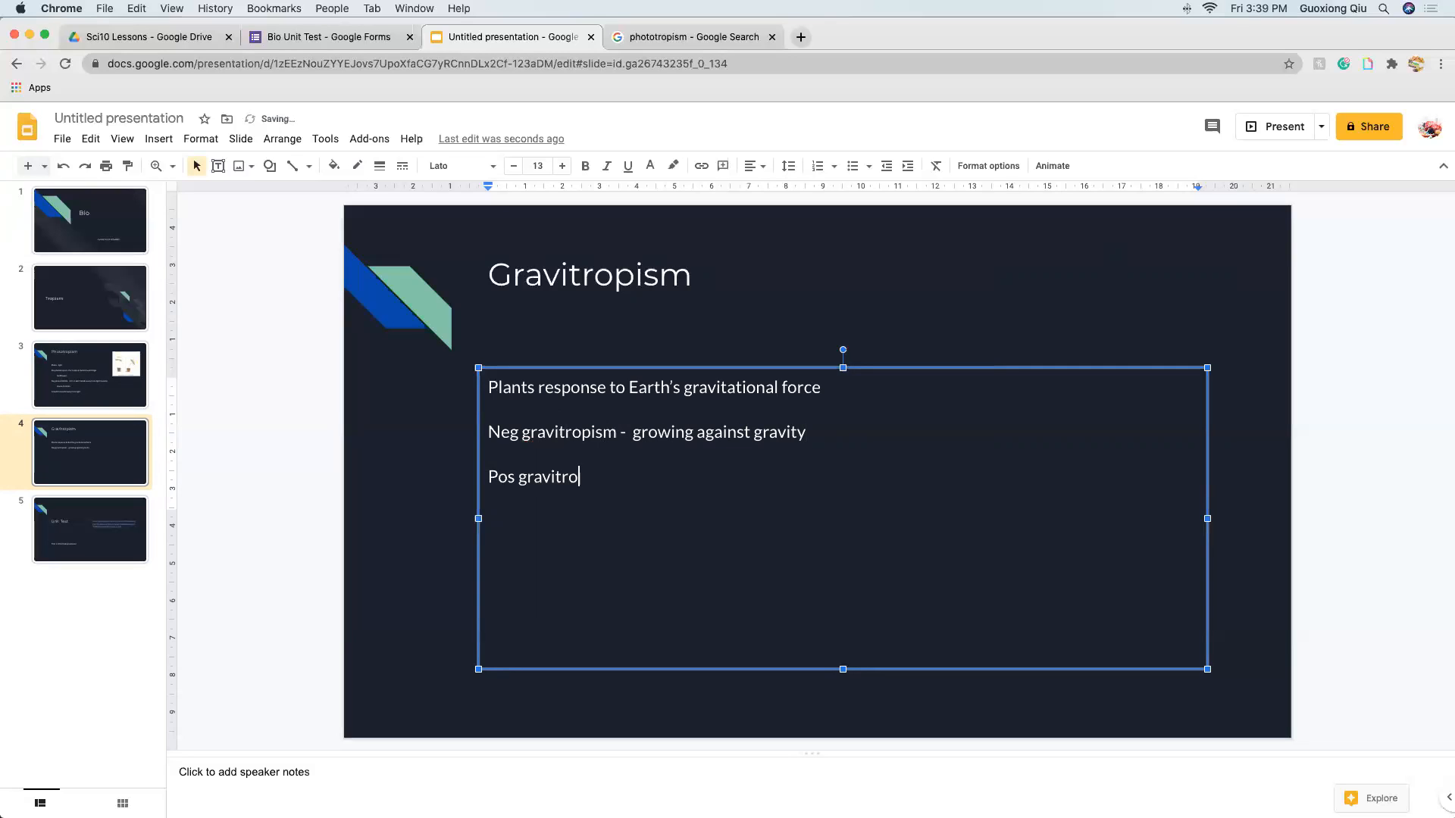
{"action": "type", "text": "pism -"}
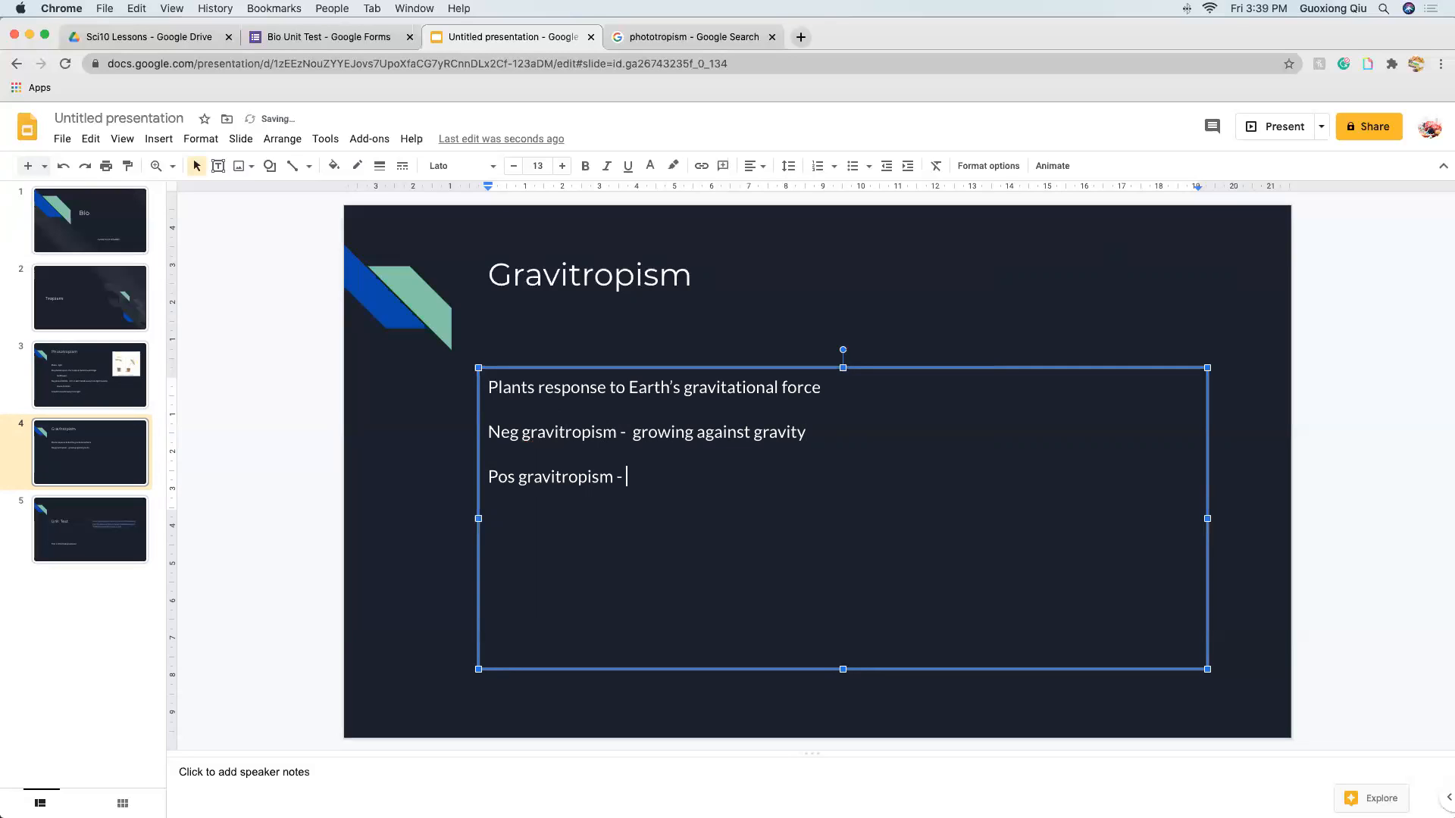
{"action": "type", "text": "grow"}
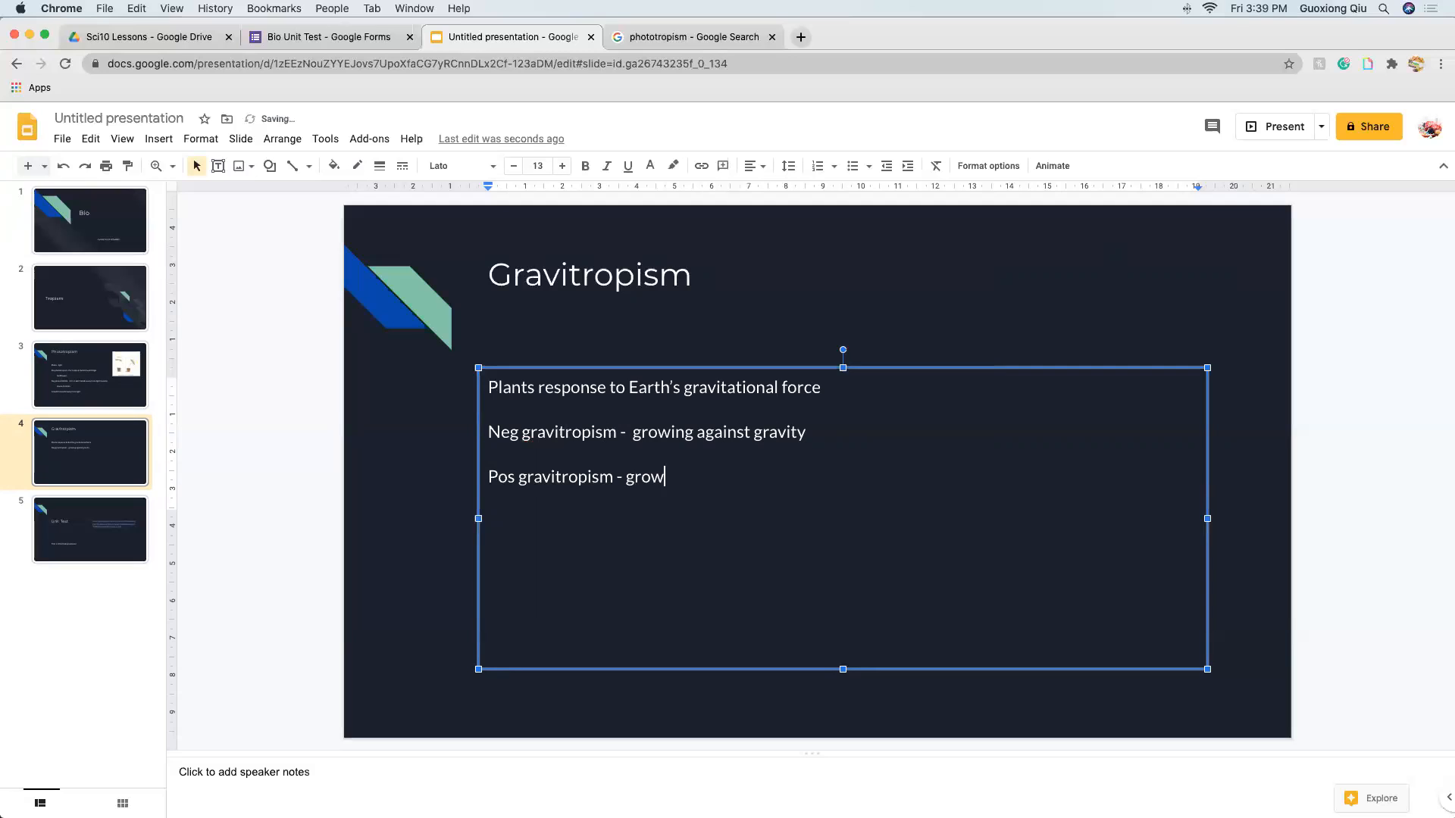
{"action": "type", "text": "ing towards"}
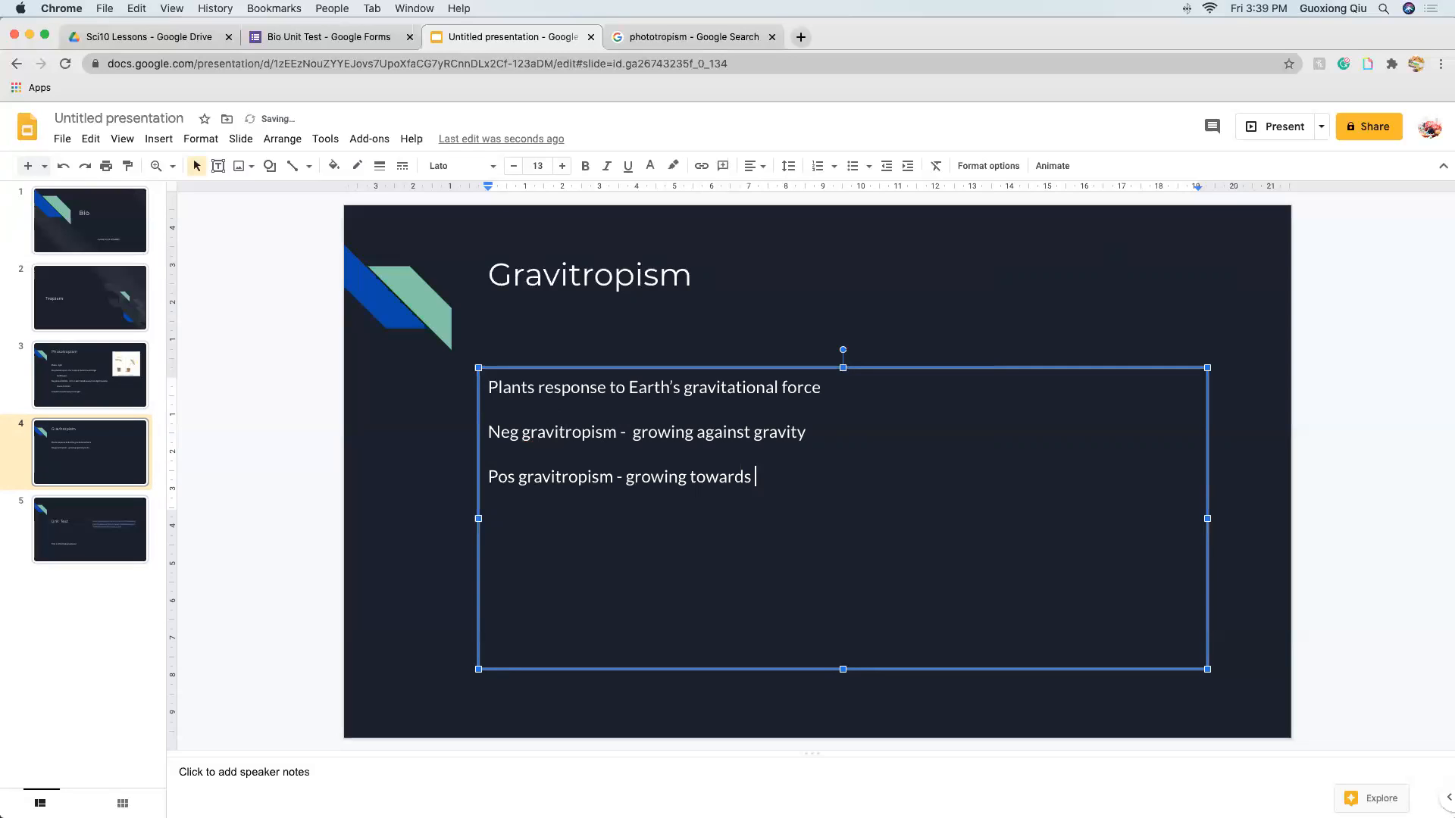
{"action": "type", "text": "gravity"}
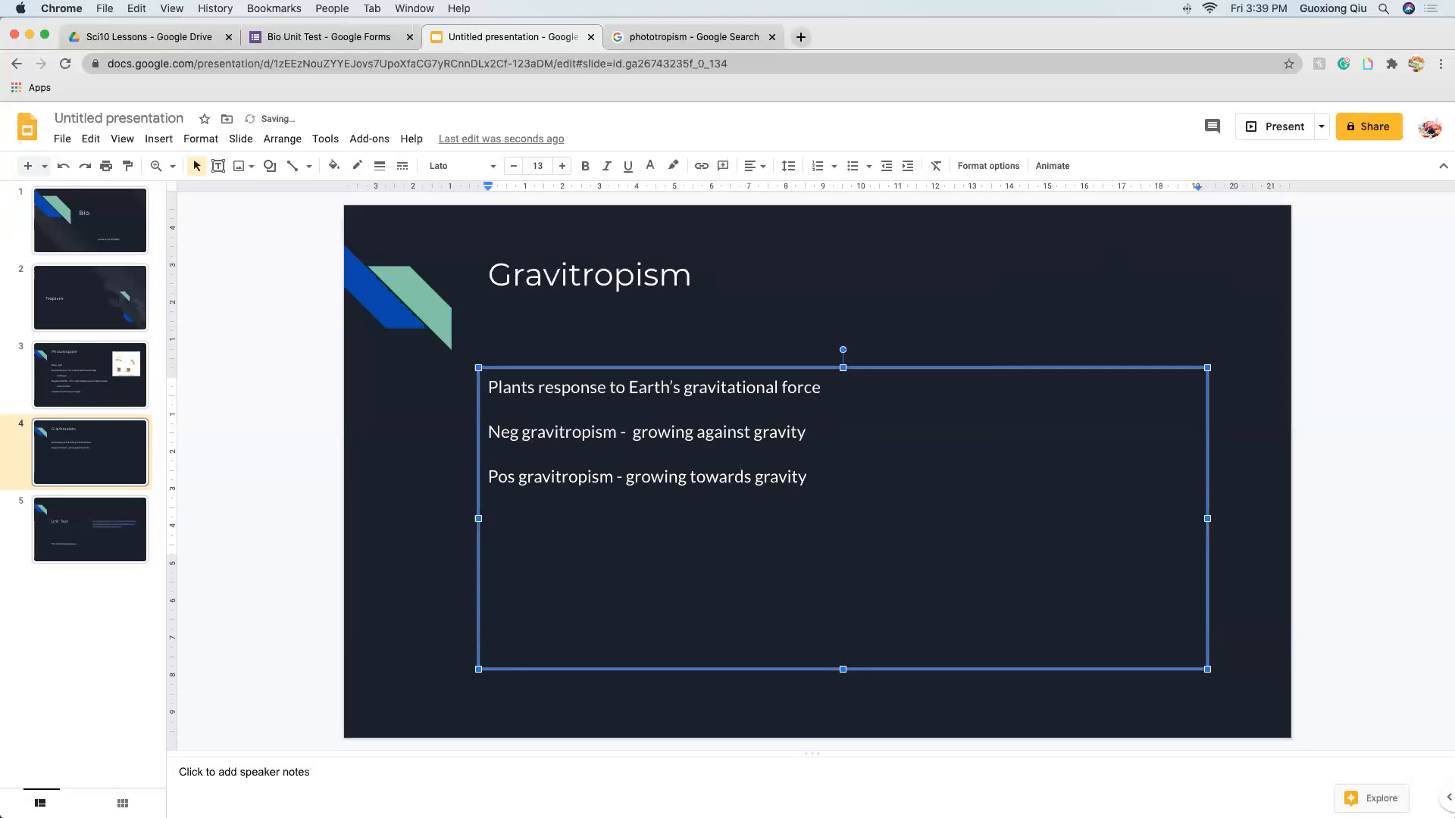
{"action": "type", "text": "Roots"}
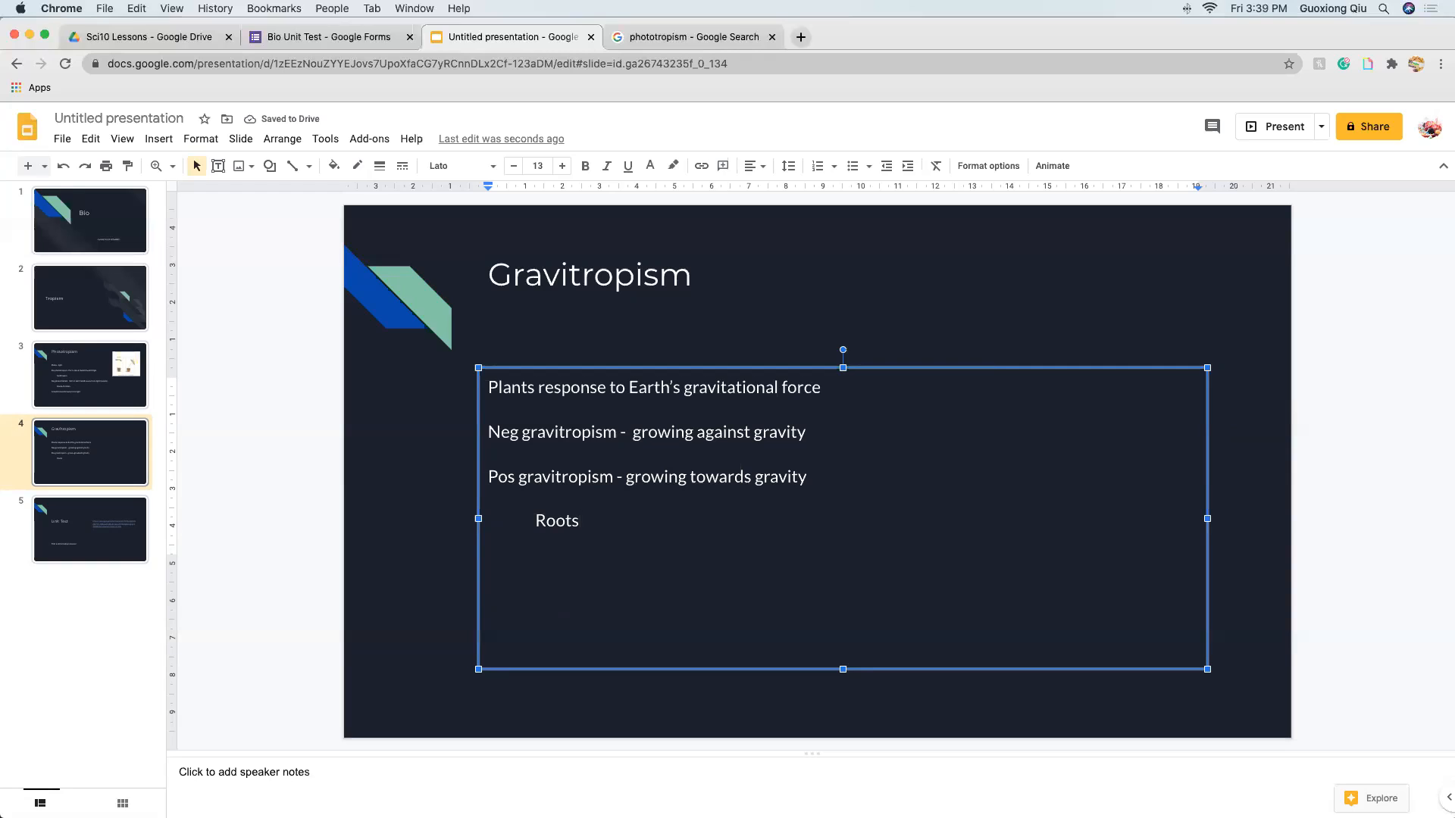
{"action": "mouse_move", "coordinate": [464, 717]}
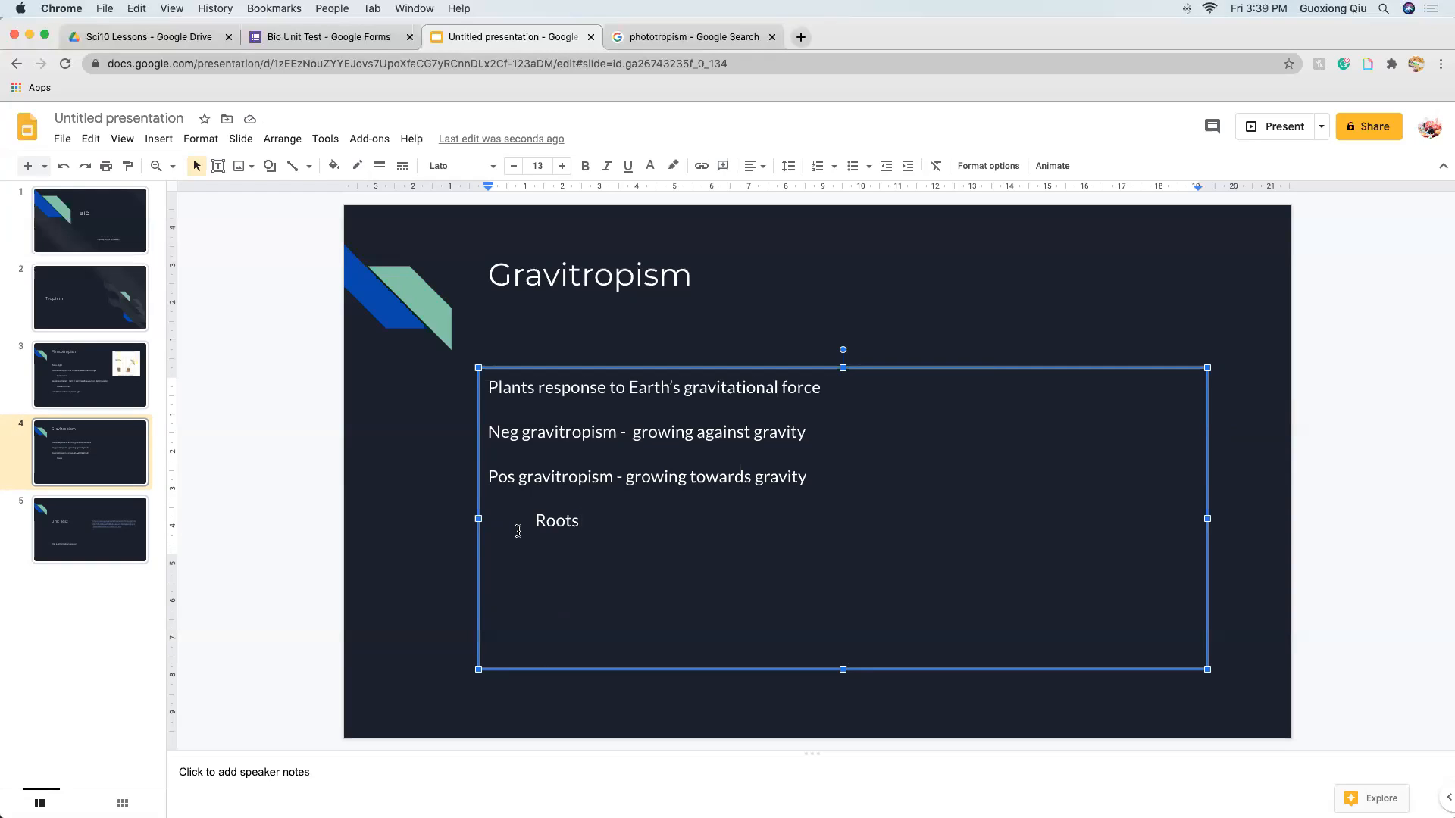
- Explain the plant knows 'down' by relying on starch in the root, which moves to the new bottom when tipped over
{"action": "type", "text": "Plants can identifty"}
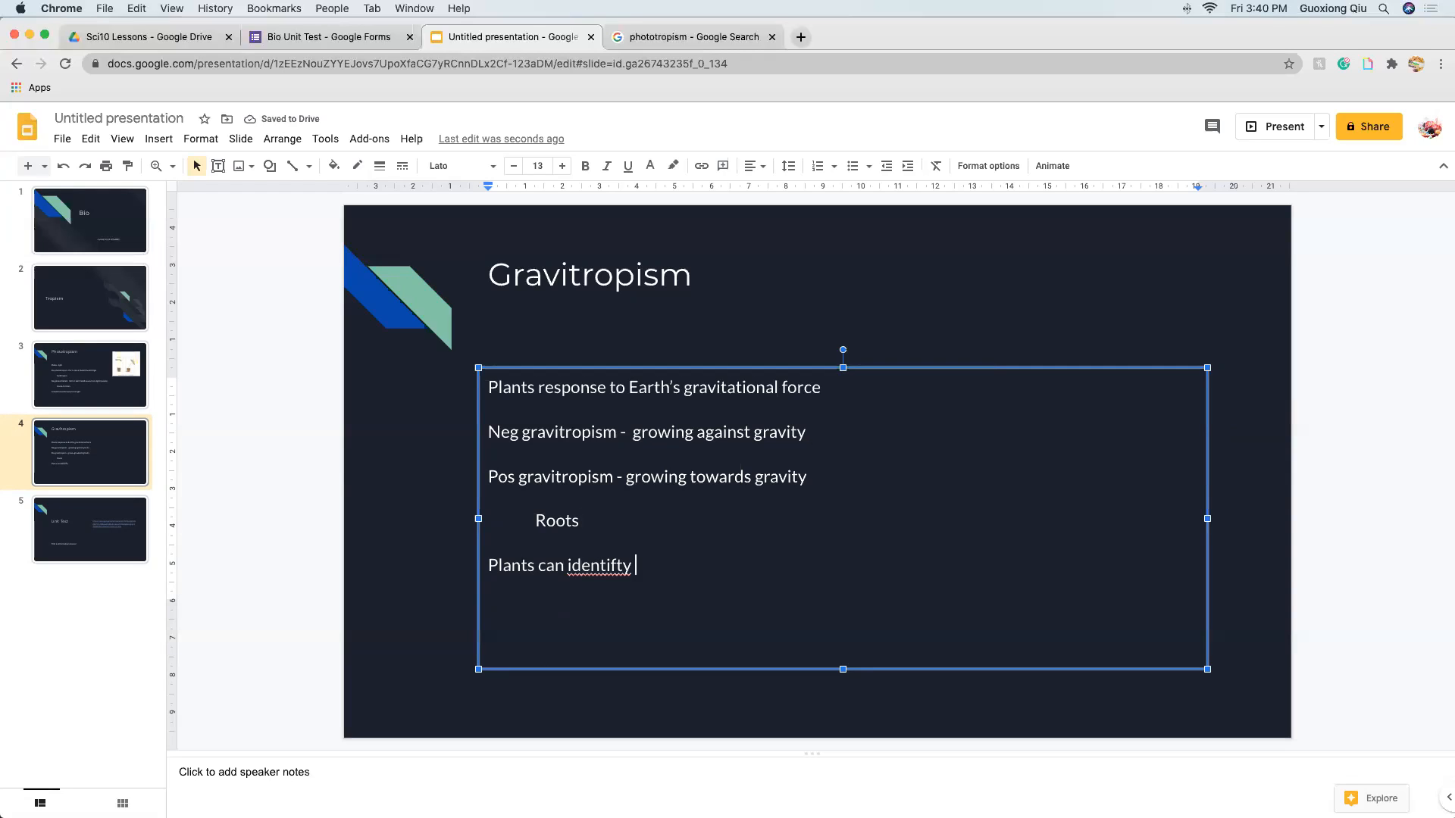
{"action": "type", "text": "\"down” by"}
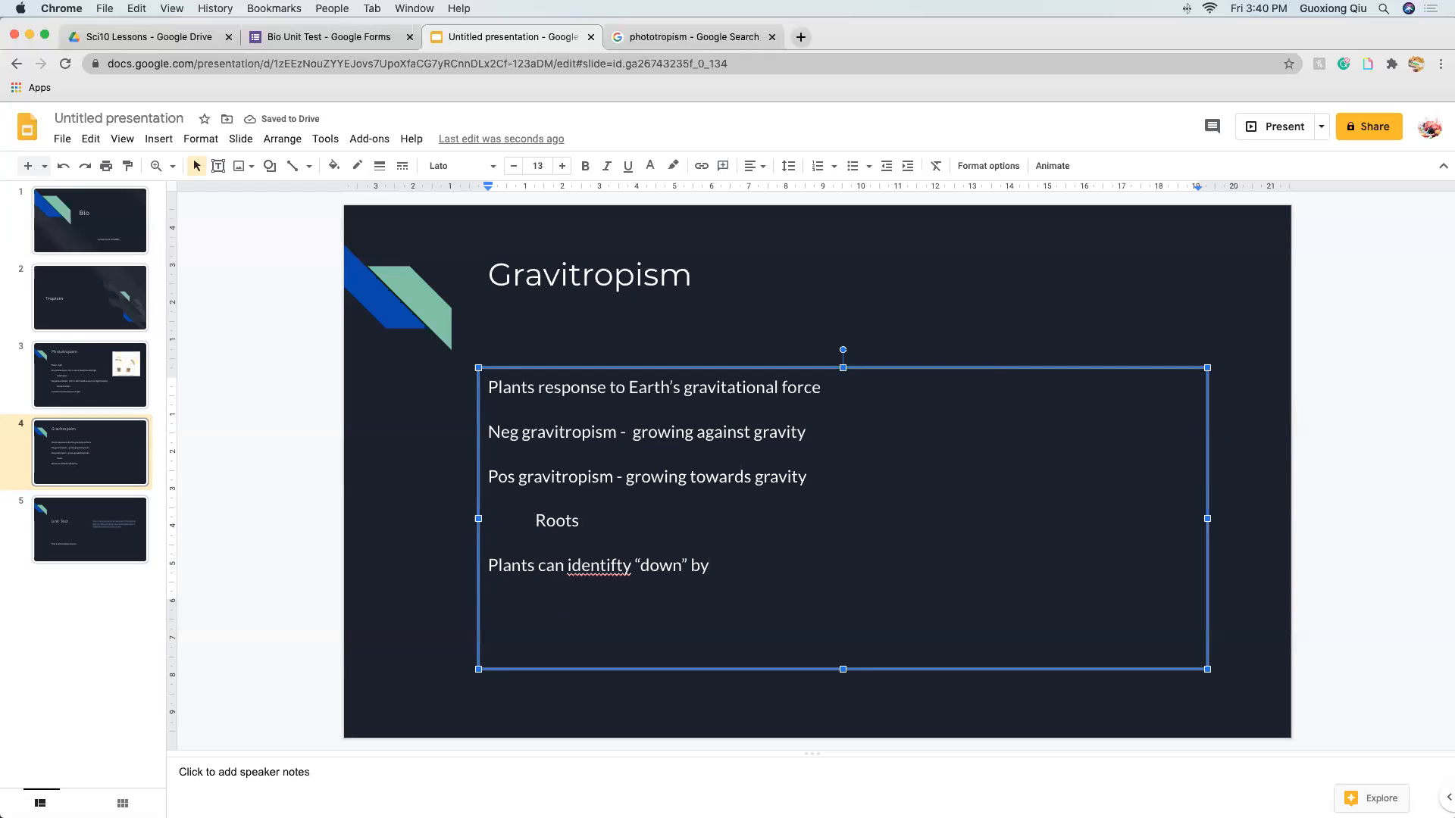
{"action": "type", "text": "relying on starch that settl"}
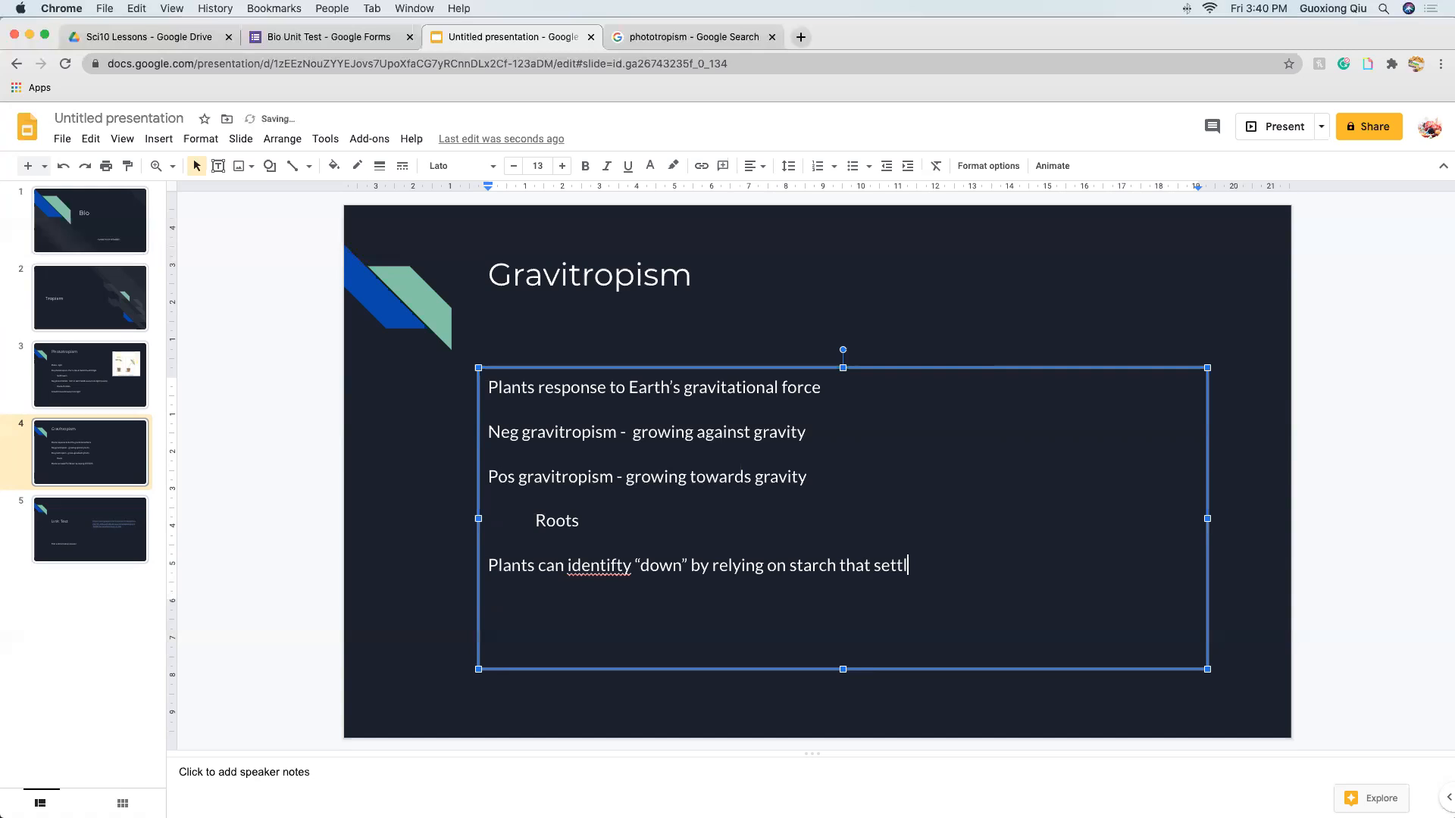
{"action": "type", "text": "e in the rorot cells of the pkan"}
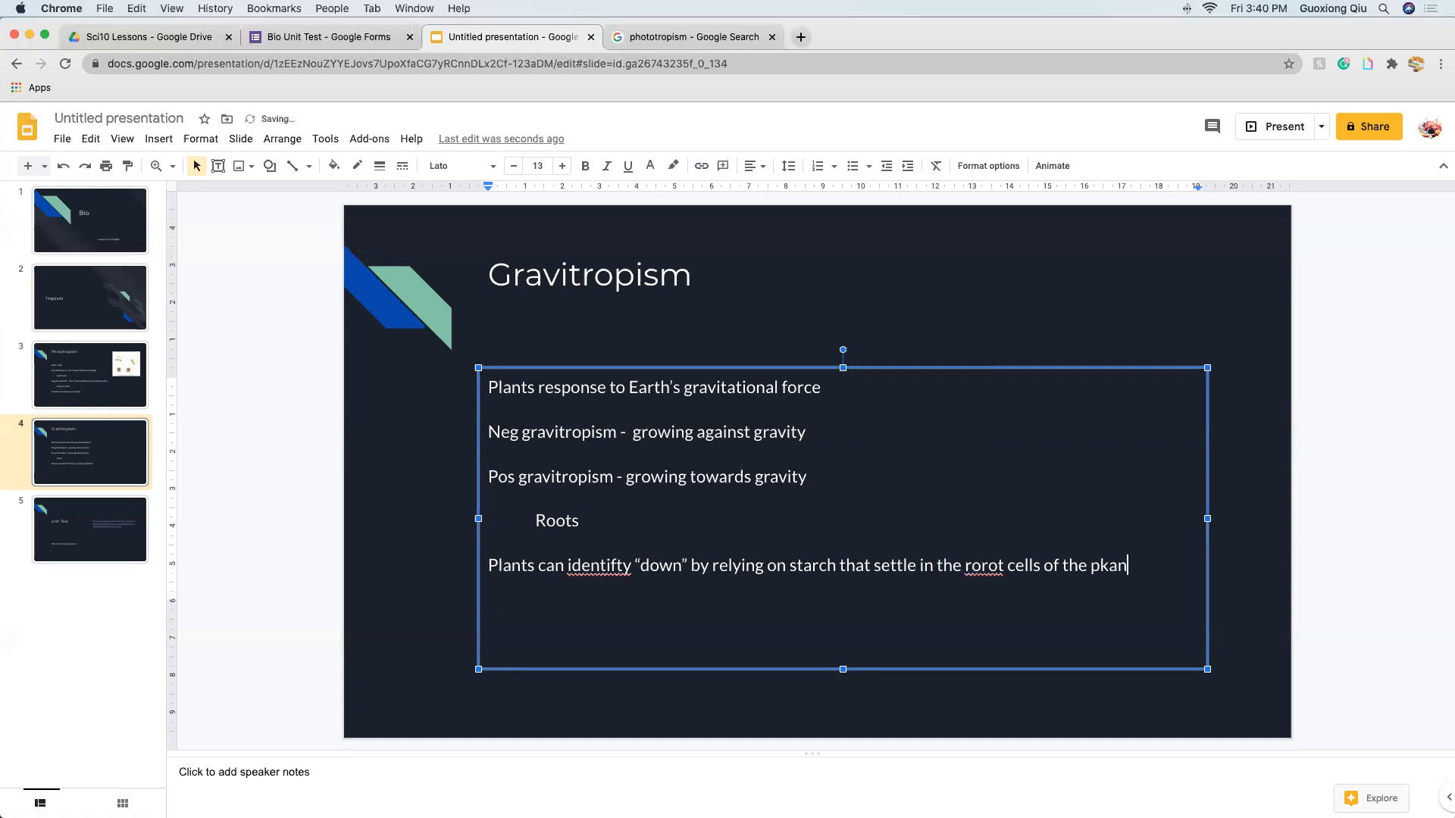
{"action": "type", "text": "t"}
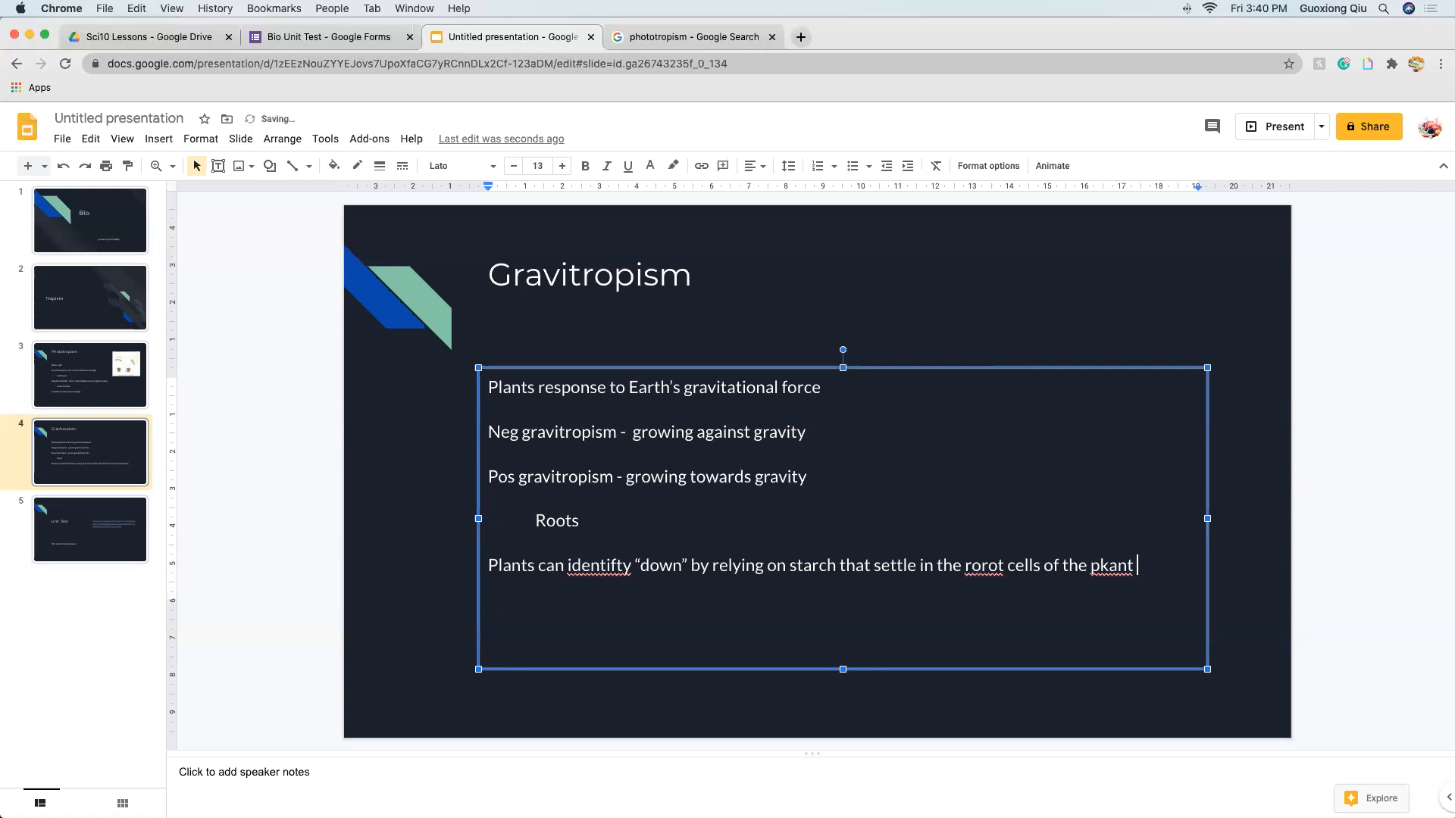
{"action": "type", "text": "- when a plant is tipped over,"}
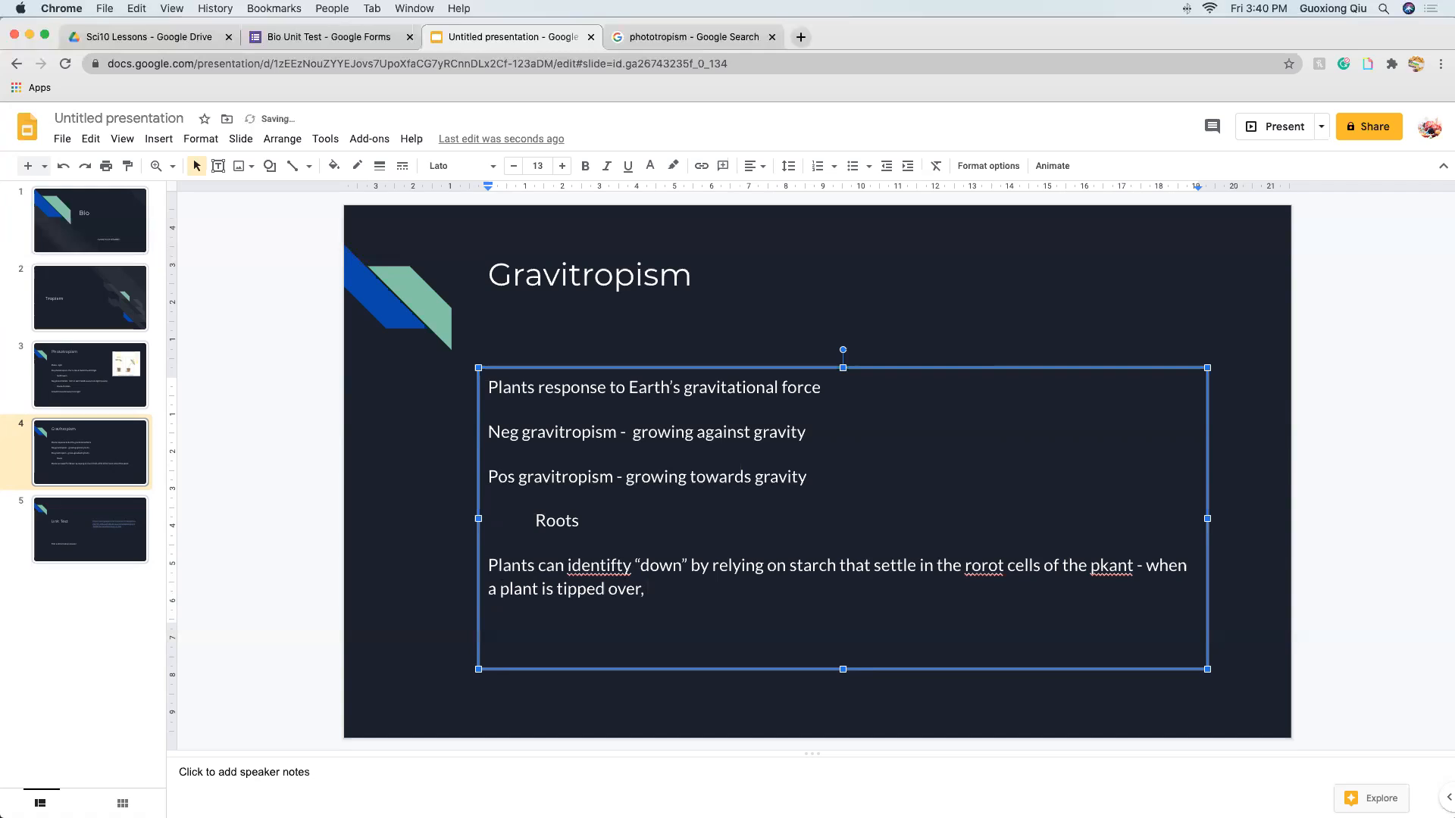
{"action": "type", "text": "starch will mov"}
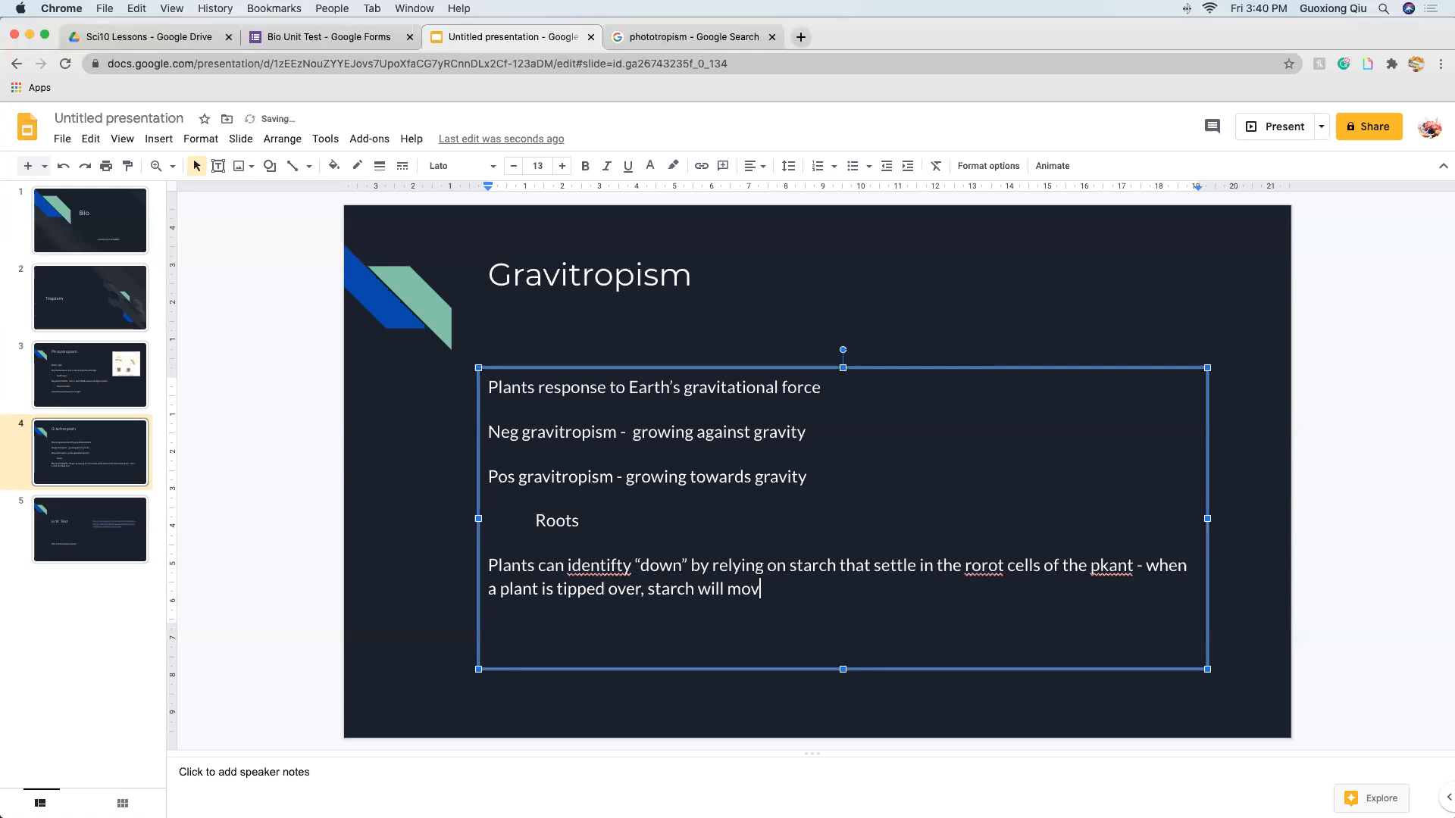
{"action": "type", "text": "e to the new bo"}
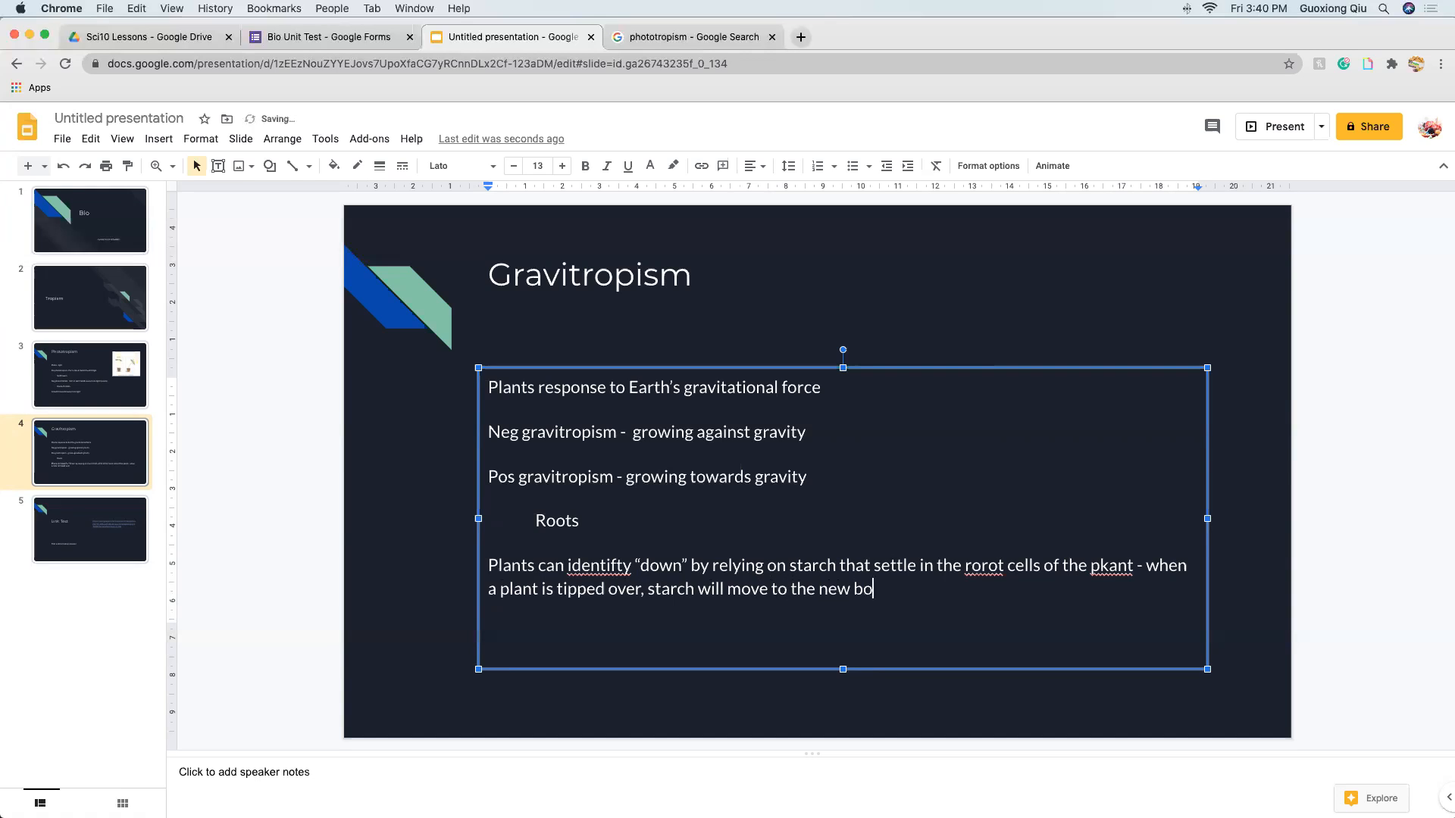
{"action": "type", "text": "ttom"}
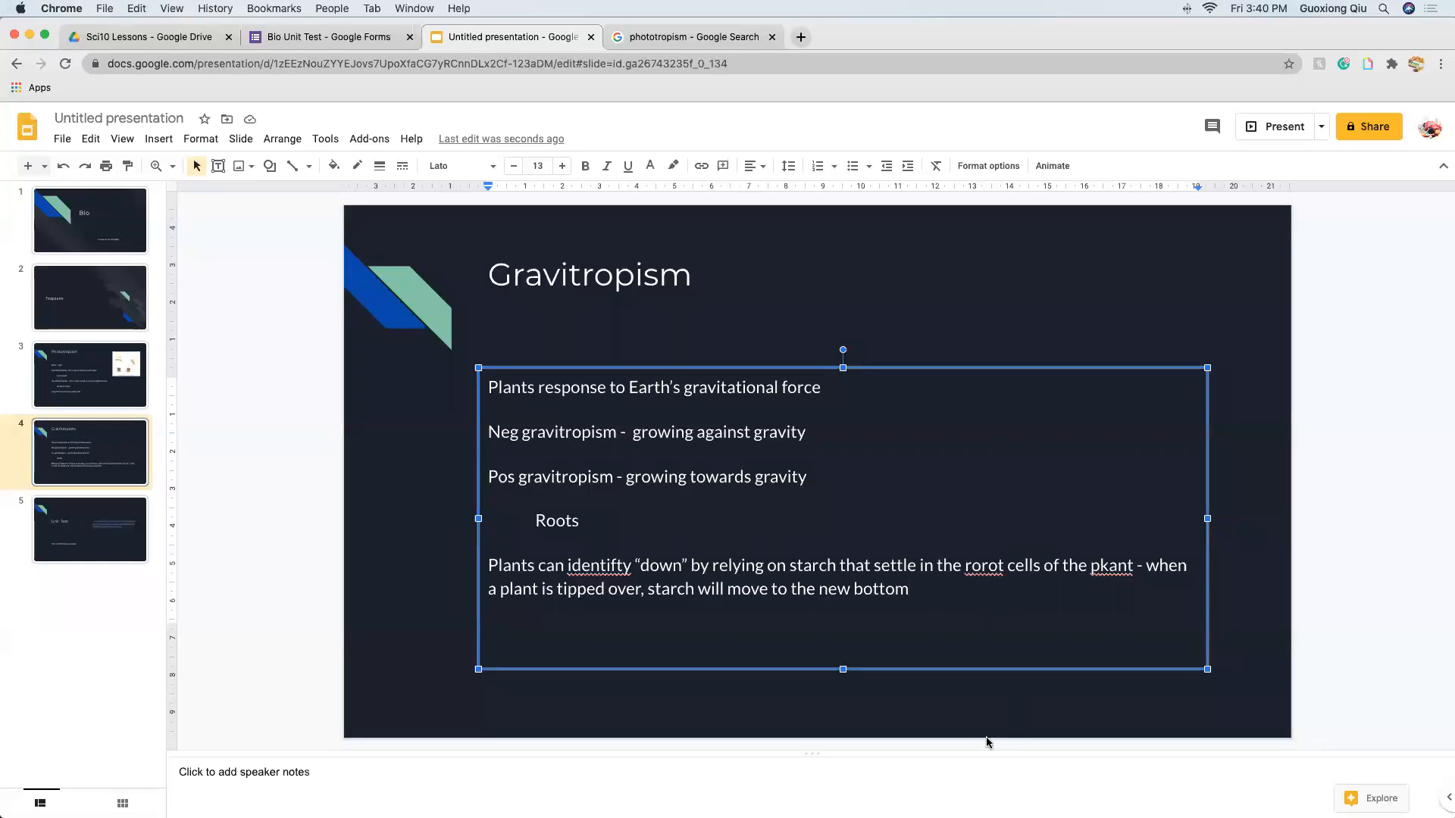
{"action": "mouse_move", "coordinate": [925, 281]}
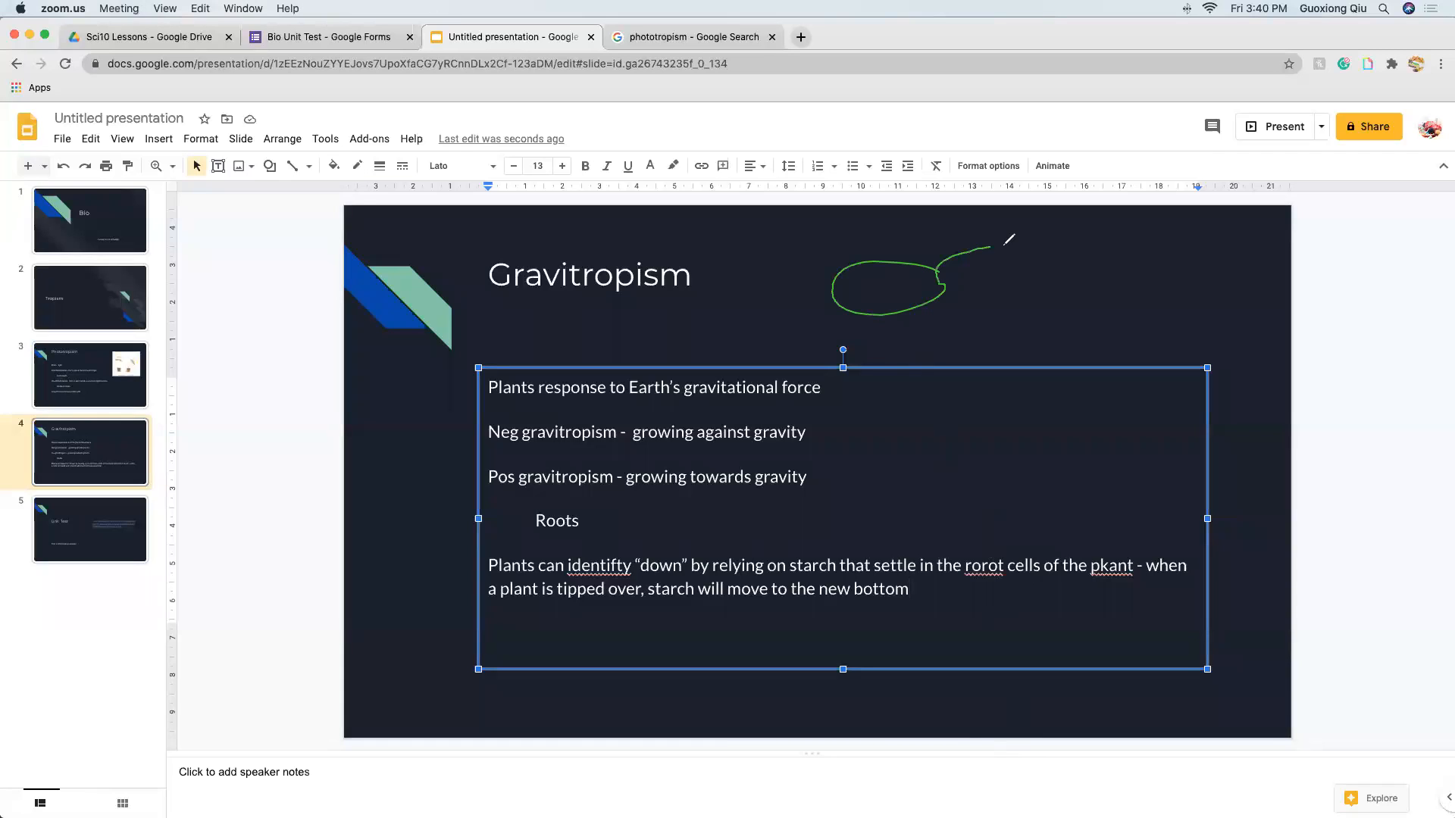
{"action": "left_click_drag", "start_coordinate": [965, 297], "coordinate": [946, 454]}
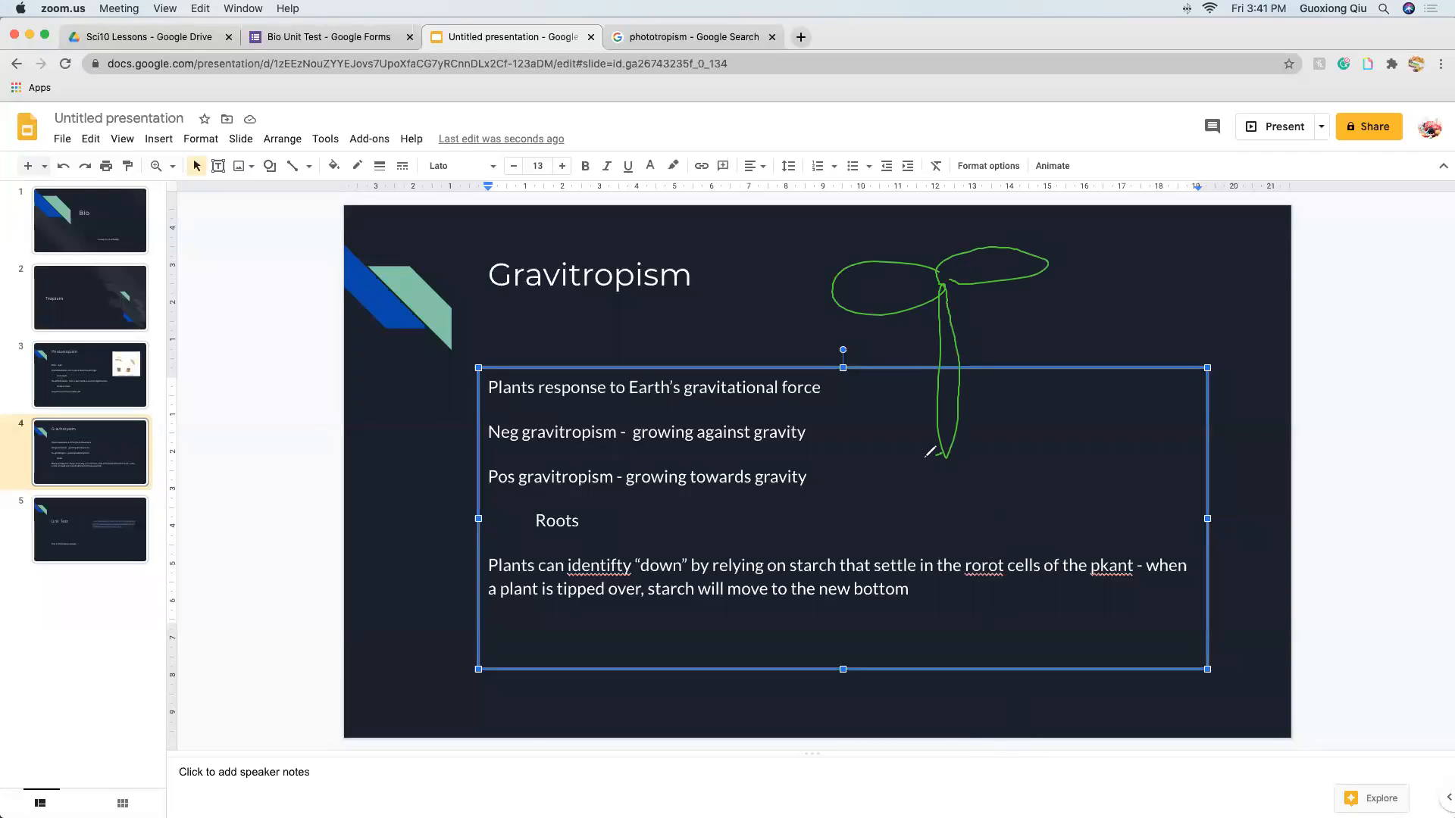
{"action": "left_click_drag", "start_coordinate": [935, 451], "coordinate": [800, 541]}
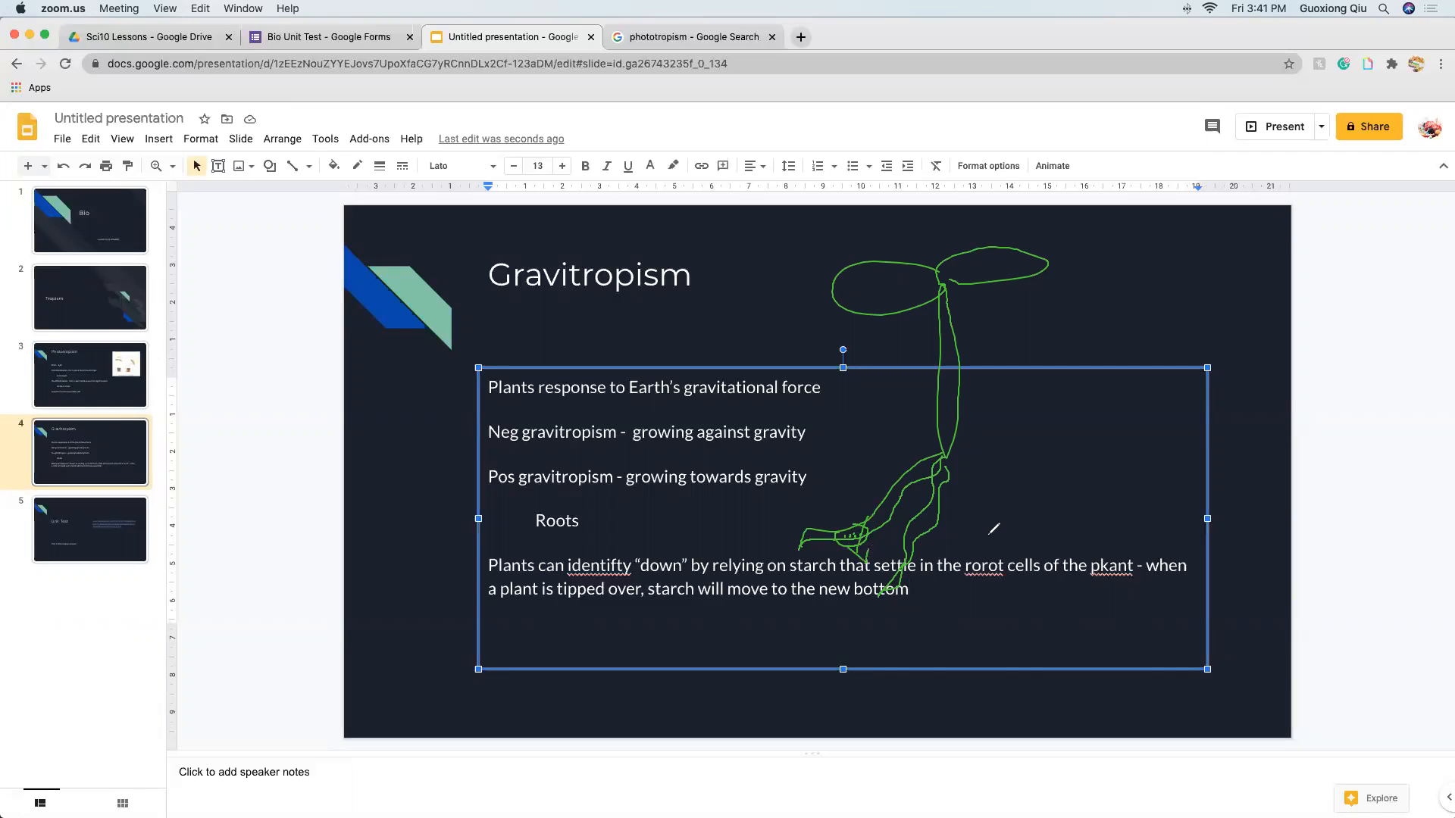
{"action": "mouse_move", "coordinate": [1008, 485]}
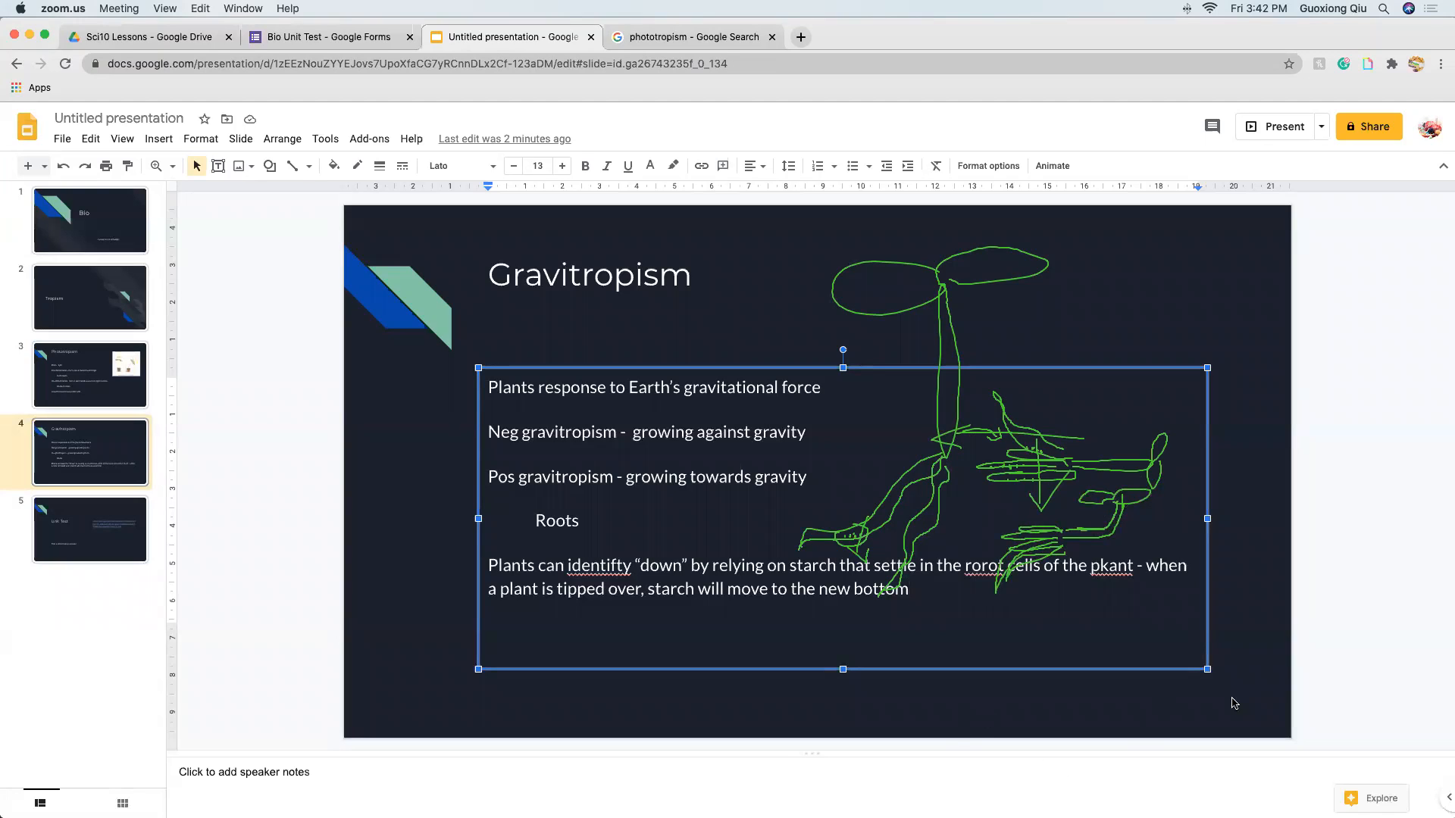
{"action": "mouse_move", "coordinate": [1106, 730]}
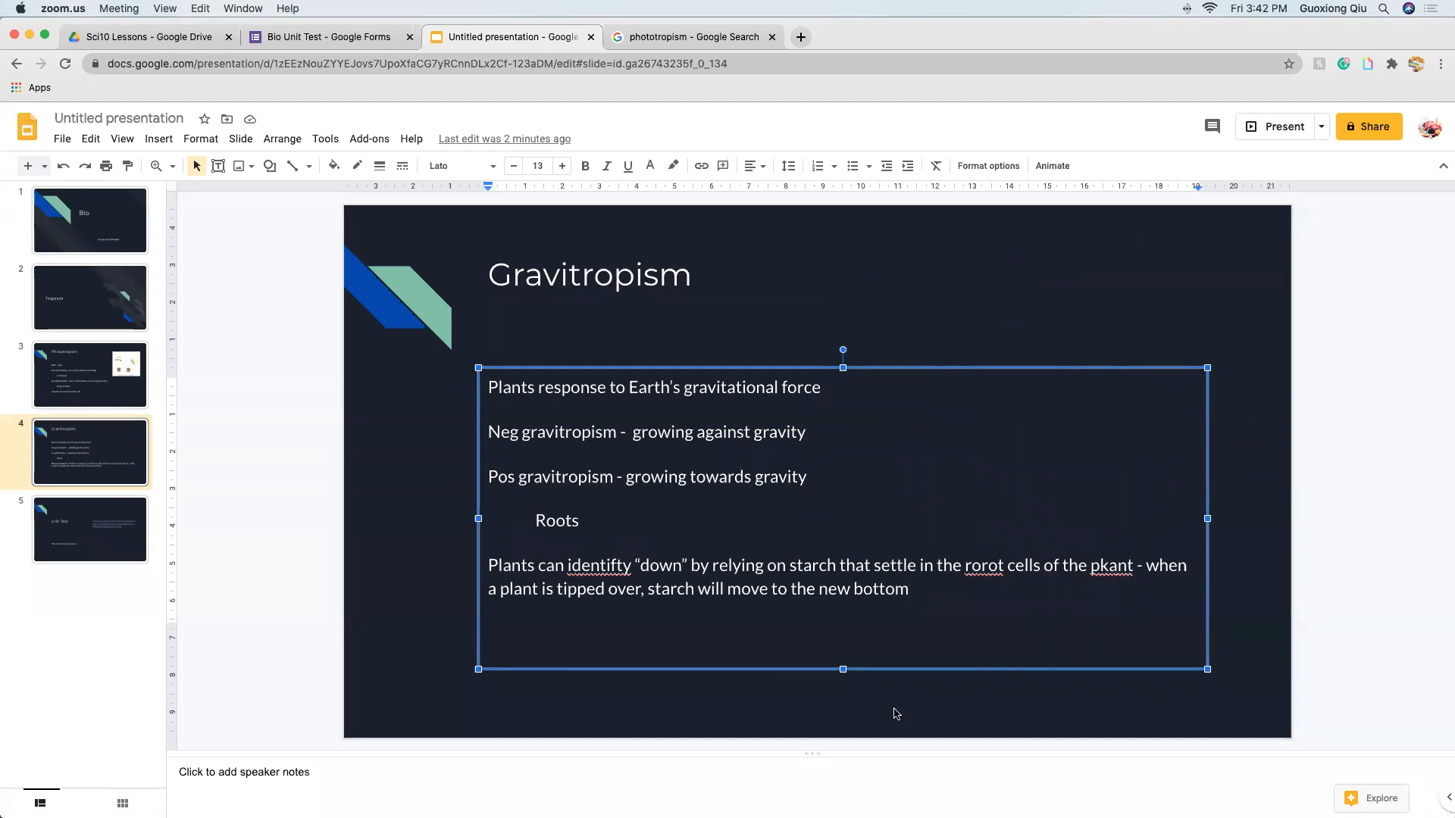
- Add indented 'Stems' under negative gravitropism and start a 'Starch in plants' line
{"action": "left_click", "coordinate": [808, 432]}
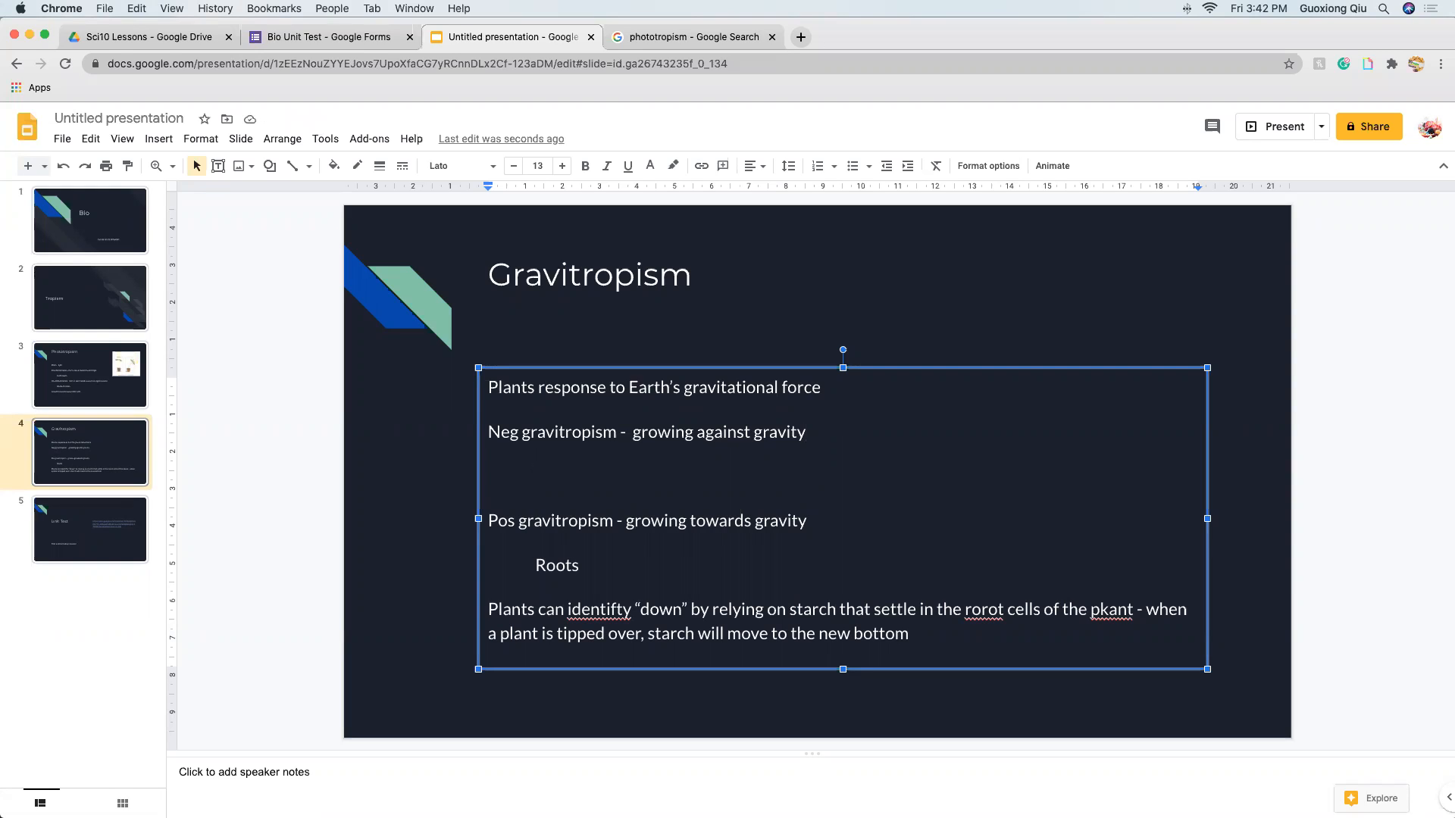
{"action": "type", "text": "Stems"}
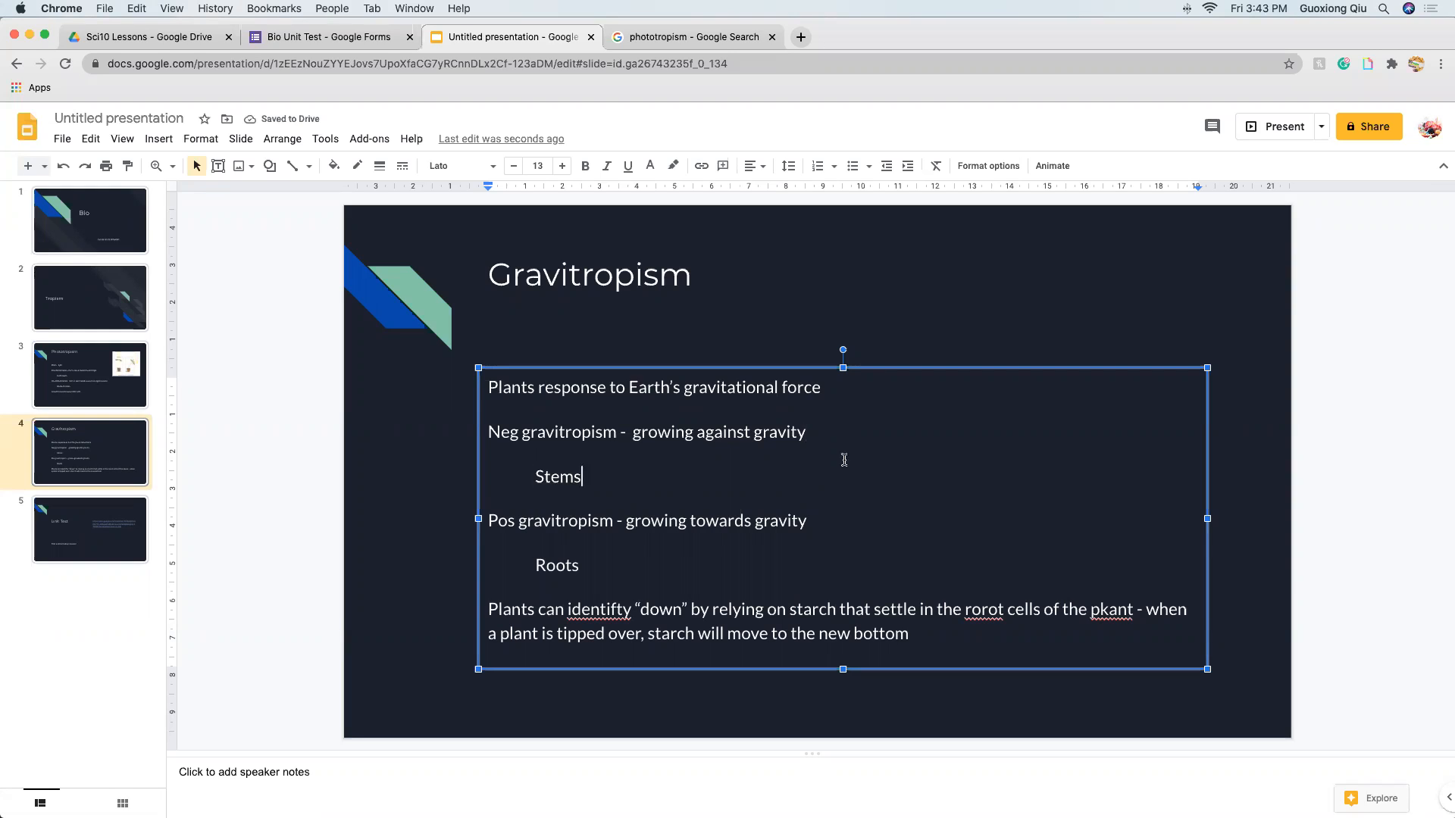
{"action": "mouse_move", "coordinate": [833, 465]}
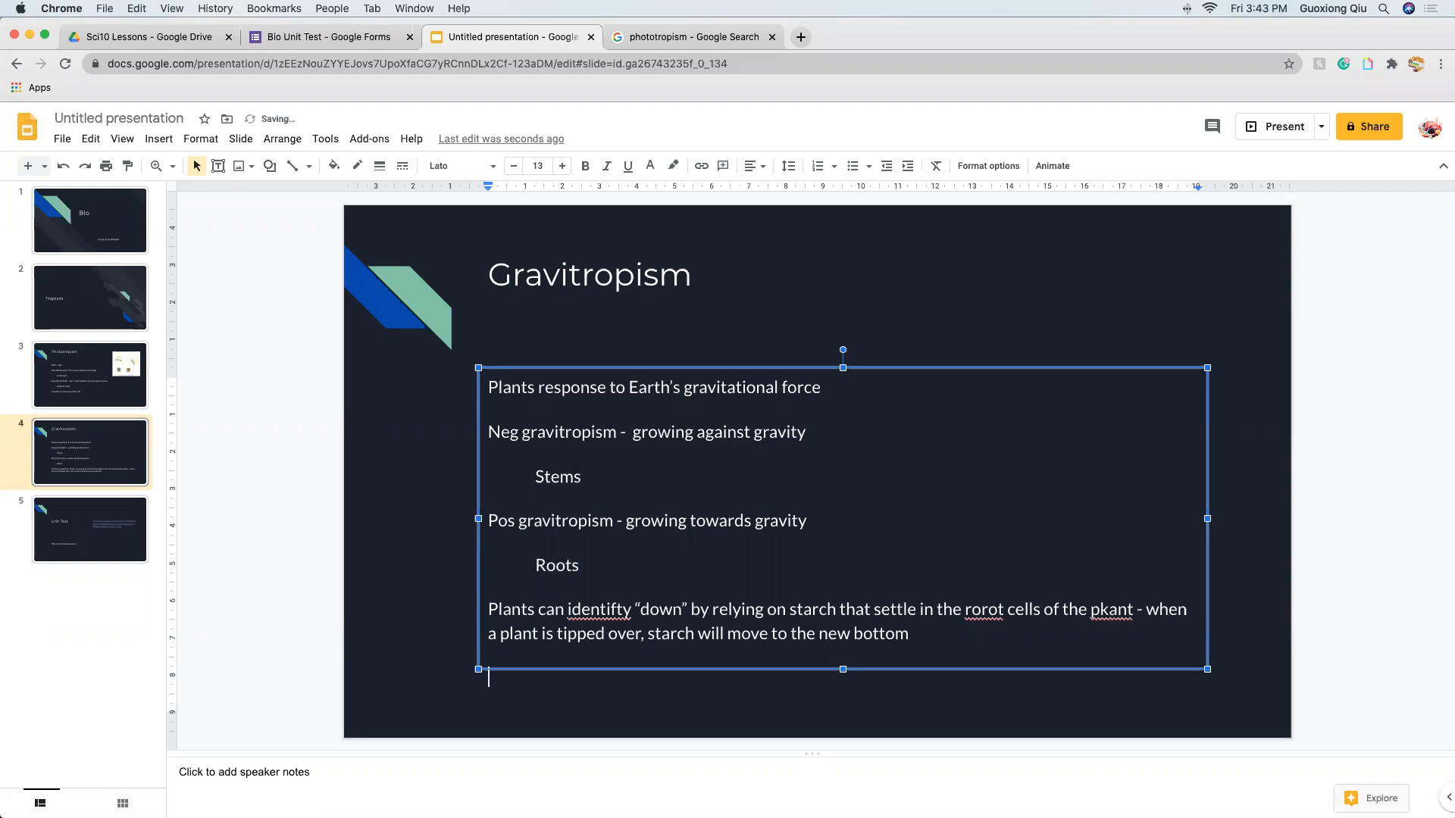
{"action": "type", "text": "Starch"}
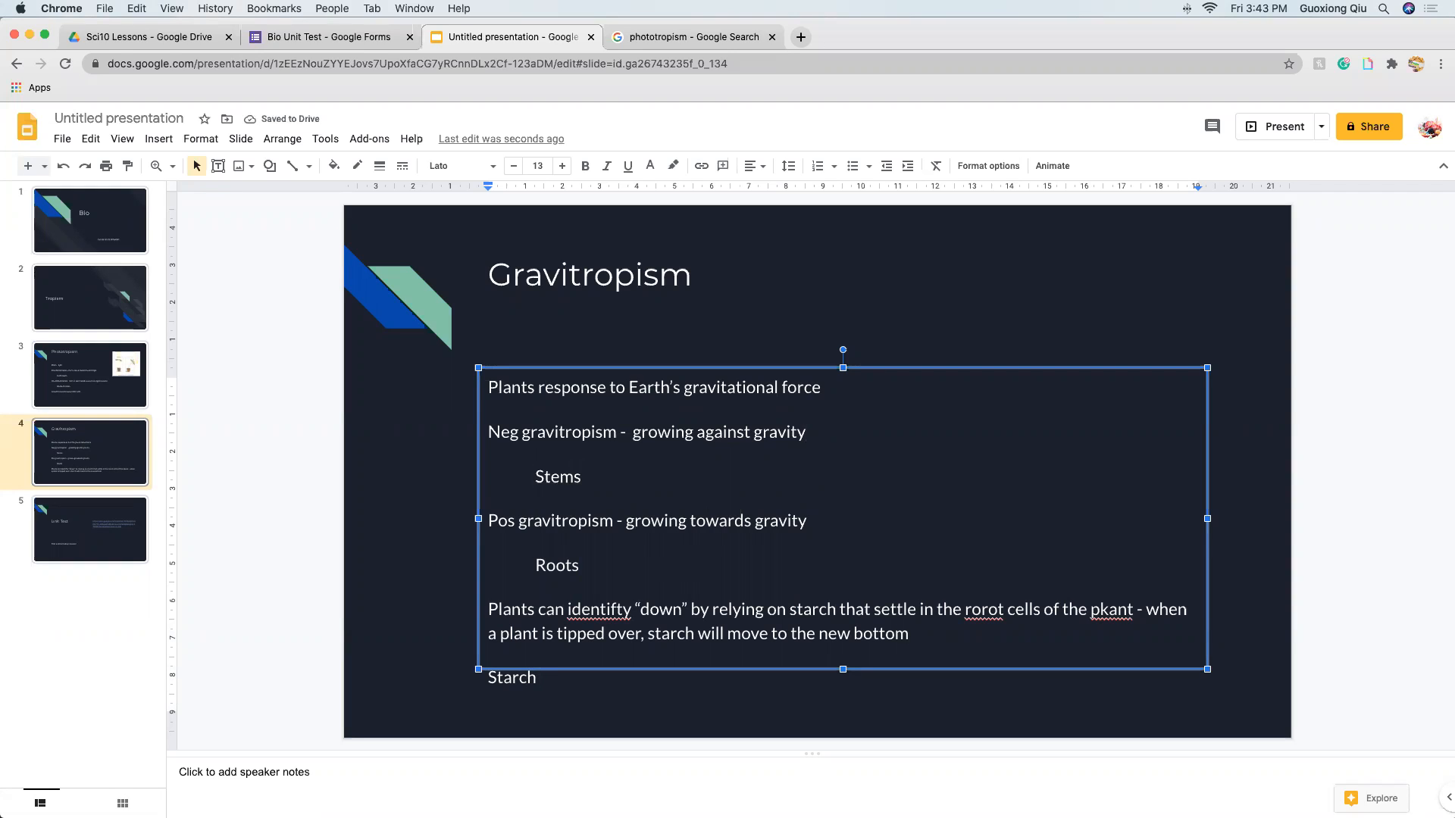
{"action": "type", "text": "in plants is like the l"}
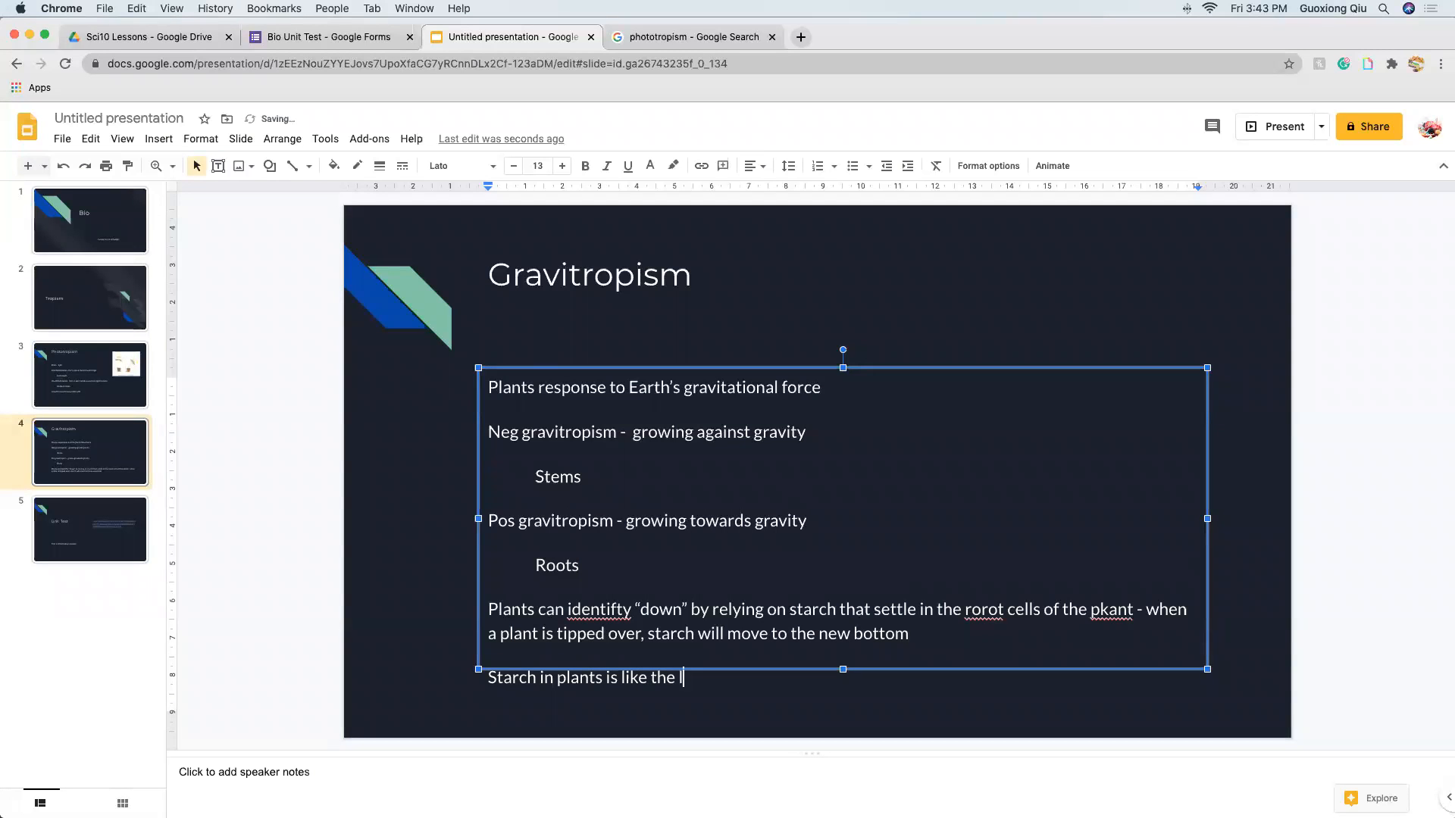
- Compare the starch to fluid in the human ear that allows the brain to orient up and down
{"action": "type", "text": "fluid"}
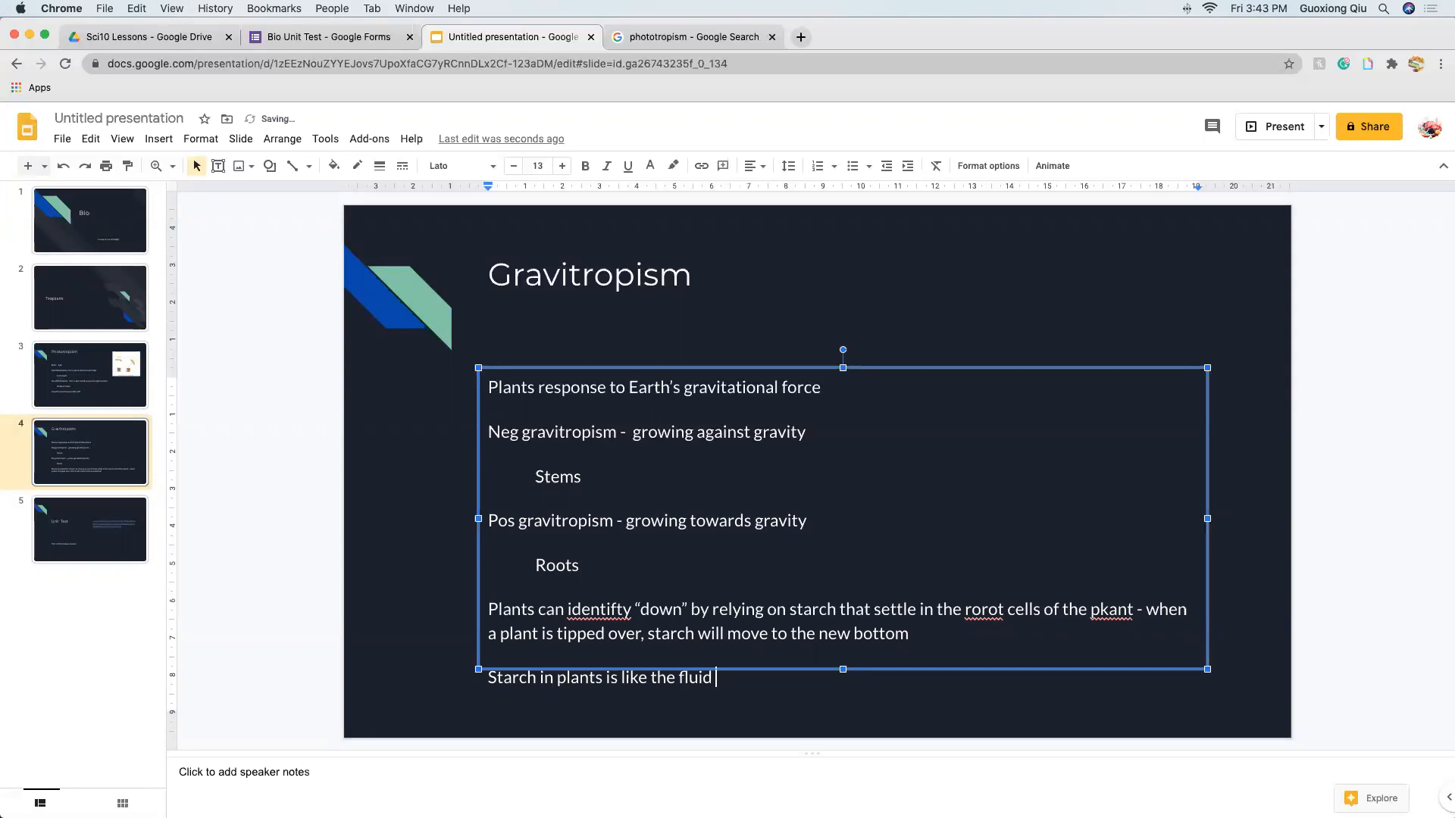
{"action": "type", "text": "in hu"}
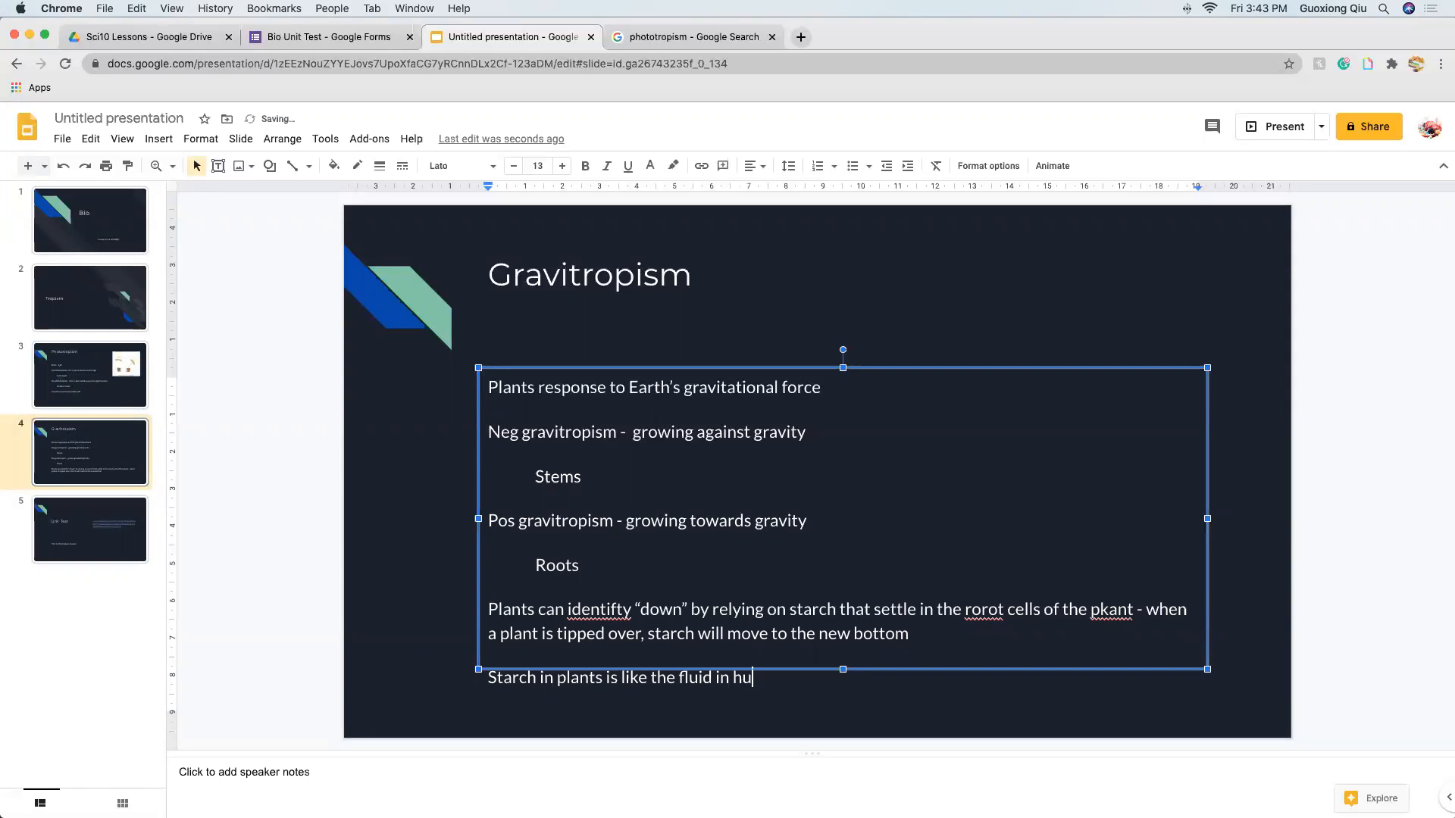
{"action": "type", "text": "man ear that a"}
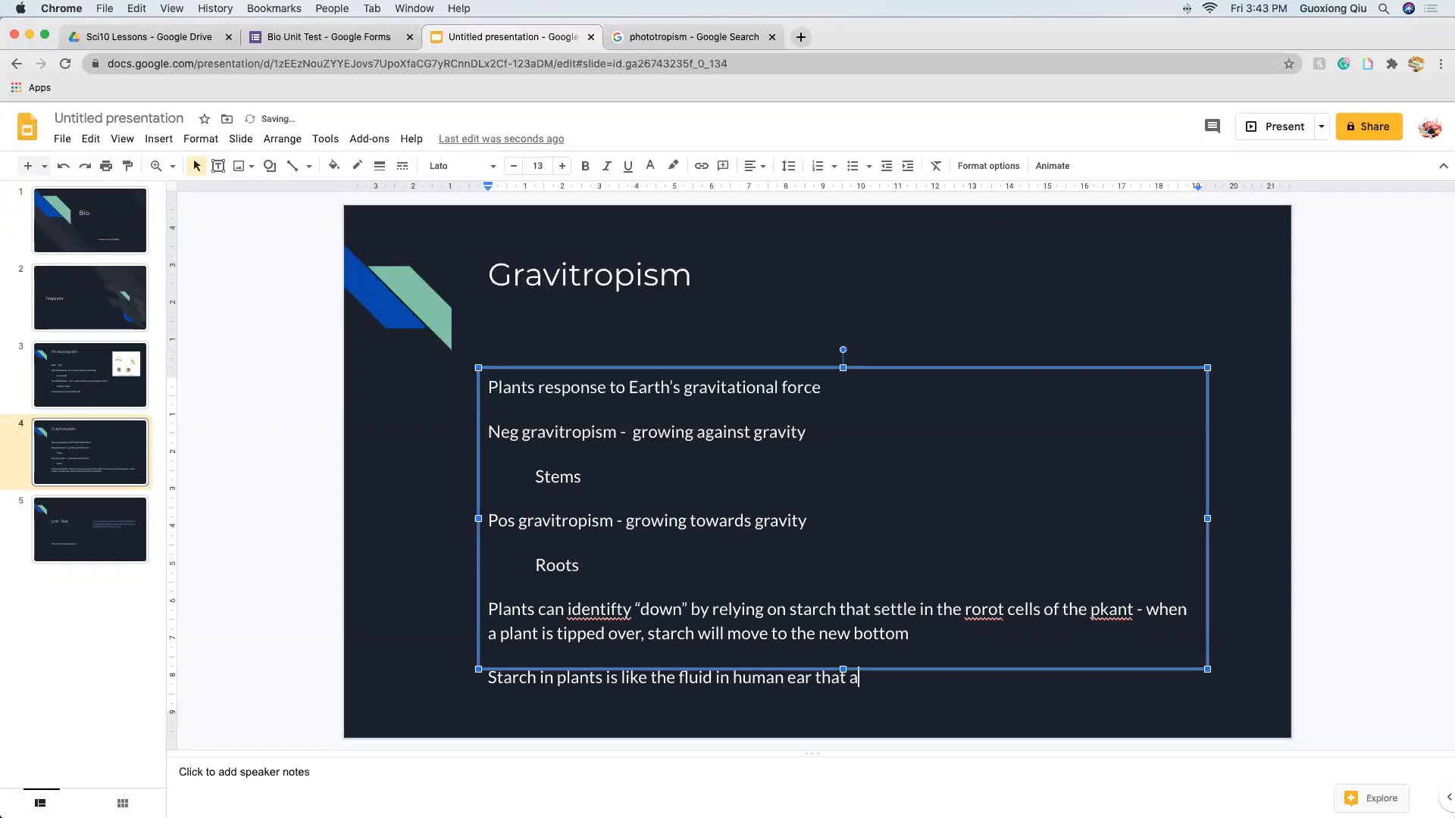
{"action": "type", "text": "llows brain to"}
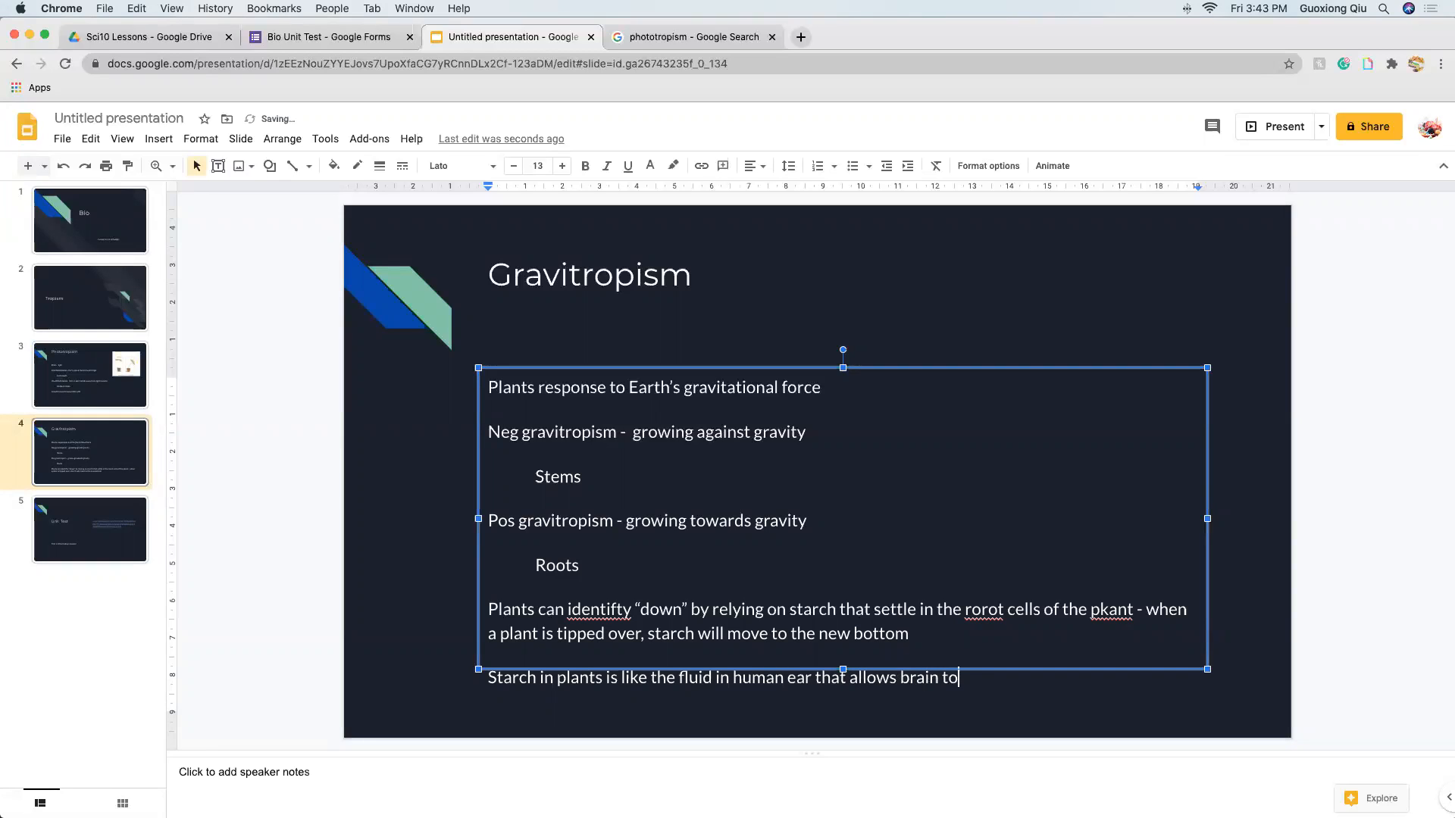
{"action": "type", "text": "orient upo"}
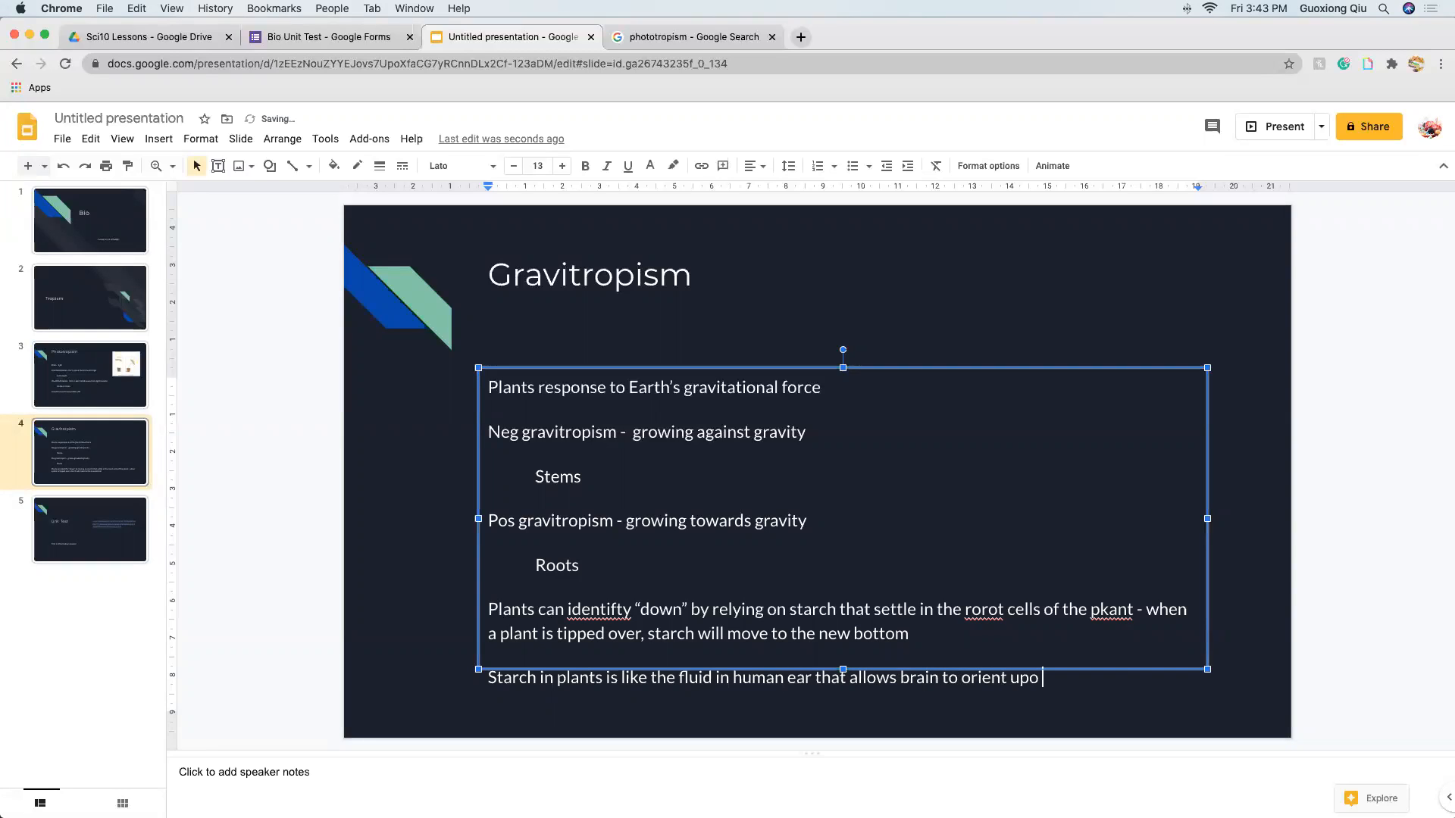
{"action": "type", "text": "a"}
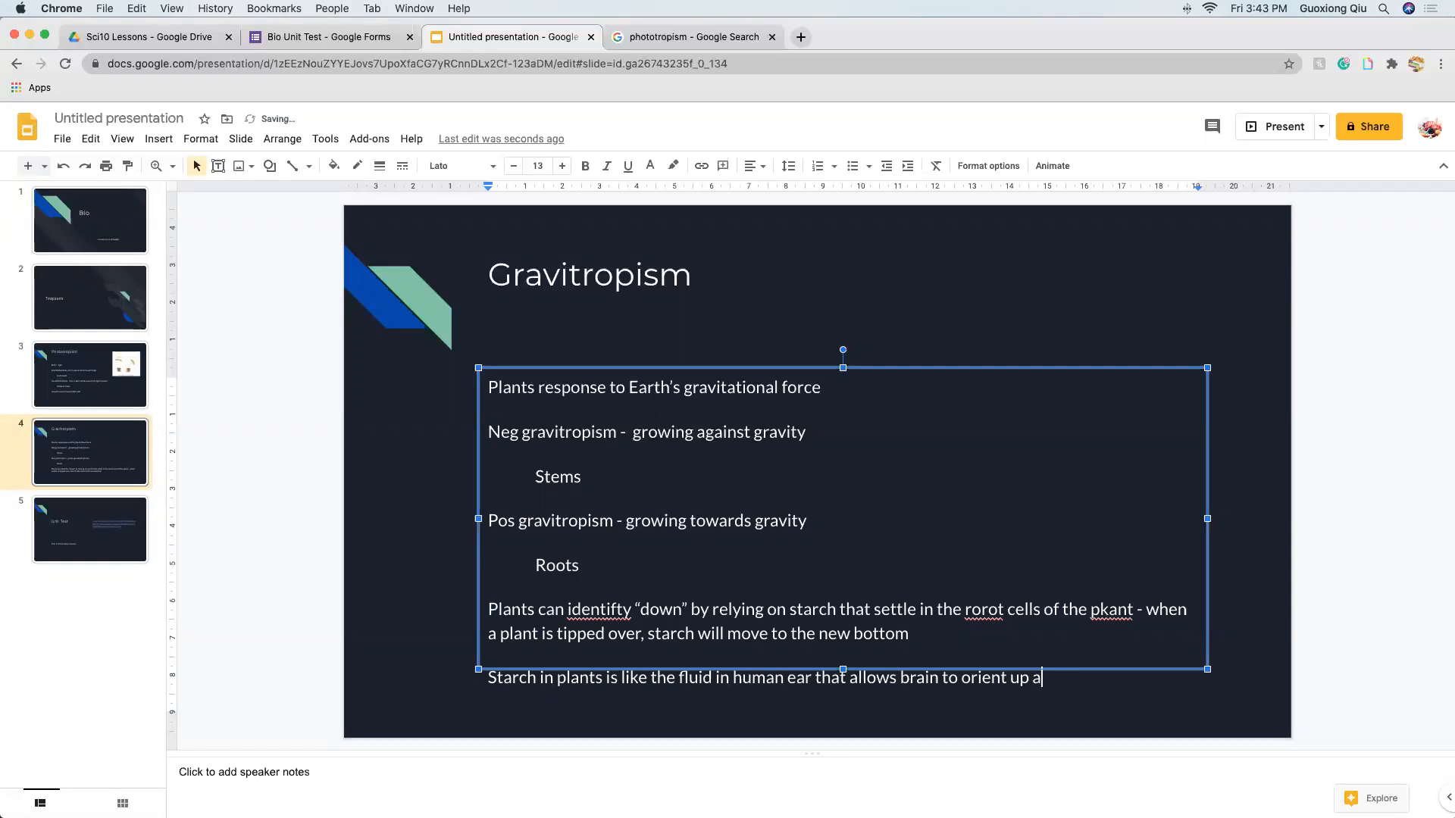
{"action": "type", "text": "nd down"}
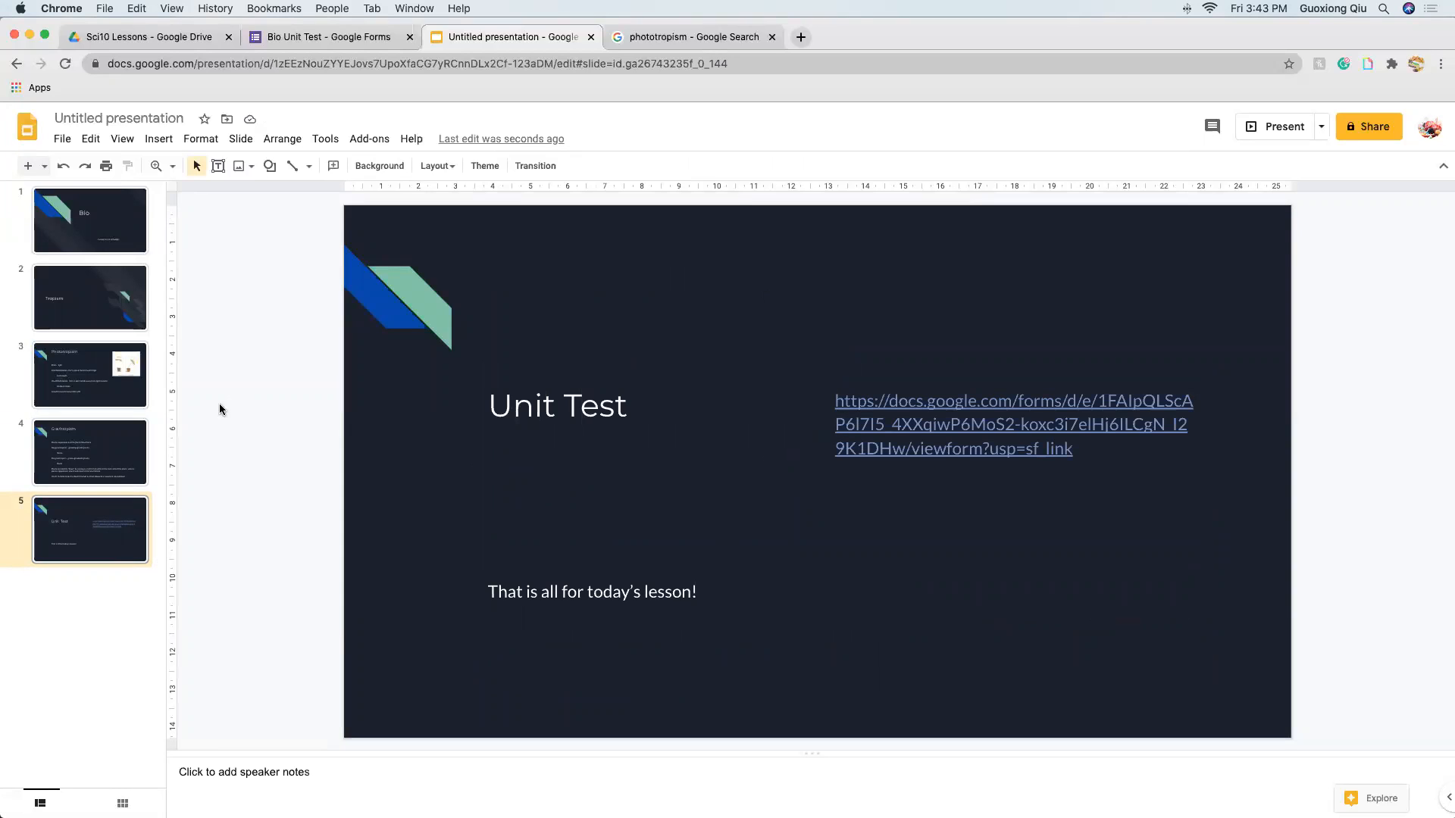
{"action": "mouse_move", "coordinate": [333, 342]}
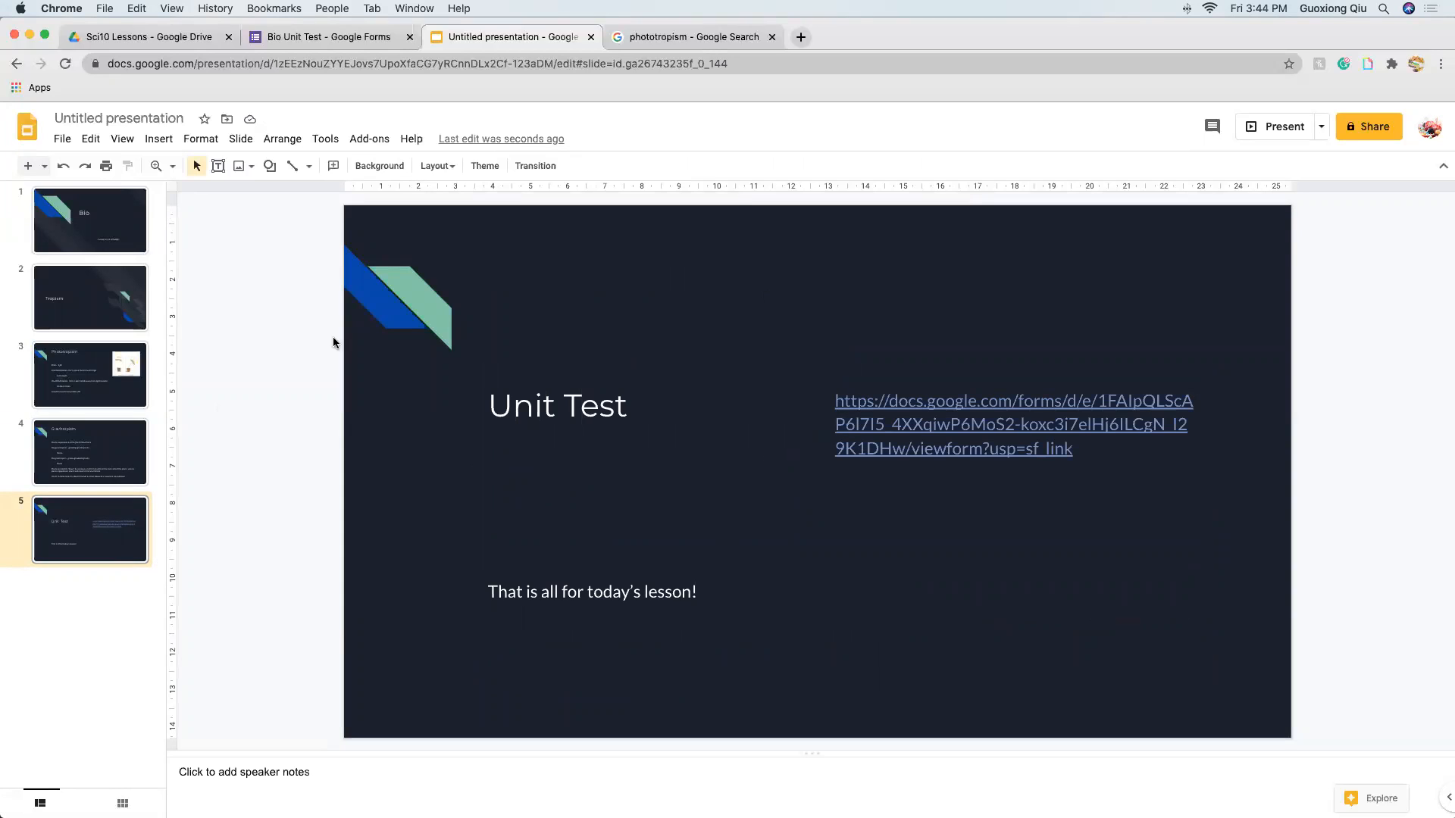
{"action": "mouse_move", "coordinate": [441, 324]}
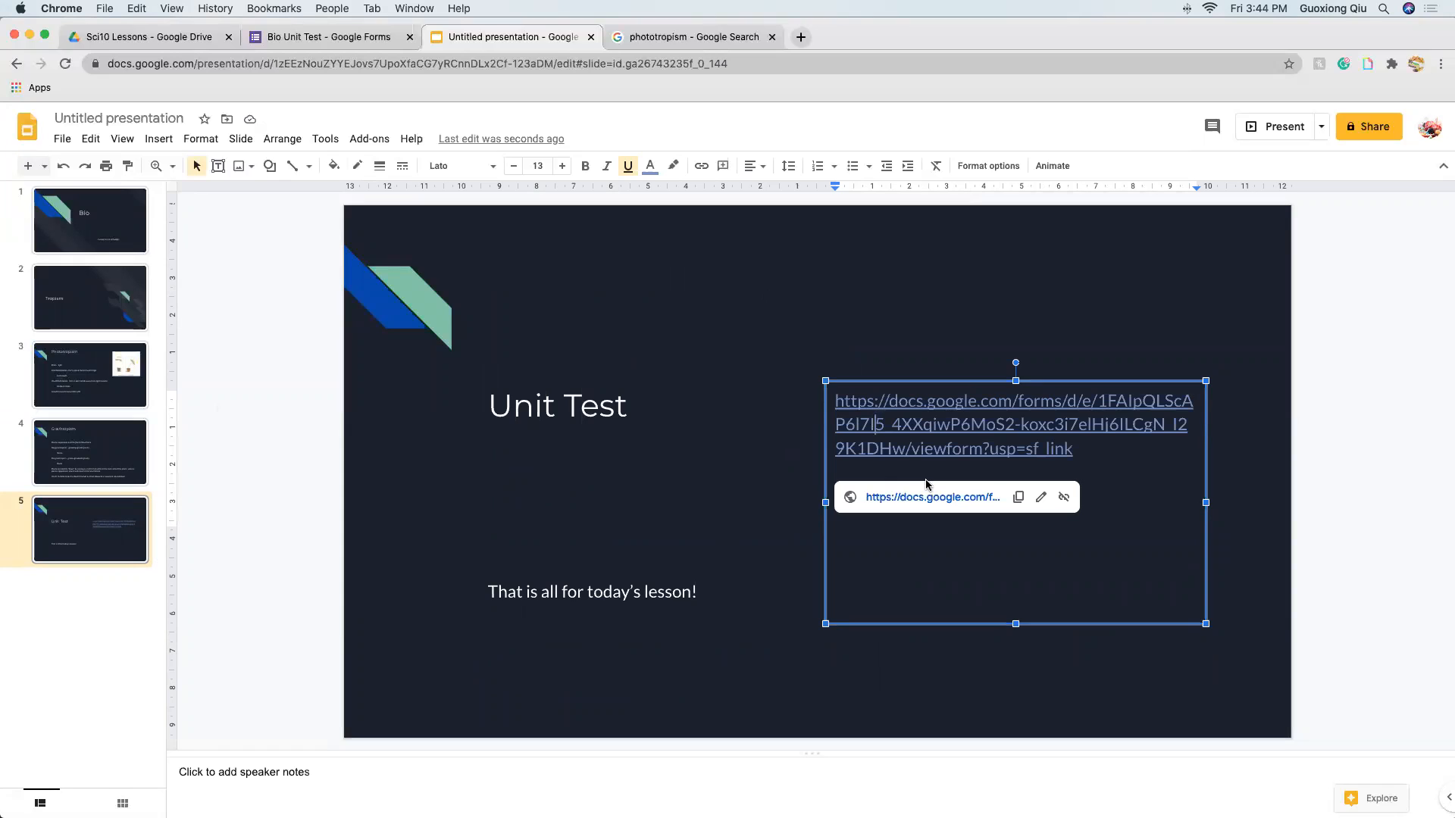
{"action": "mouse_move", "coordinate": [1344, 718]}
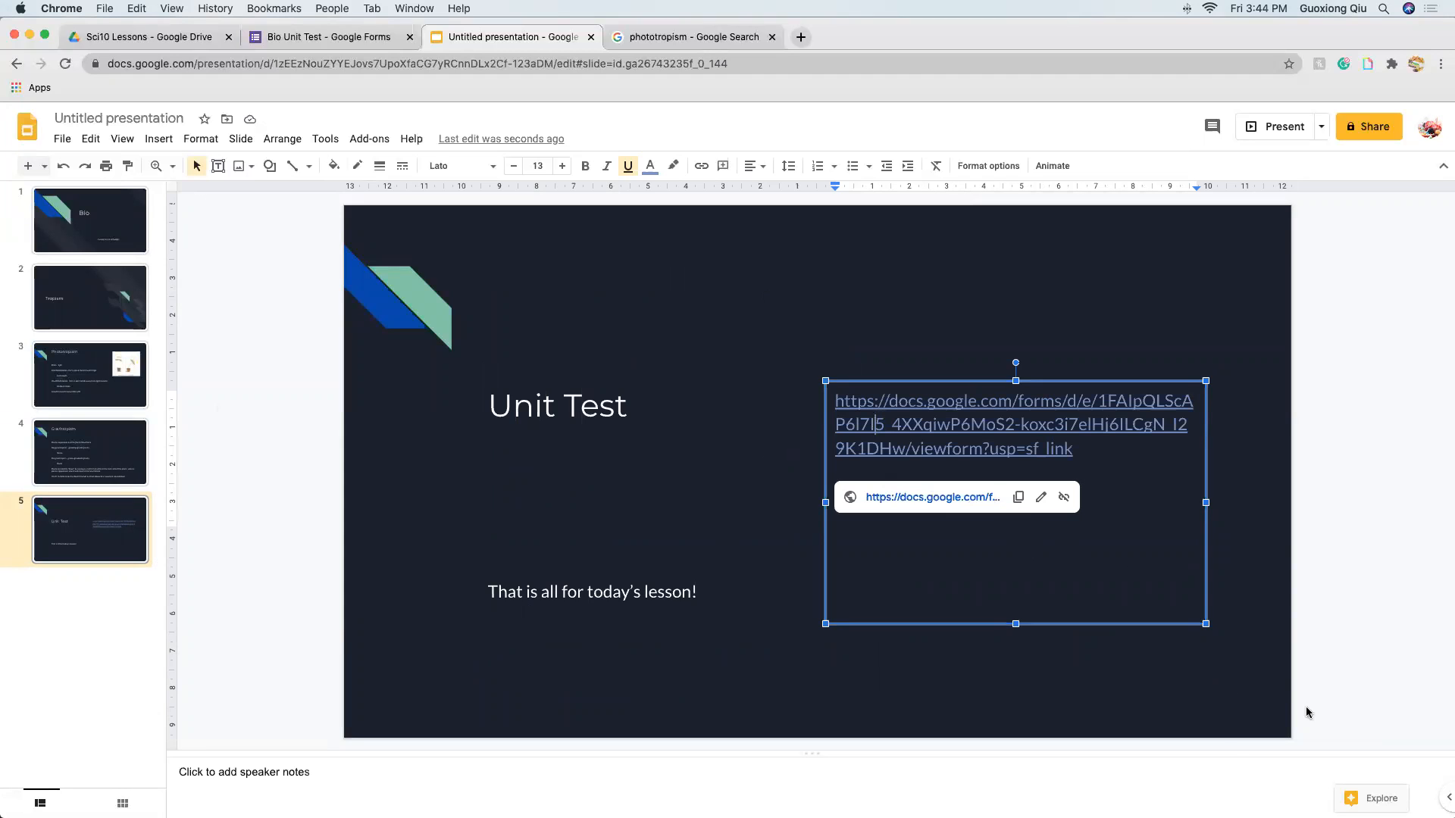
{"action": "mouse_move", "coordinate": [1088, 756]}
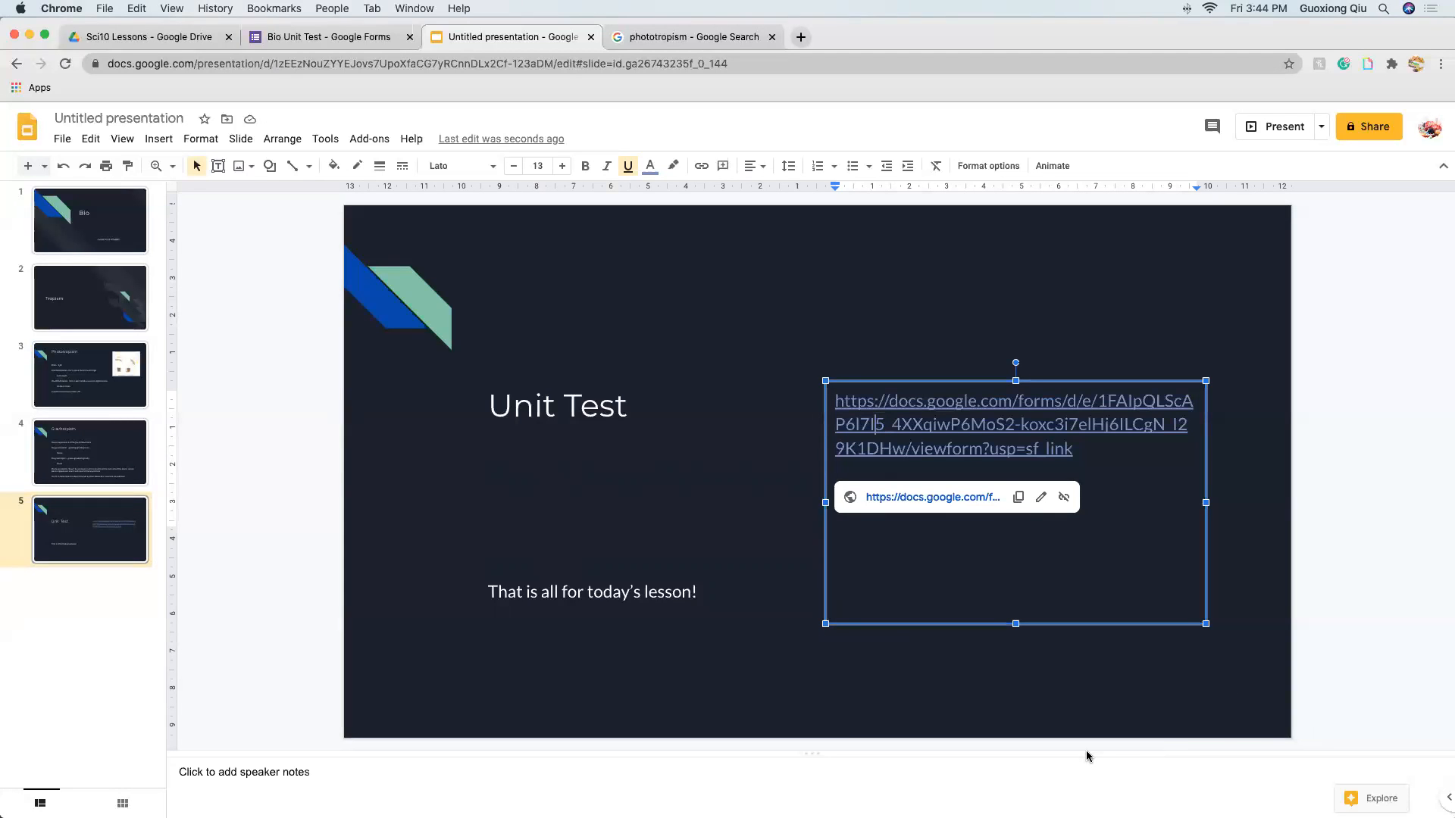